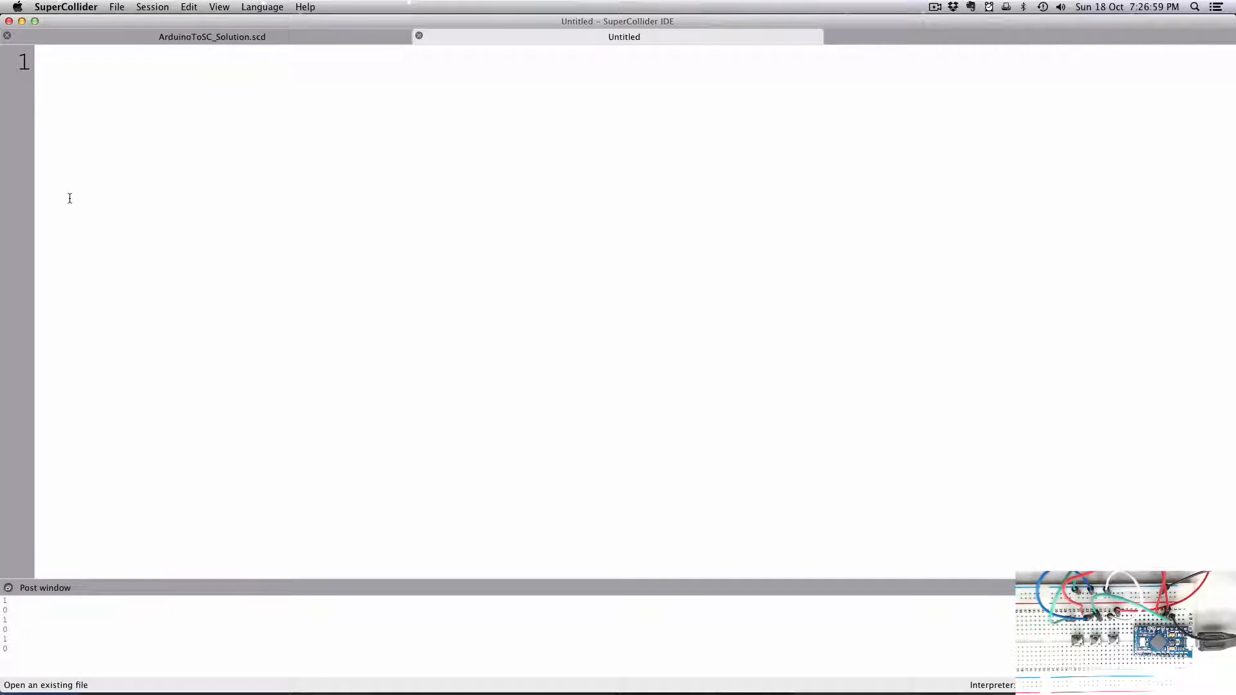
mouse_move(384, 212)
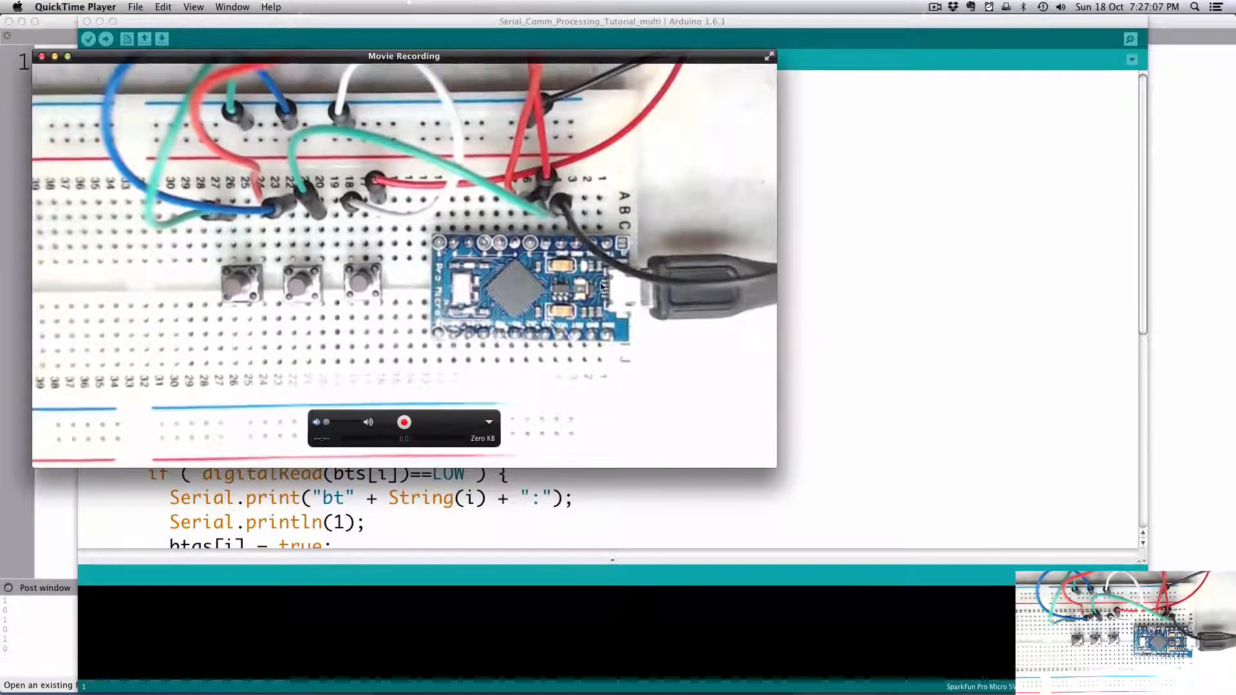
mouse_move(830, 279)
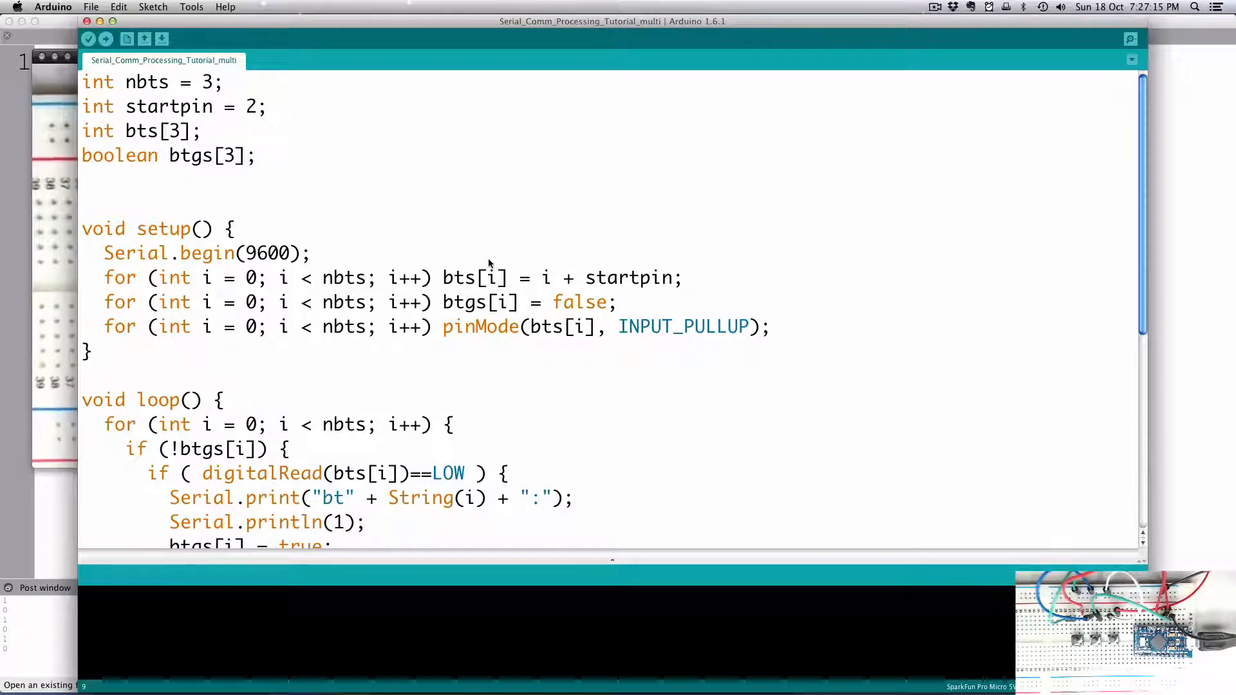
Scroll through the Arduino sketch's loop code that prints the bt messages.
scroll(down, 3)
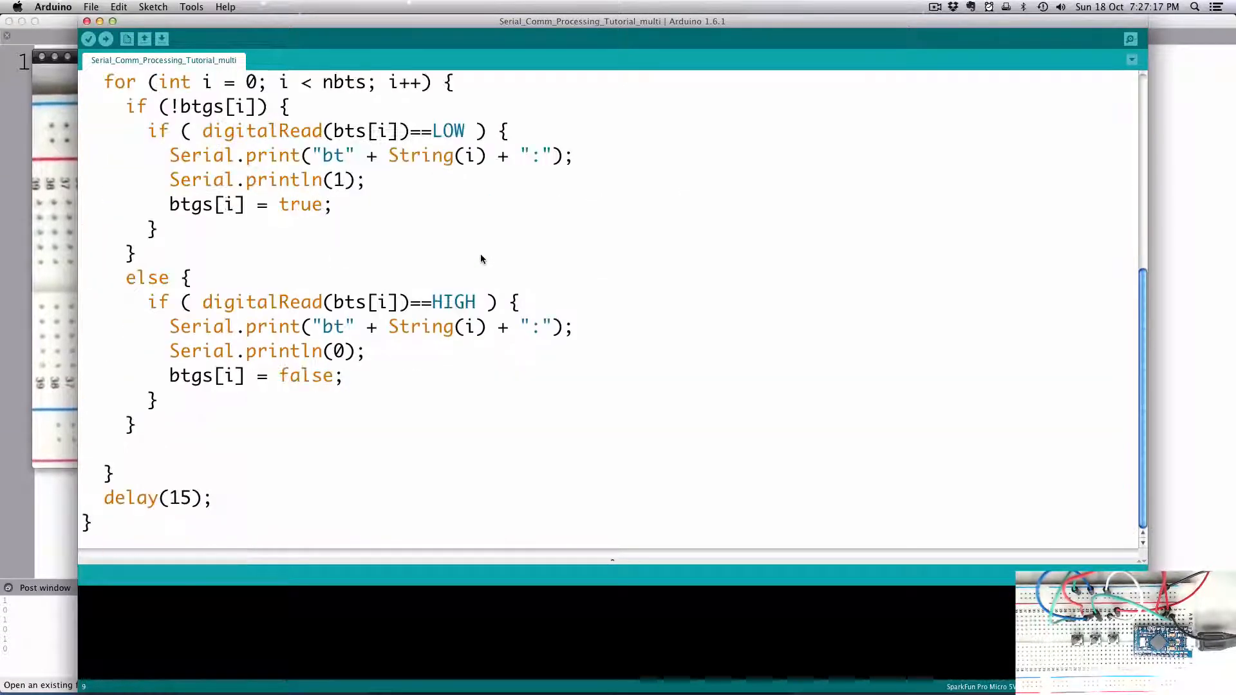
scroll(up, 3)
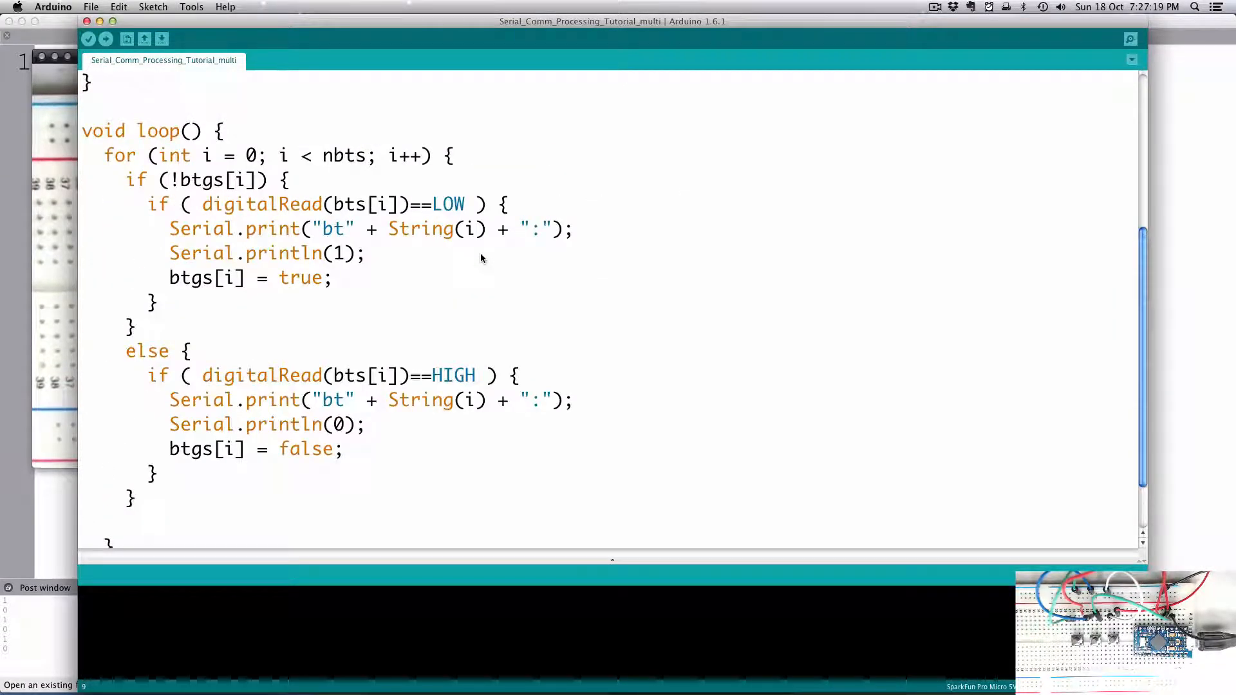
scroll(up, 3)
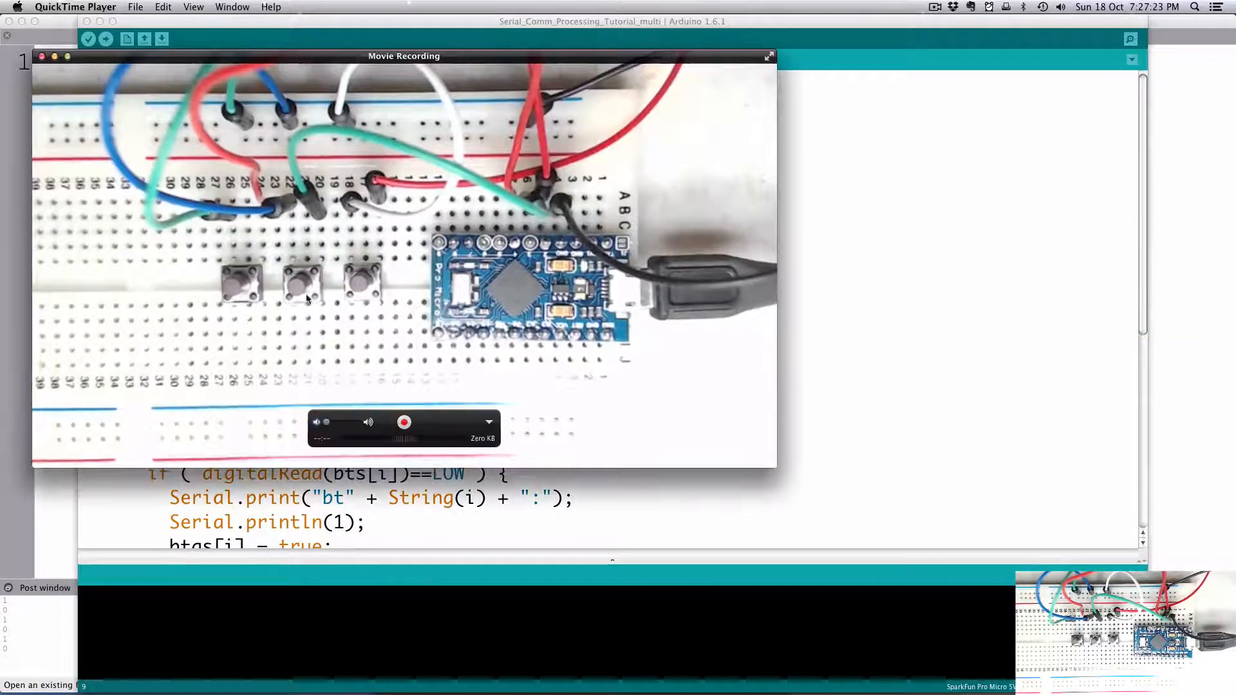
Review the bt prefix used in each Serial.print button message of the sketch.
click(41, 55)
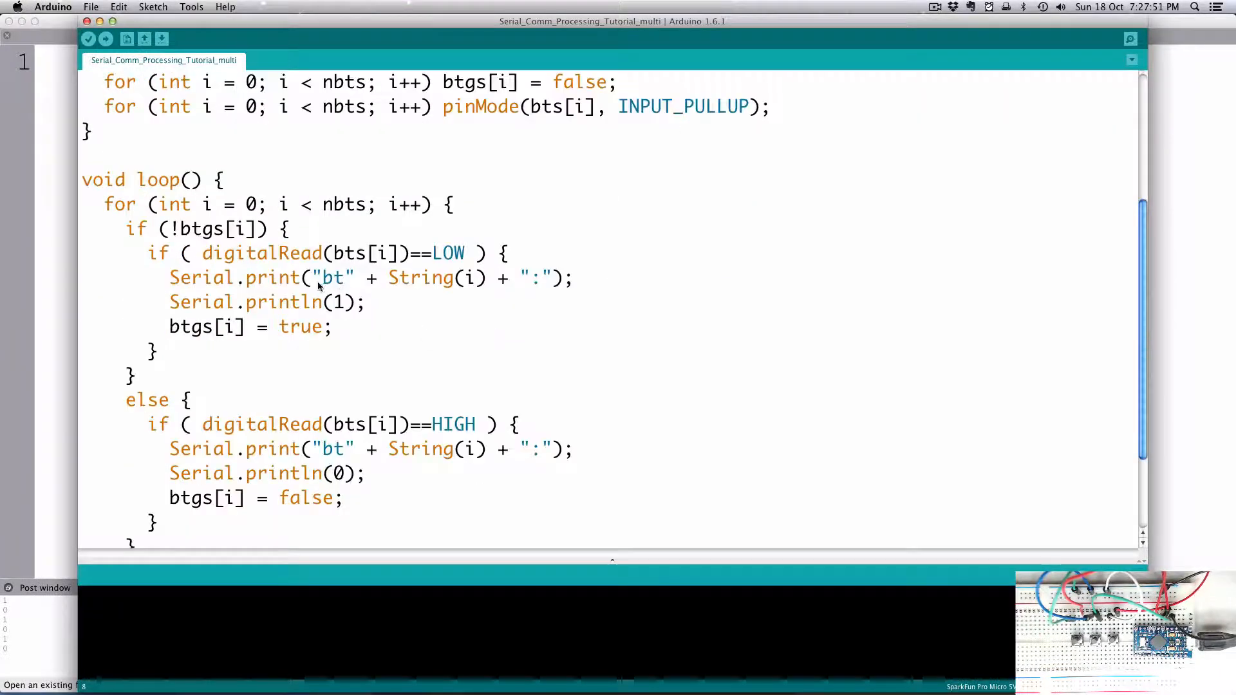
double_click(334, 278)
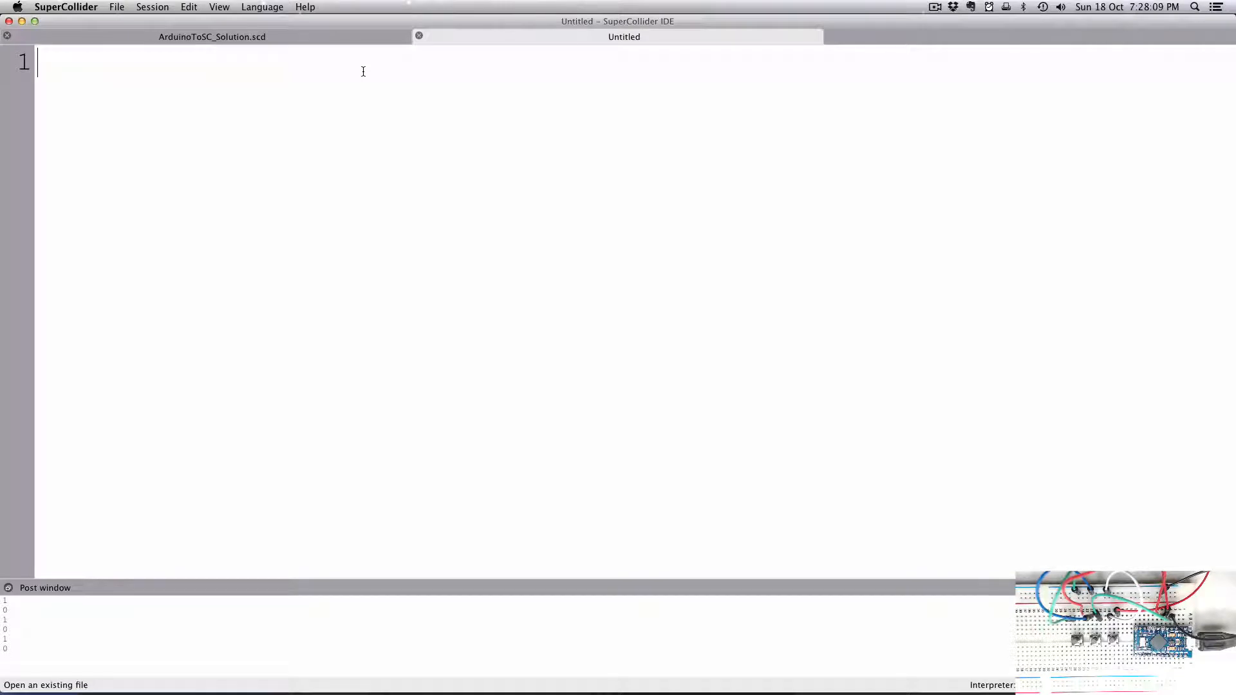
Write a SerialPort.listDevices; line, correcting the class name to SerialPort.
text(S)
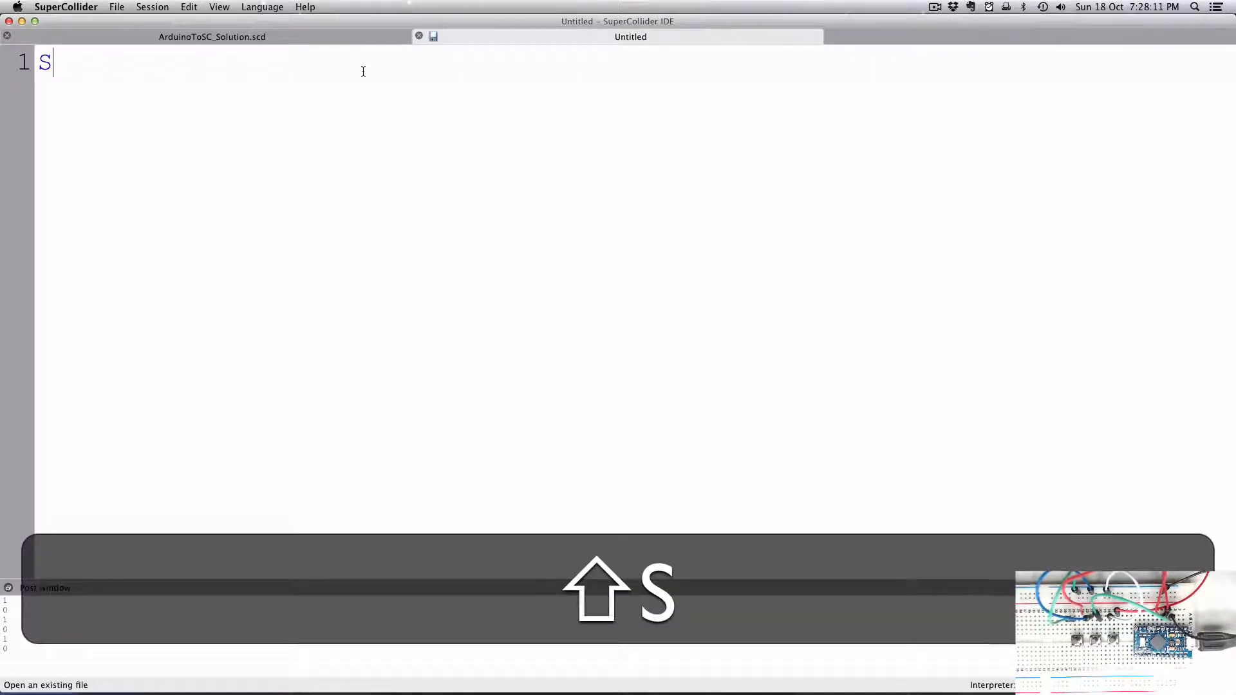
text(erial.)
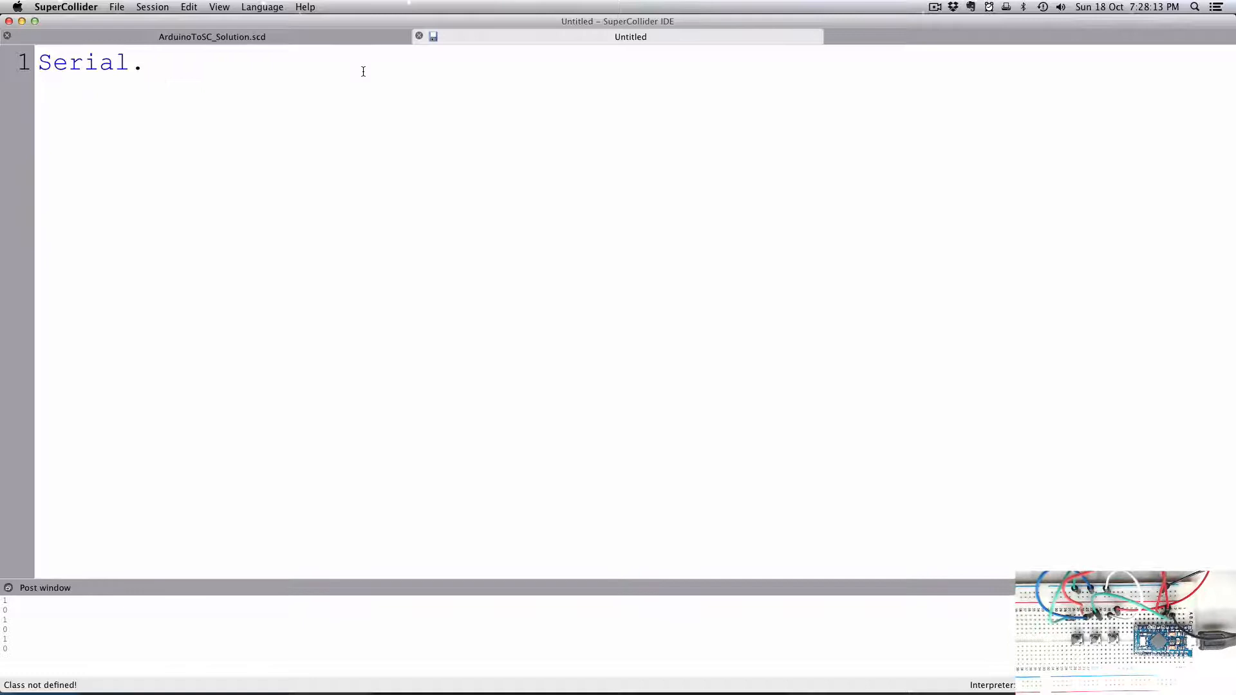
text(listDe)
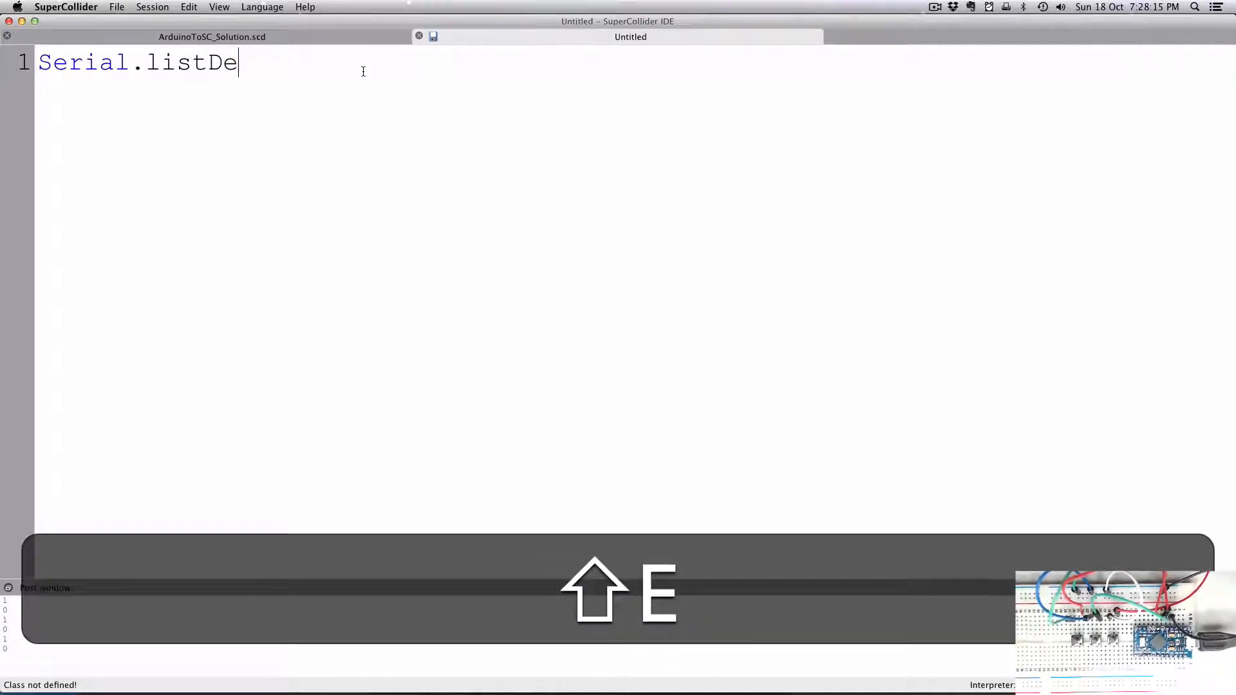
text(vices;)
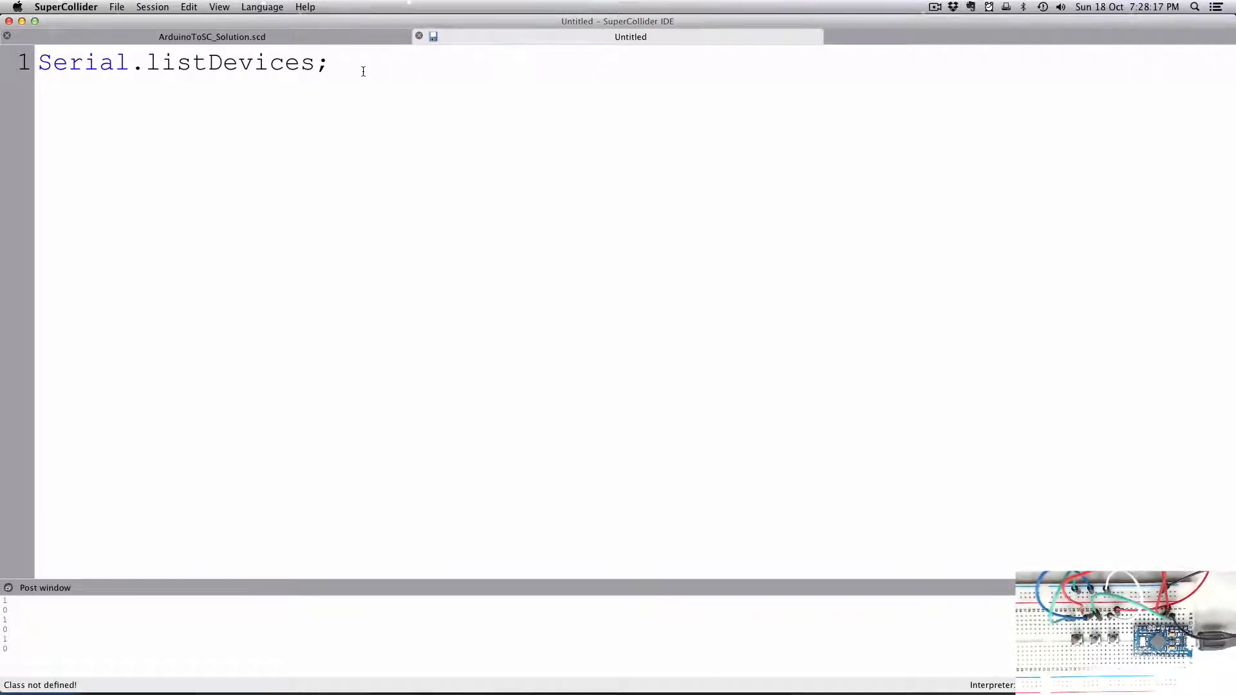
click(211, 36)
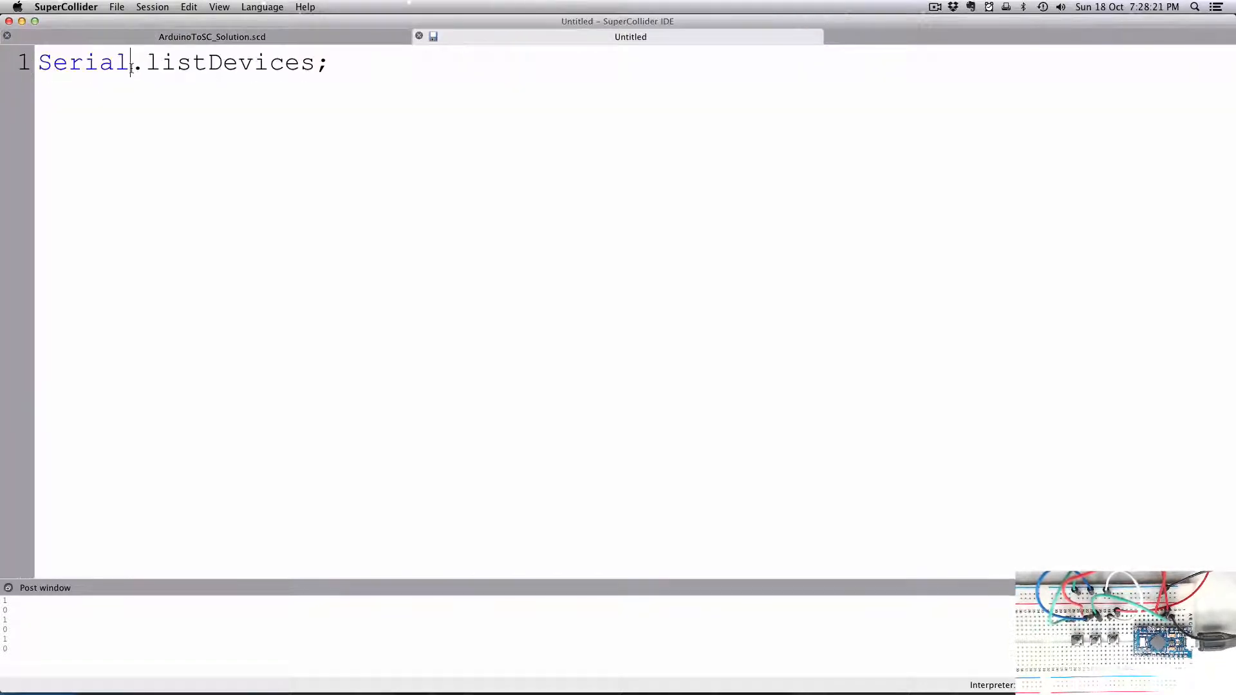
text(Port)
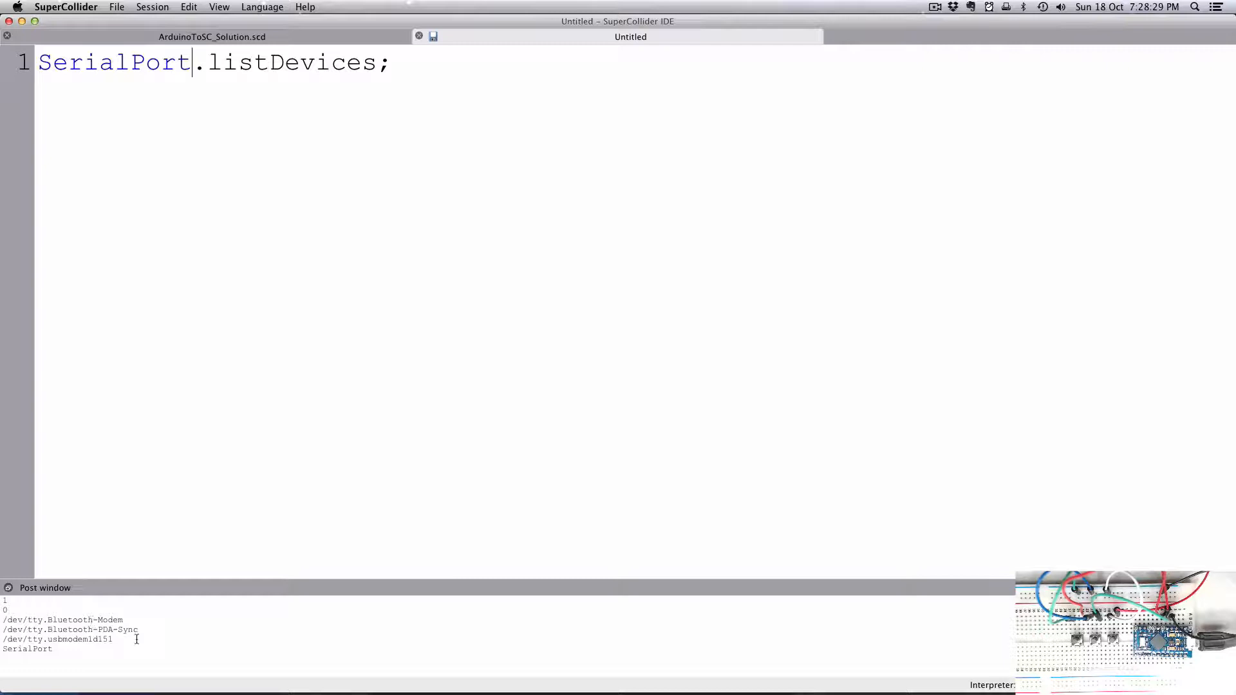
Select the Arduino's /dev/tty.usbmodem1d151 port in the Post window output.
double_click(56, 640)
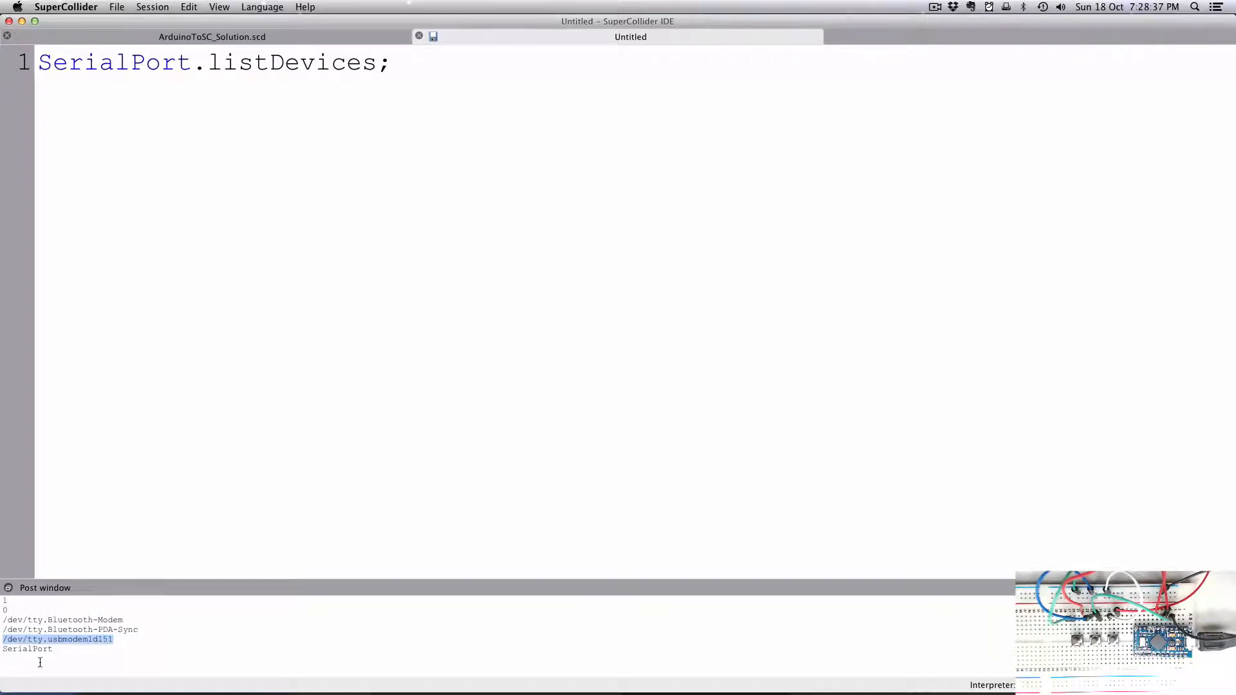
Copy the selected usbmodem port name for reuse.
key(cmd)
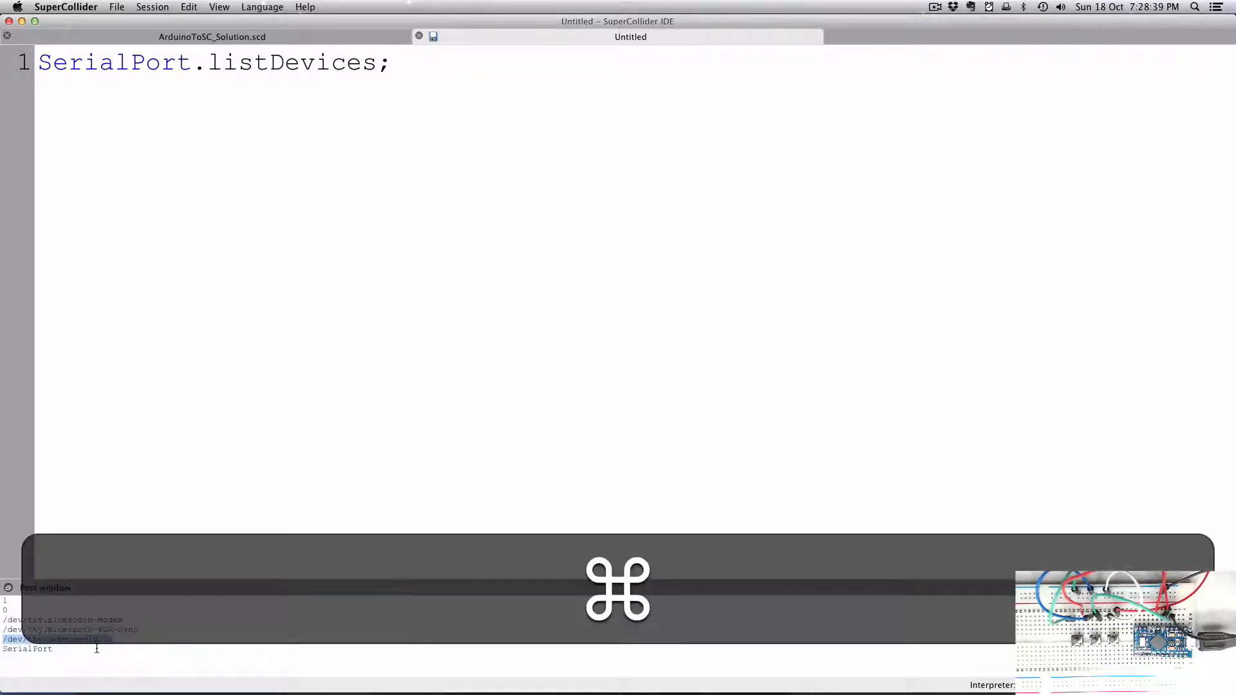
key(cmd+c)
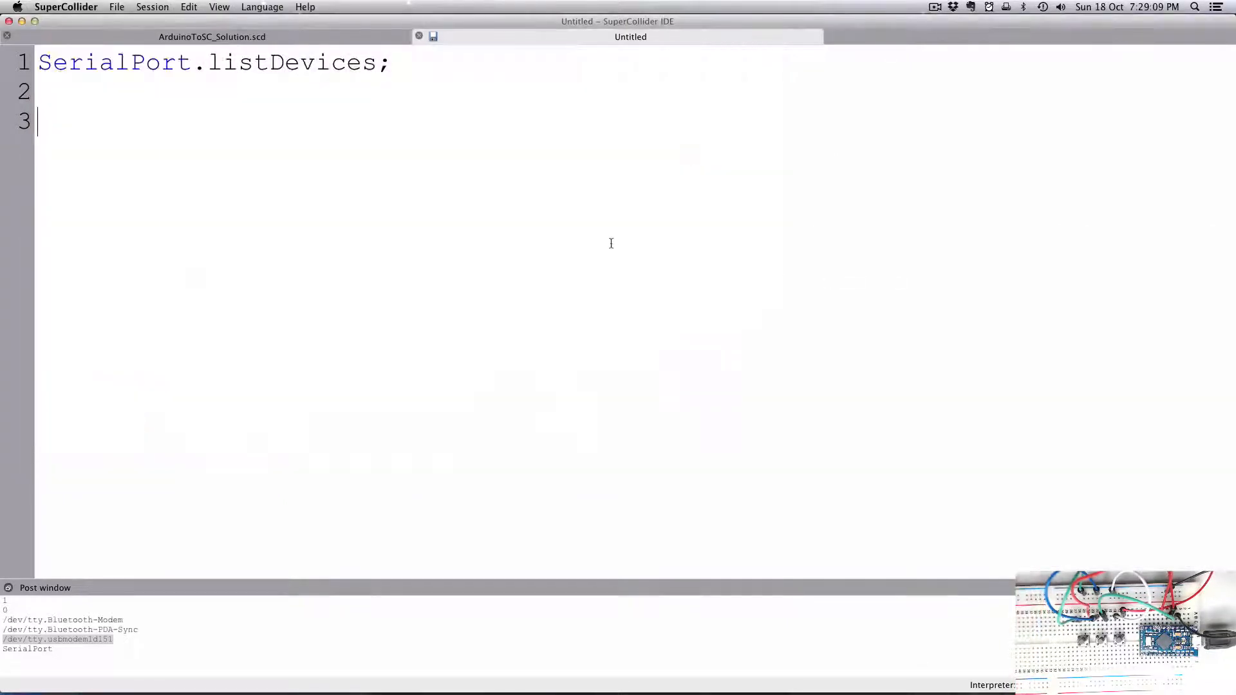
mouse_move(296, 118)
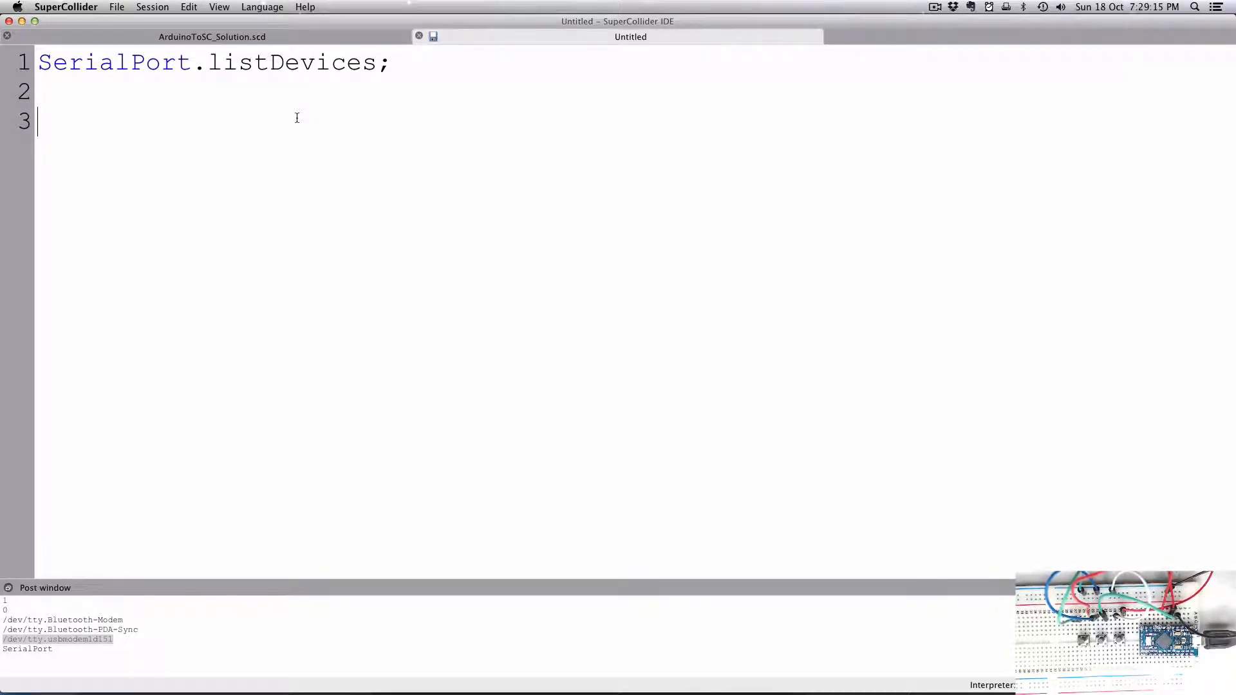
Write ~ino = ArduinoSMS("/dev/tty.usbmodem1d151", 9600 with the pasted port name.
text(~)
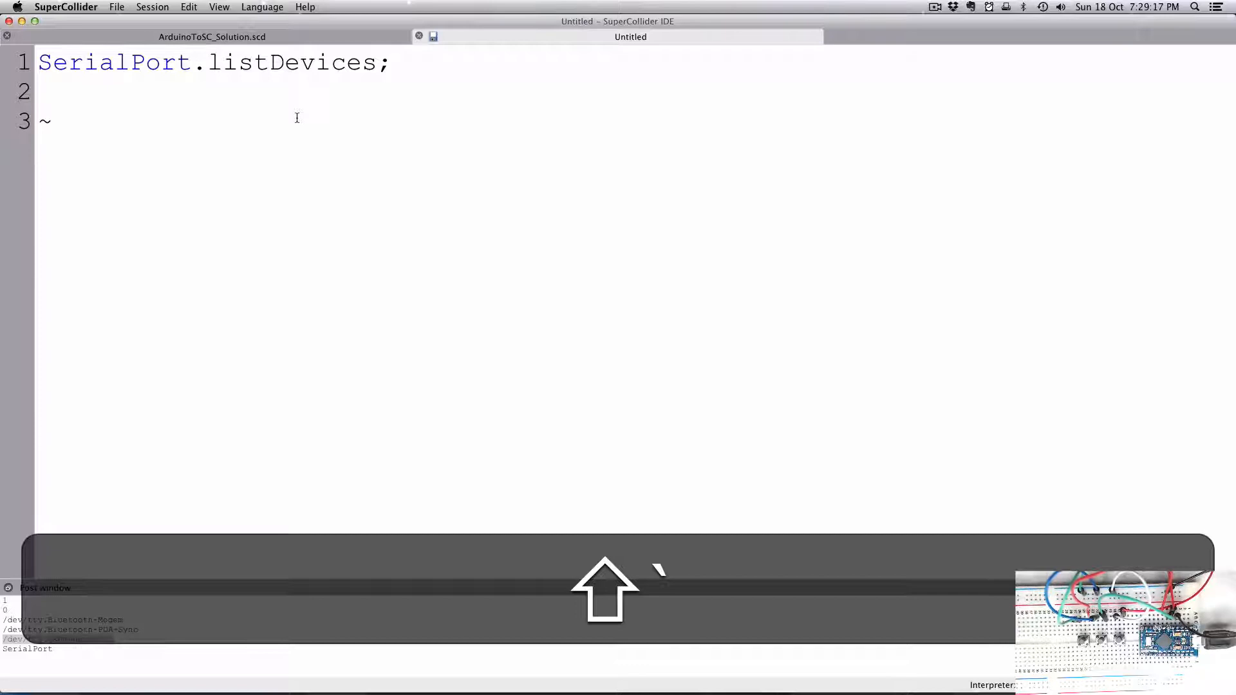
text(ino)
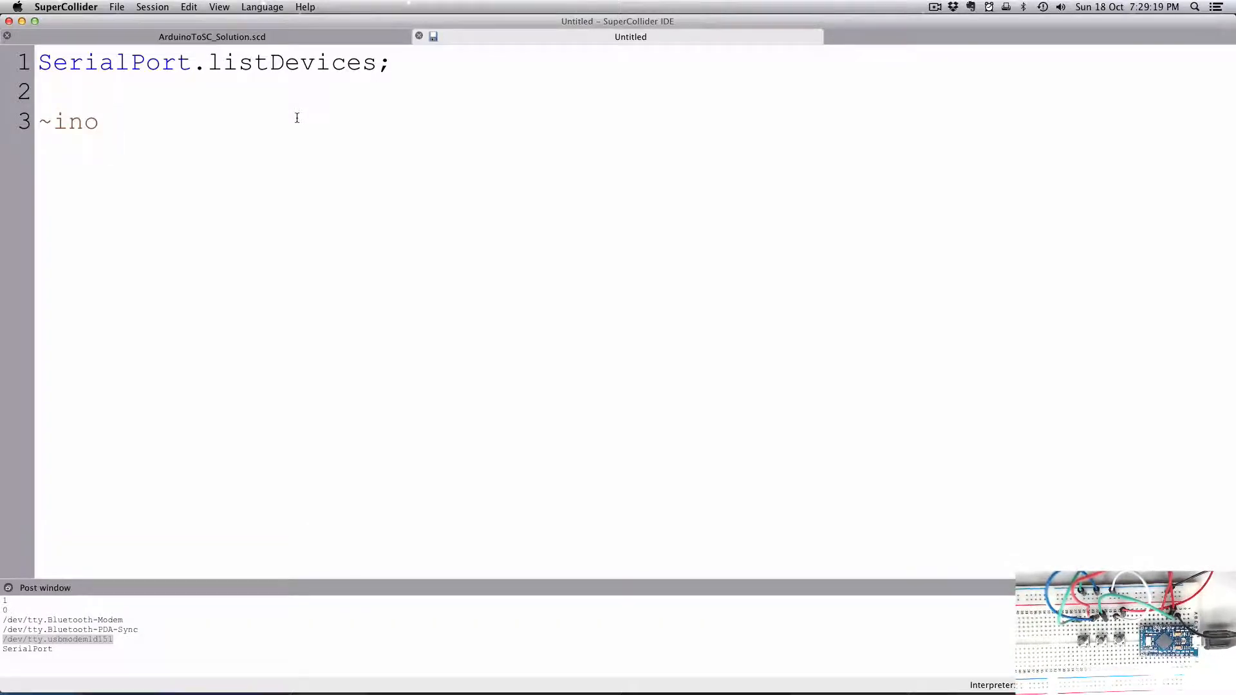
text(=)
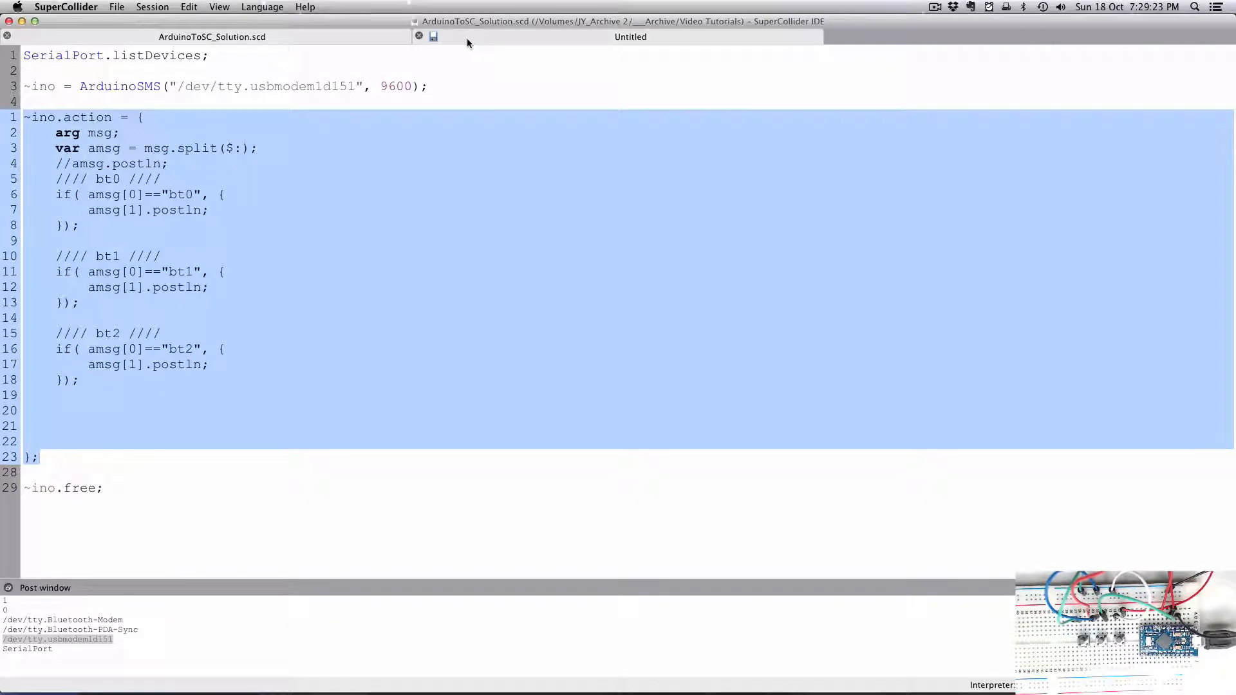
text(A)
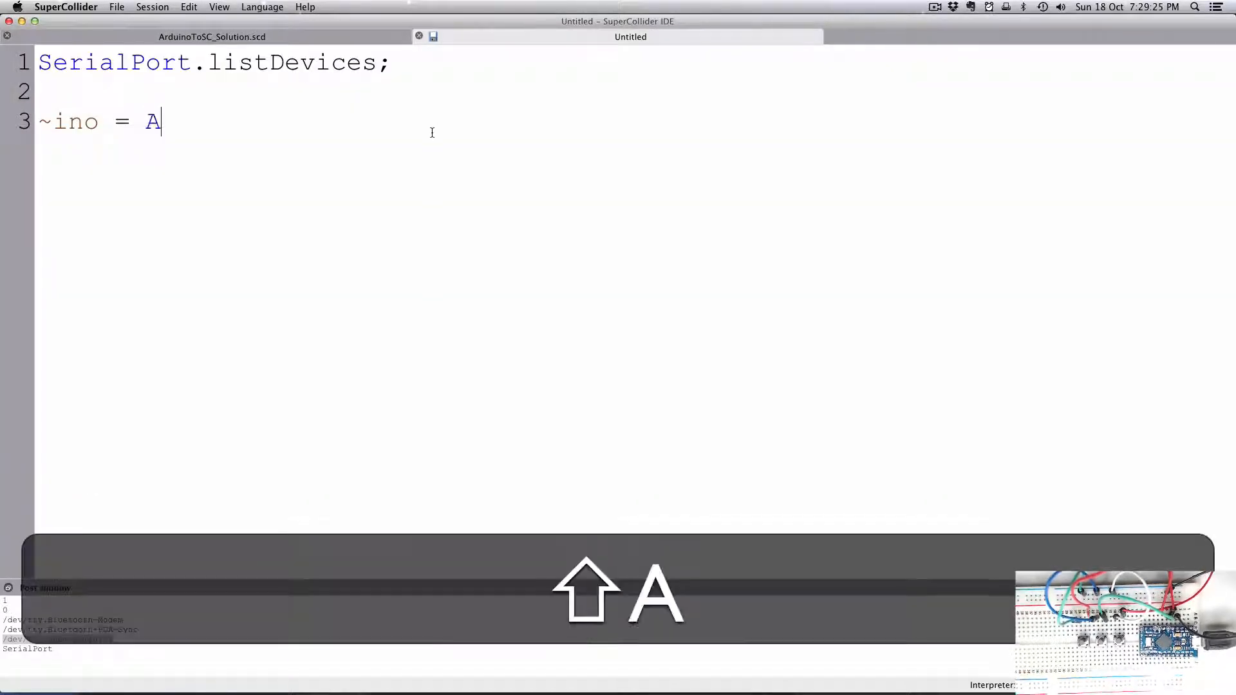
text(rduinoSMS()
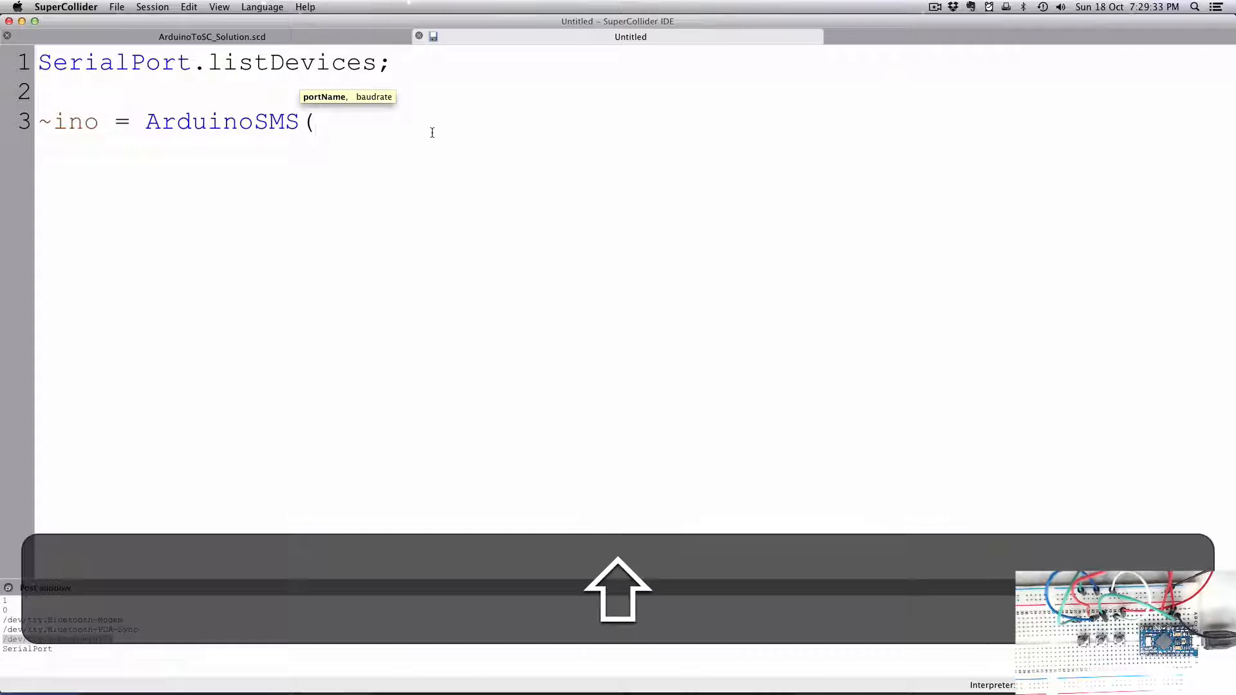
text(")
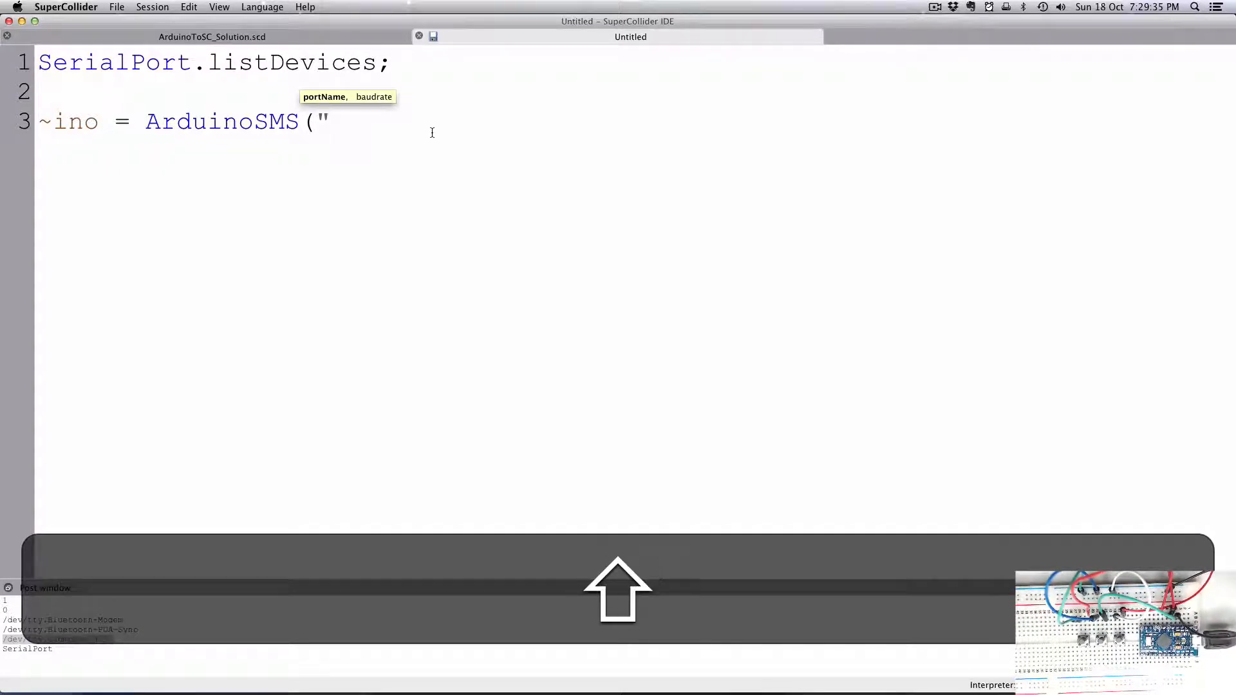
key(cmd+v)
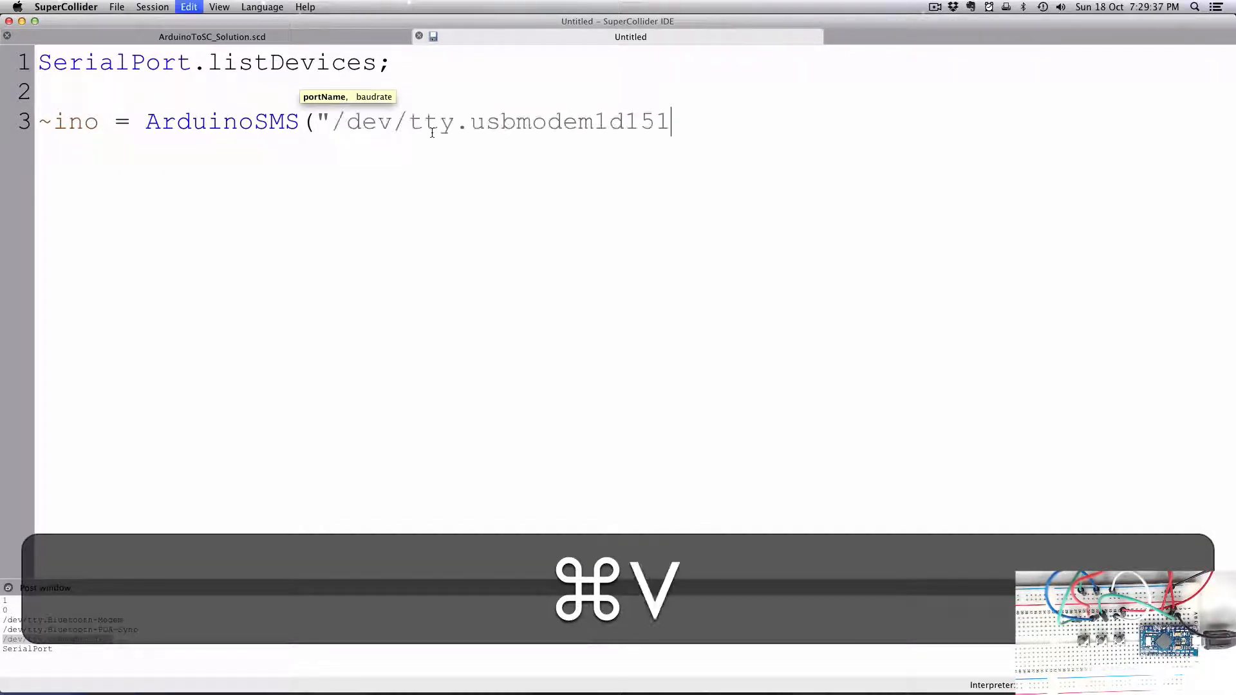
text(",)
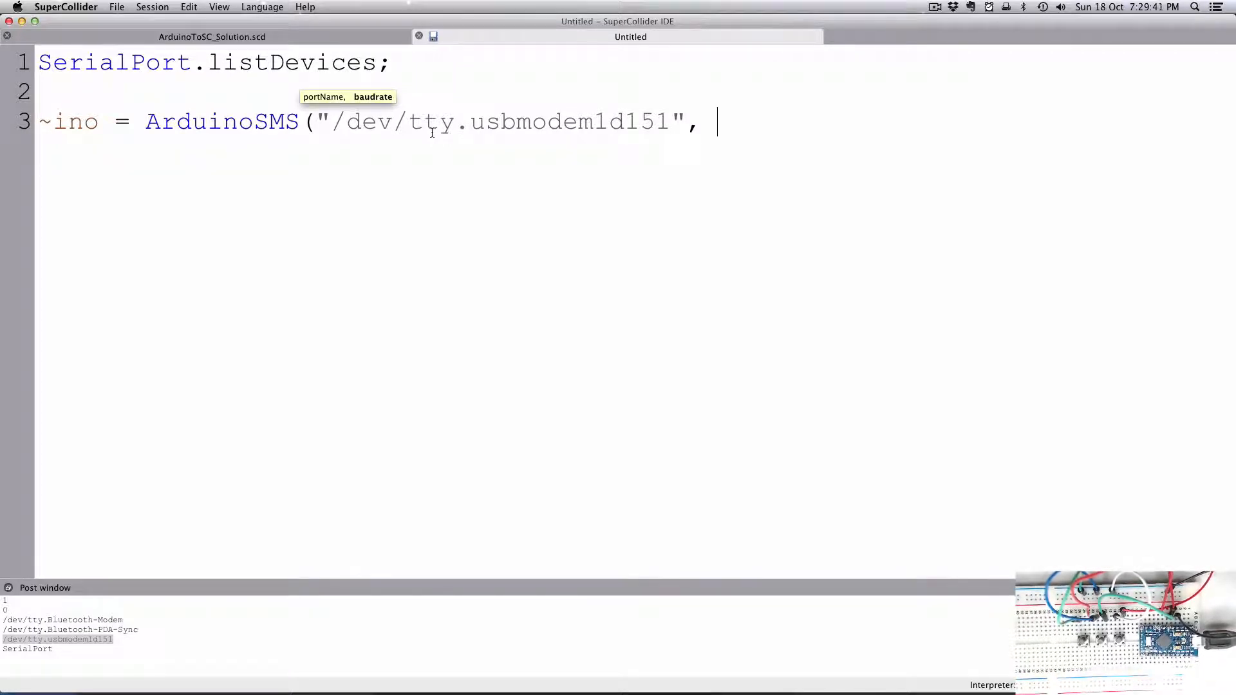
text(9600);)
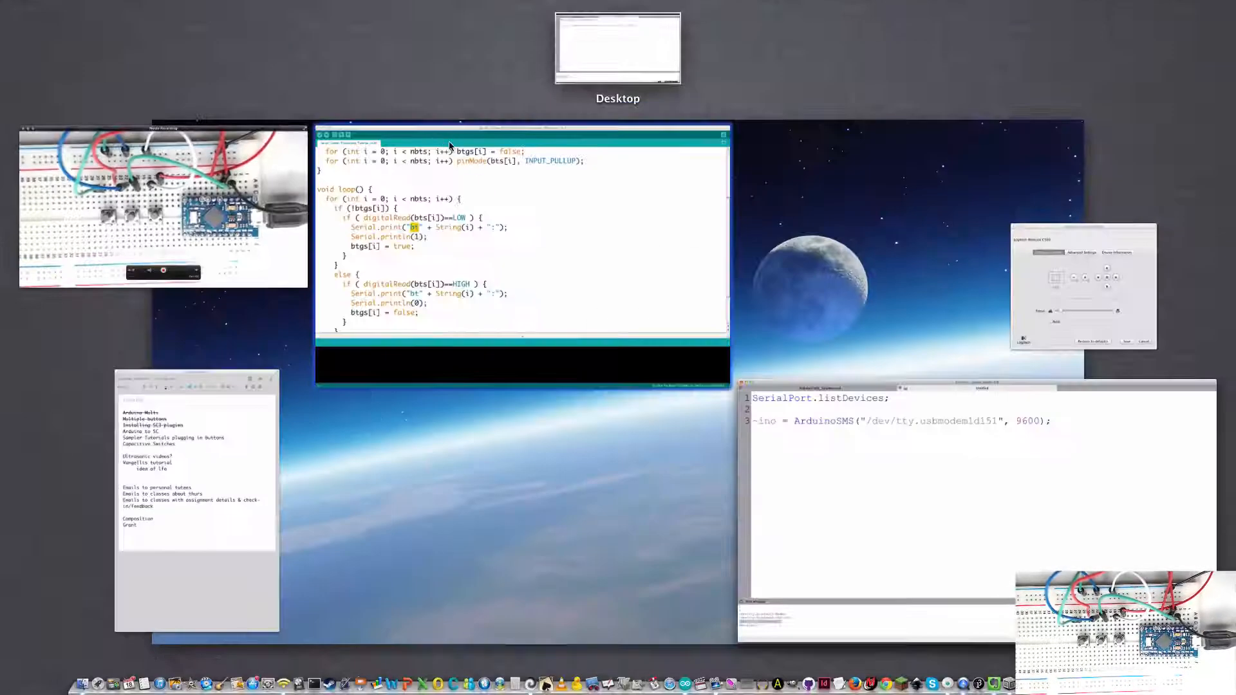
Check the Arduino sketch's Serial.begin(9600) speed against the connection line.
click(521, 237)
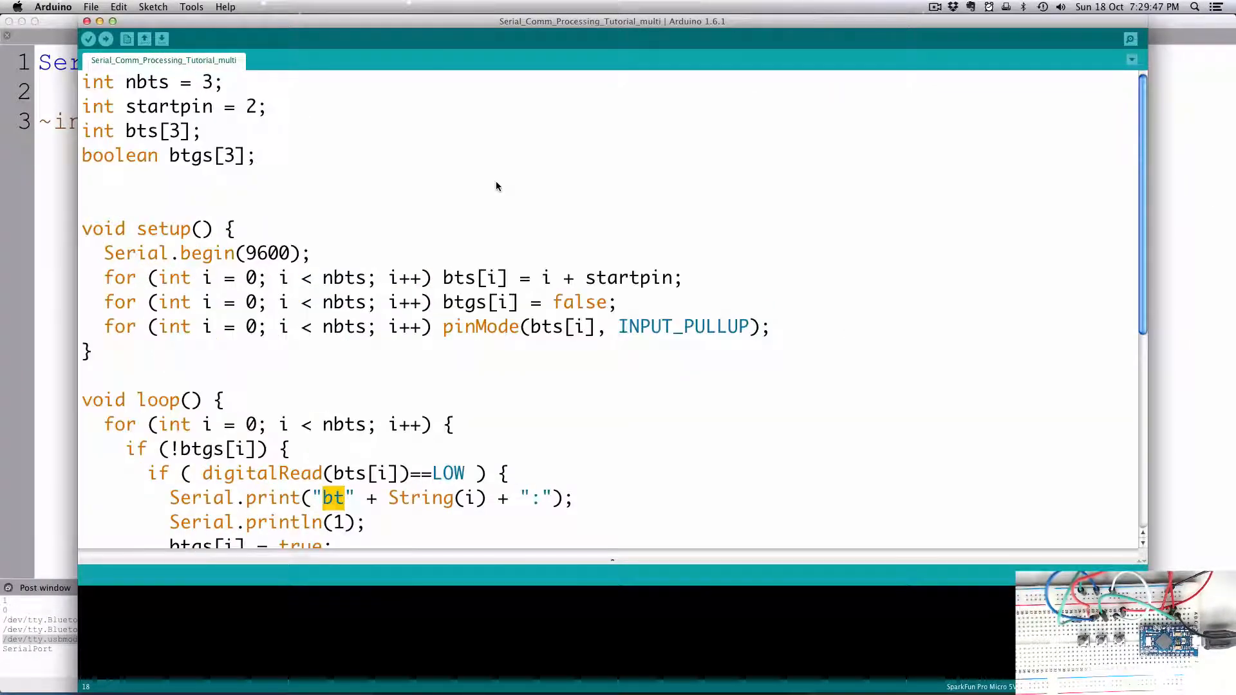
double_click(267, 254)
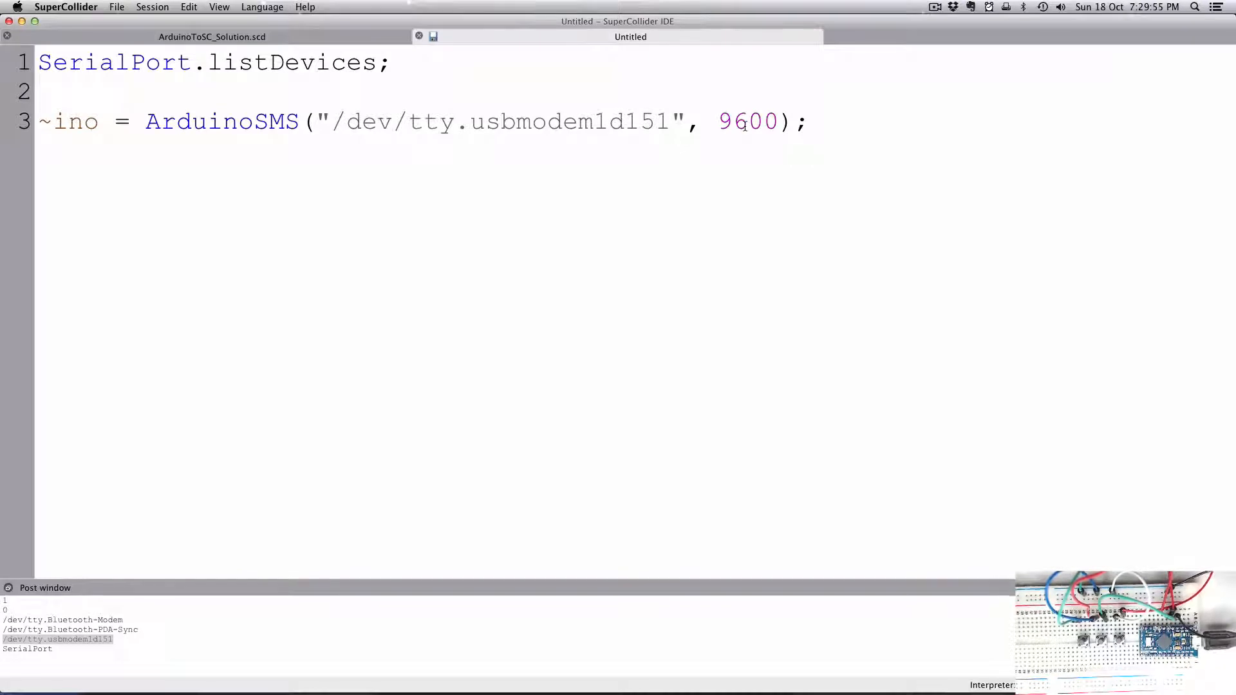
Run the ~ino = ArduinoSMS(...) line and add blank lines below it.
key(cmd)
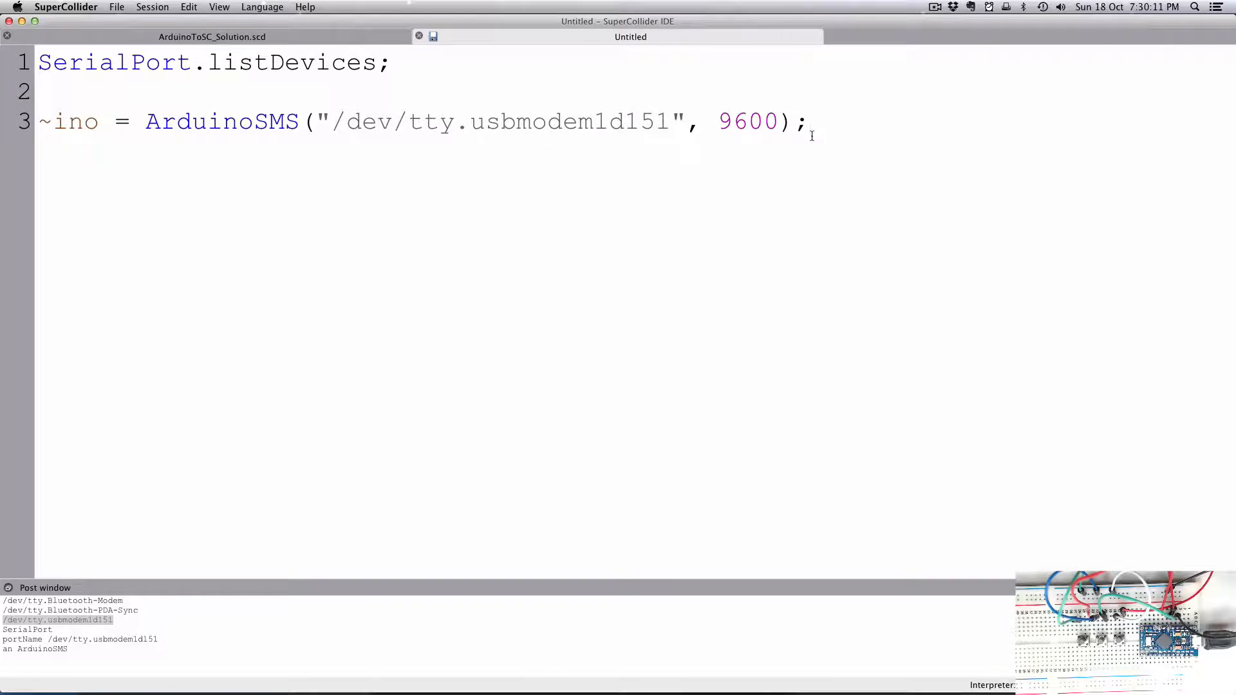
key(return)
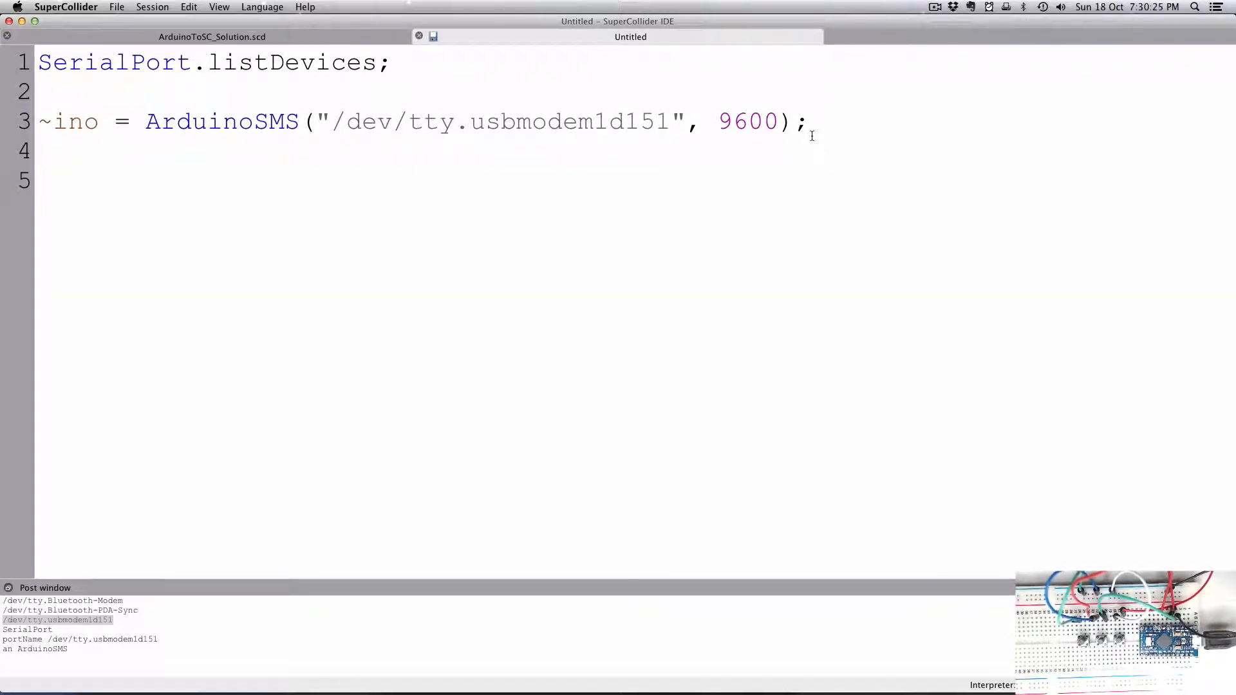
Start ~ino.action = { }; with an empty line inside the braces.
text(~ino)
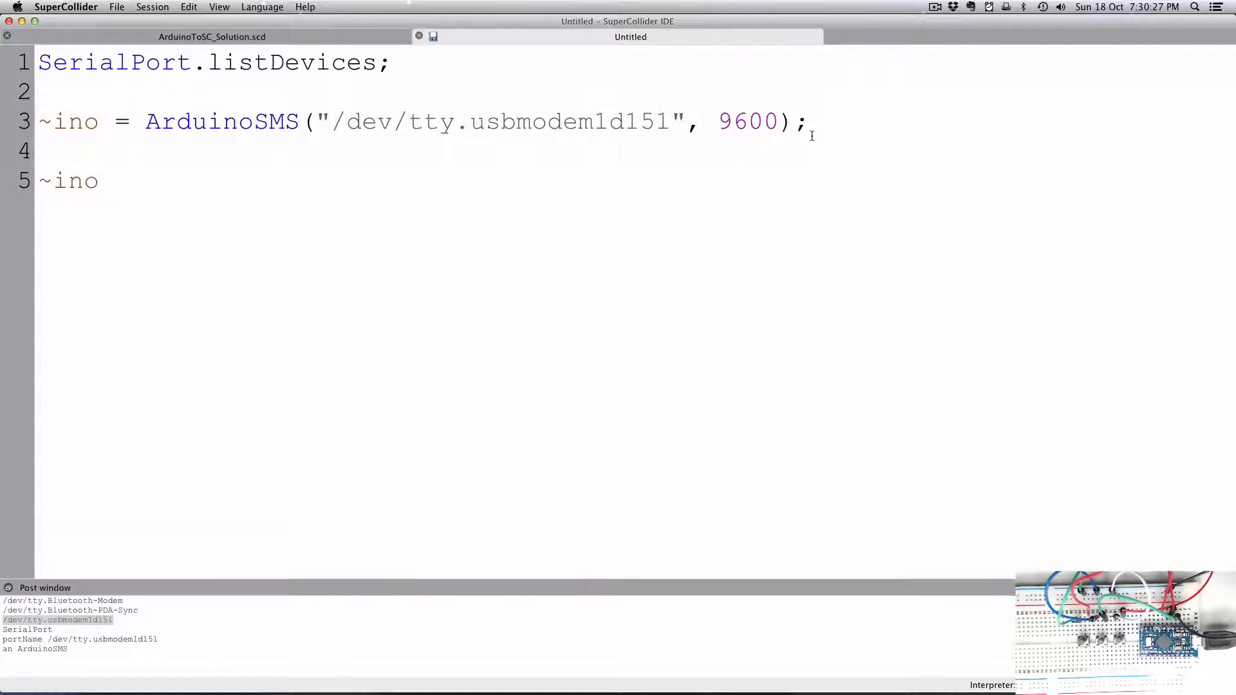
text(.)
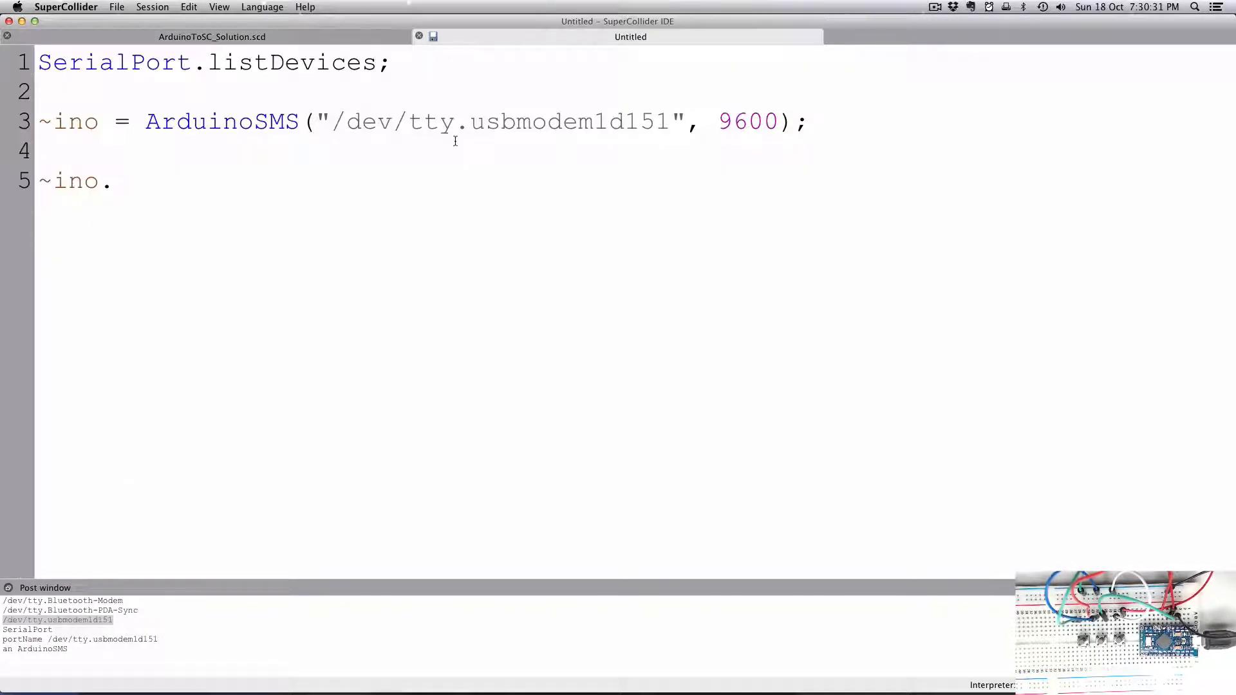
text(action)
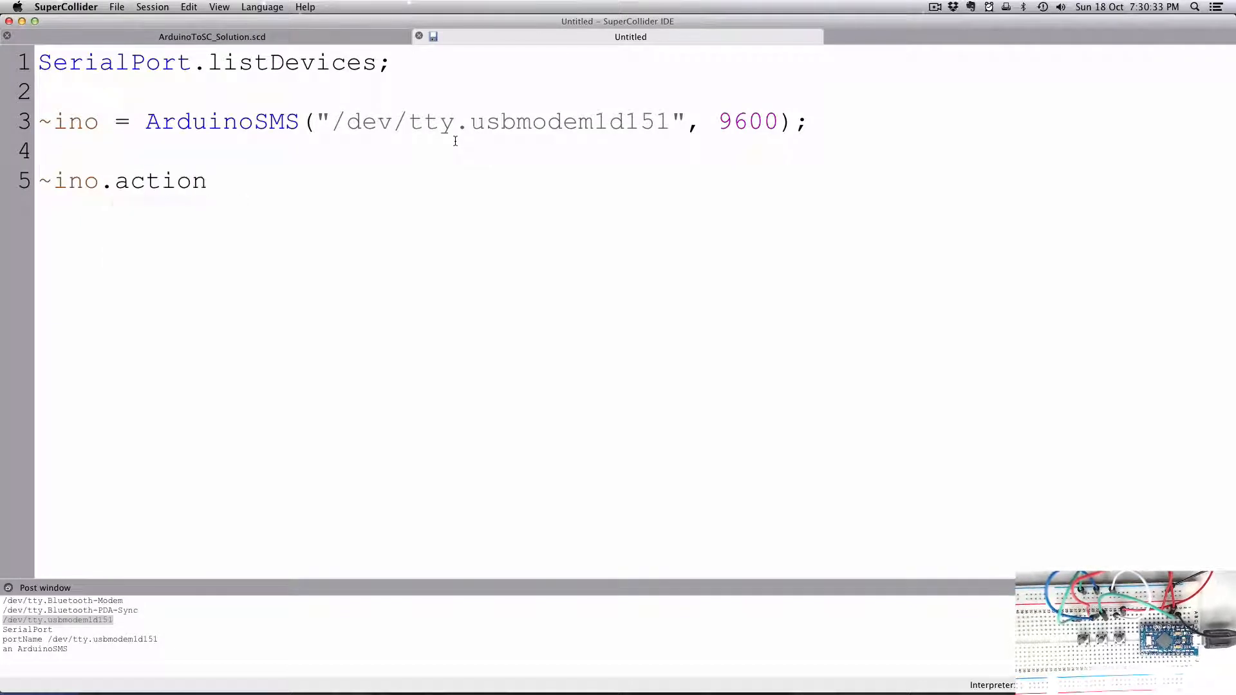
text(=)
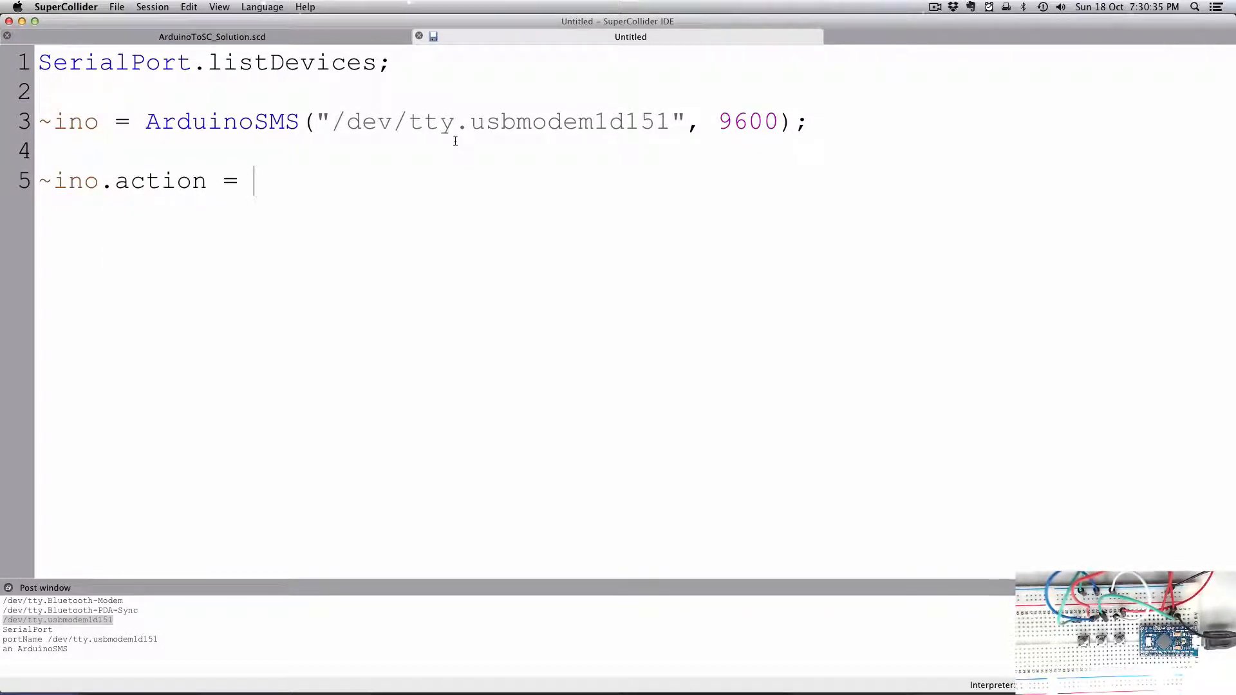
text({)
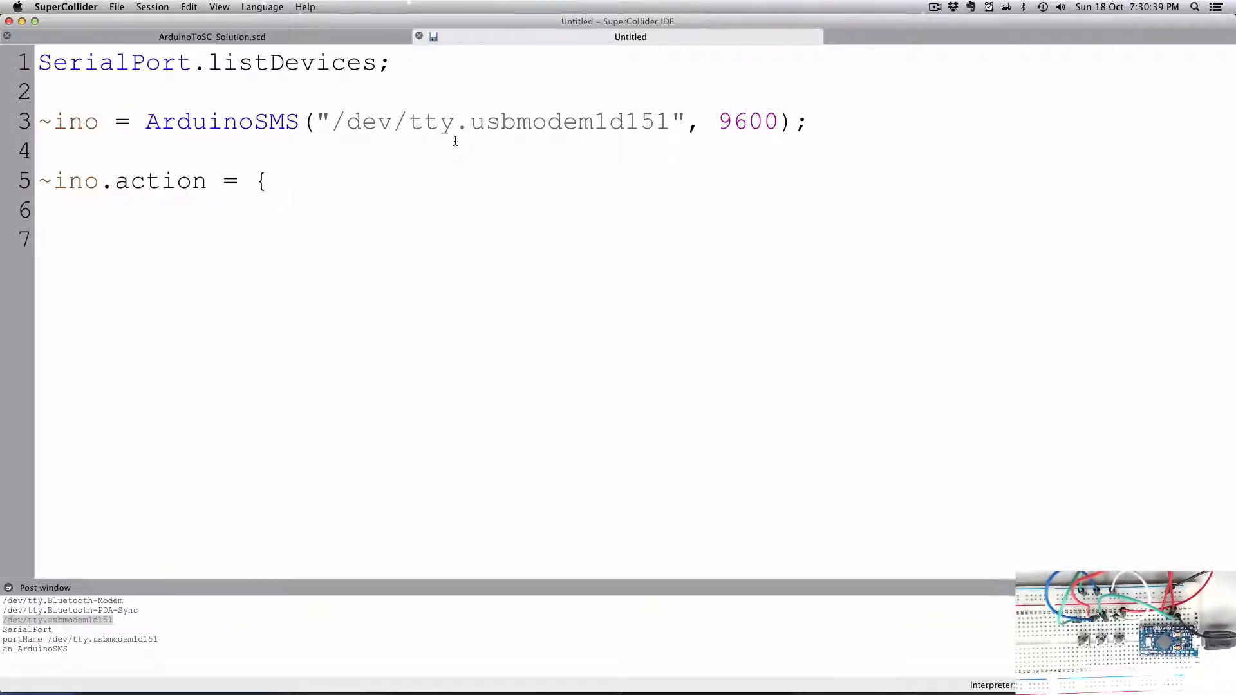
text(};)
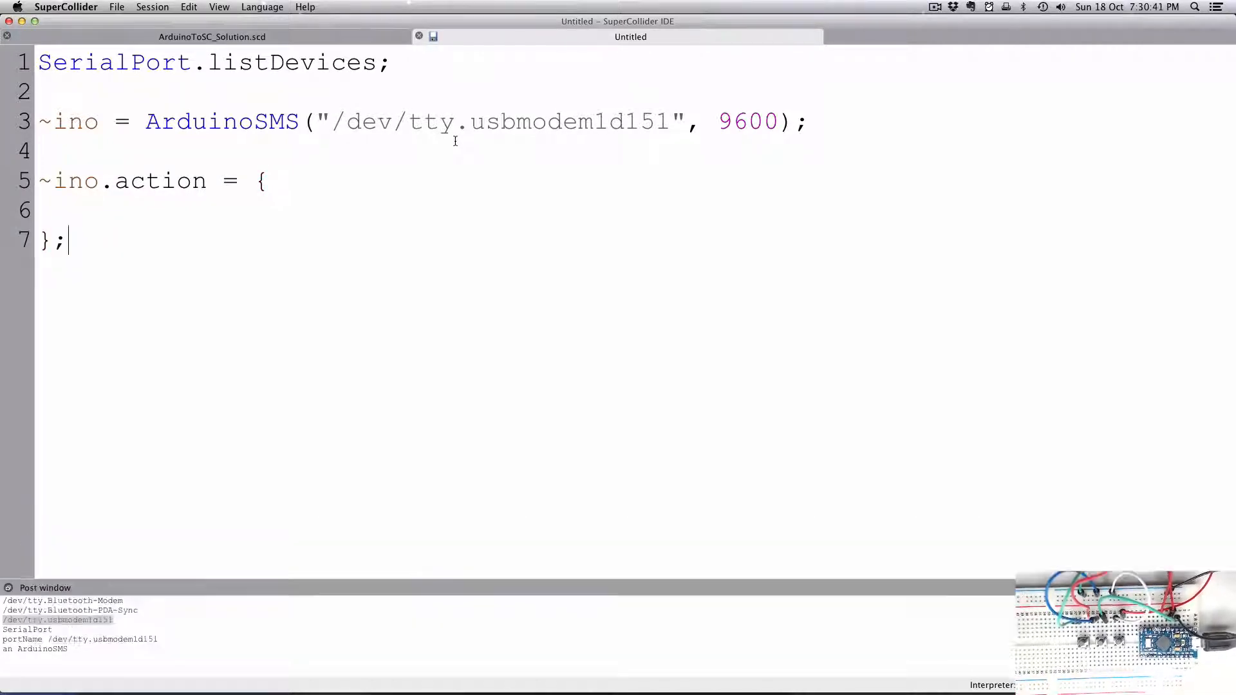
key(Return)
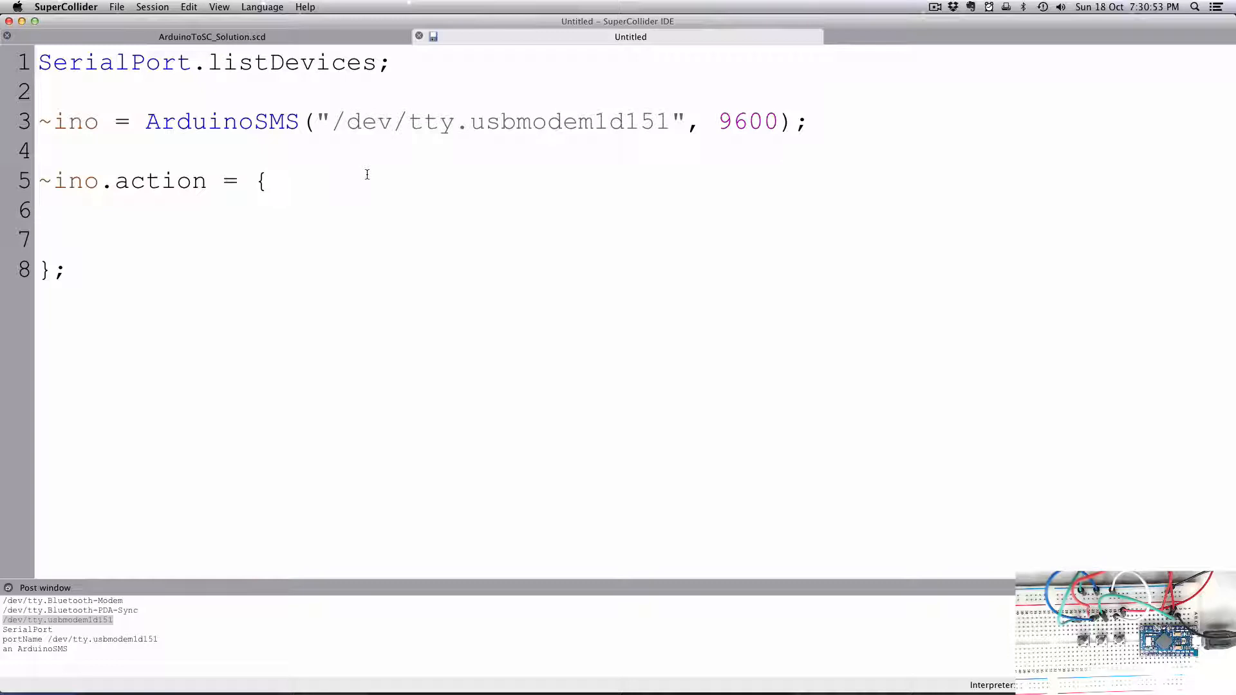
Fill the function with arg msg; and msg.postln; to post each message.
text(arg)
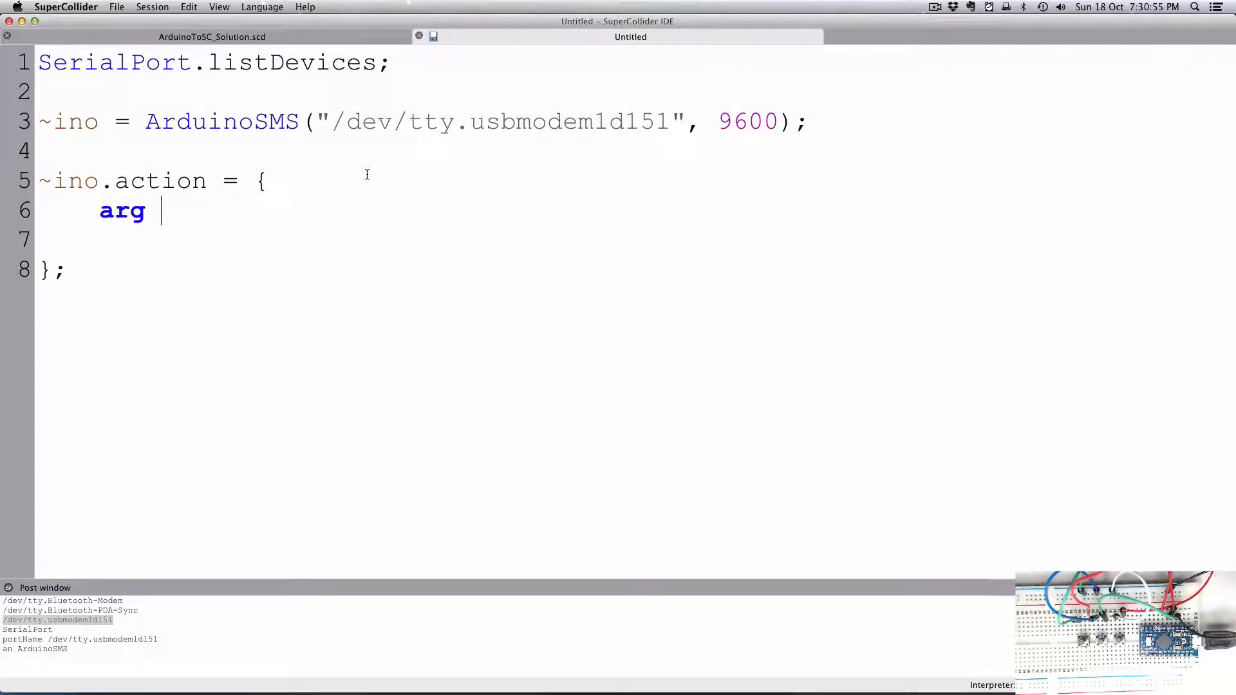
text(msg;)
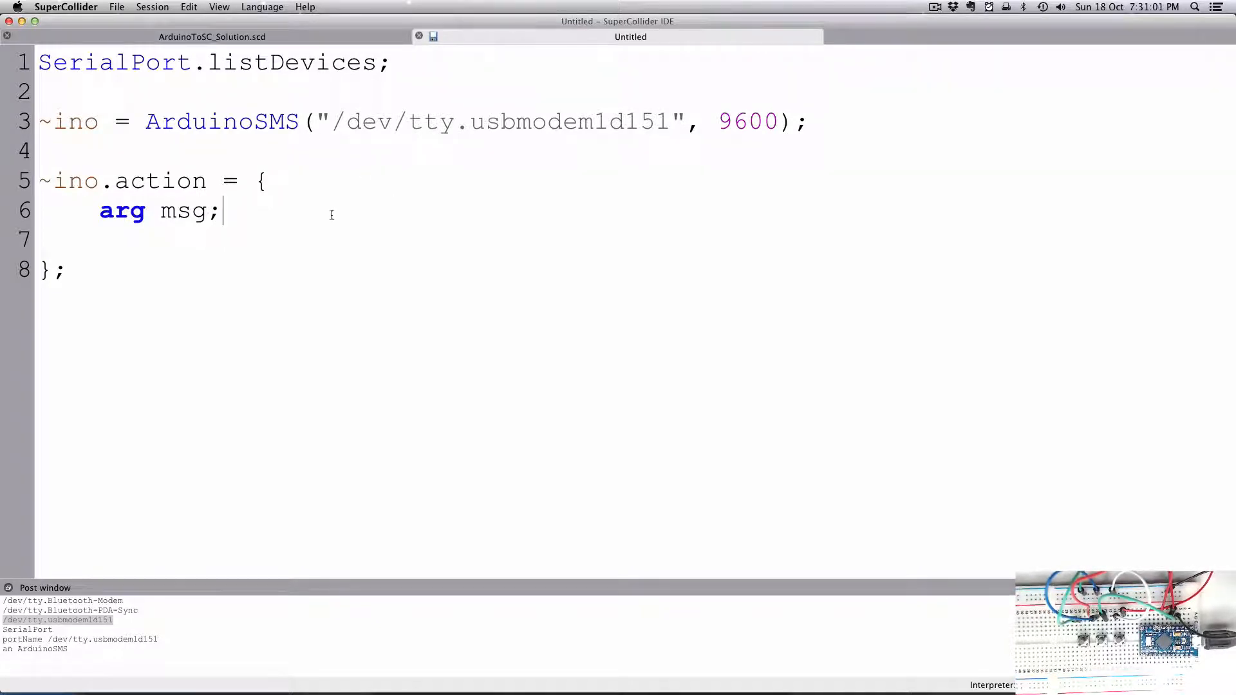
key(return)
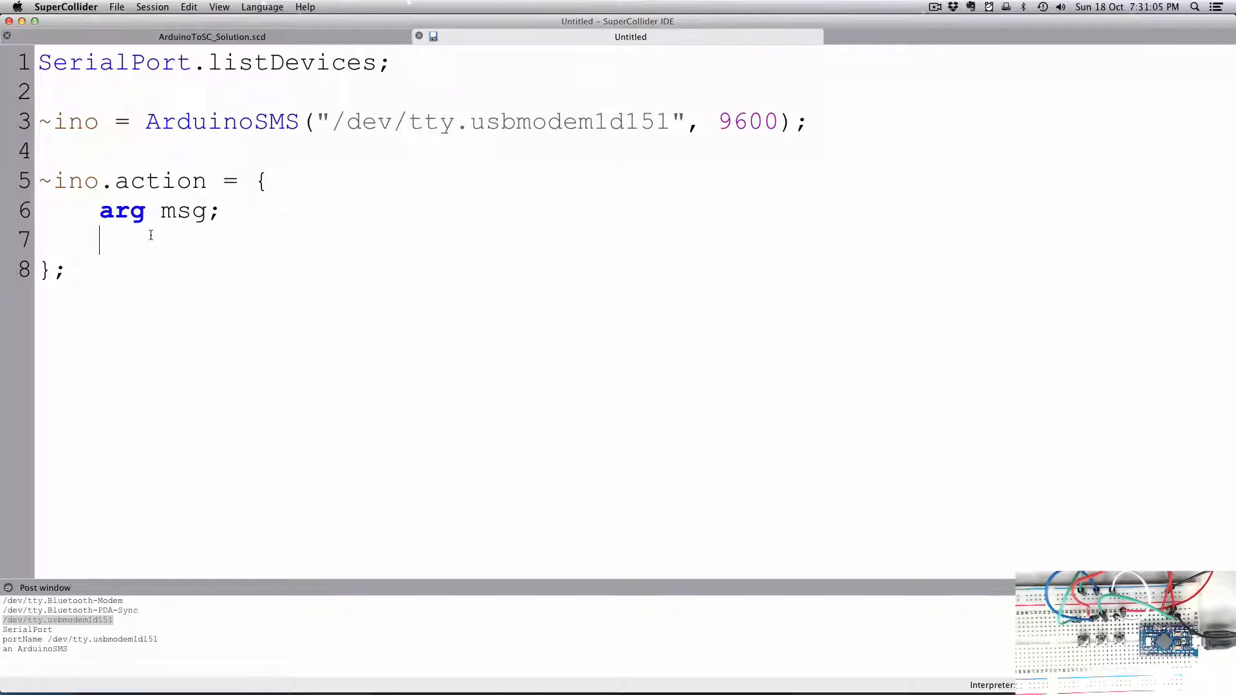
text(msg.p)
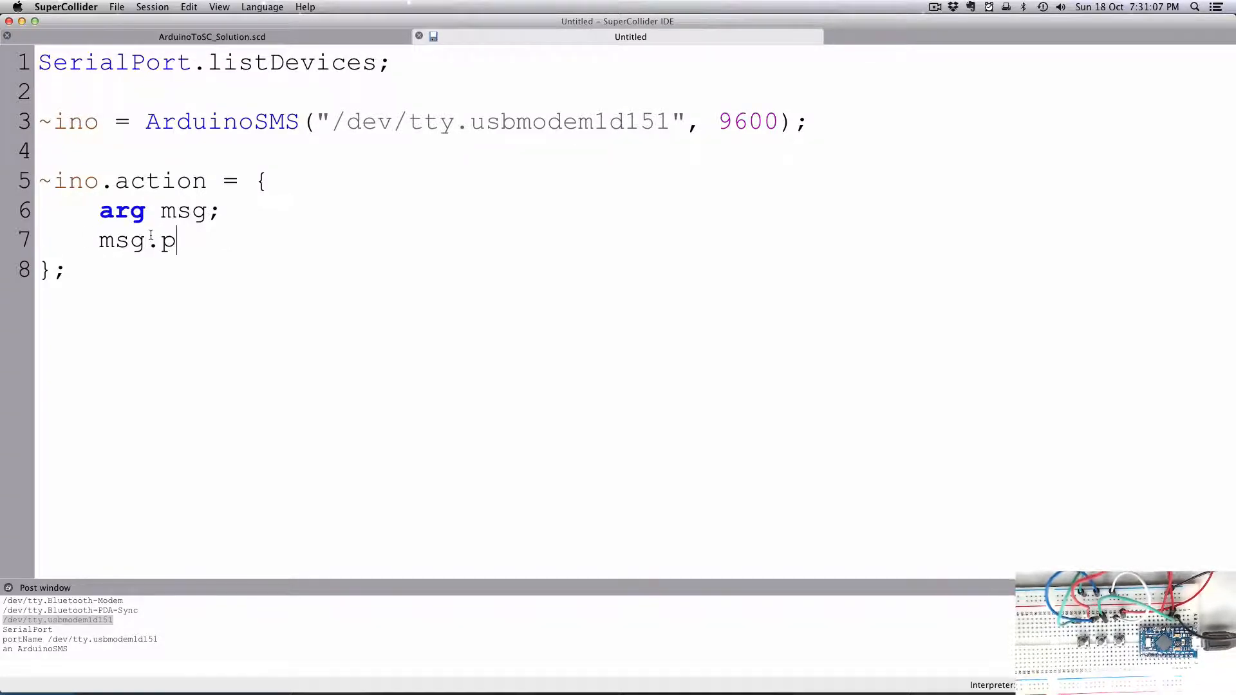
text(ostln;)
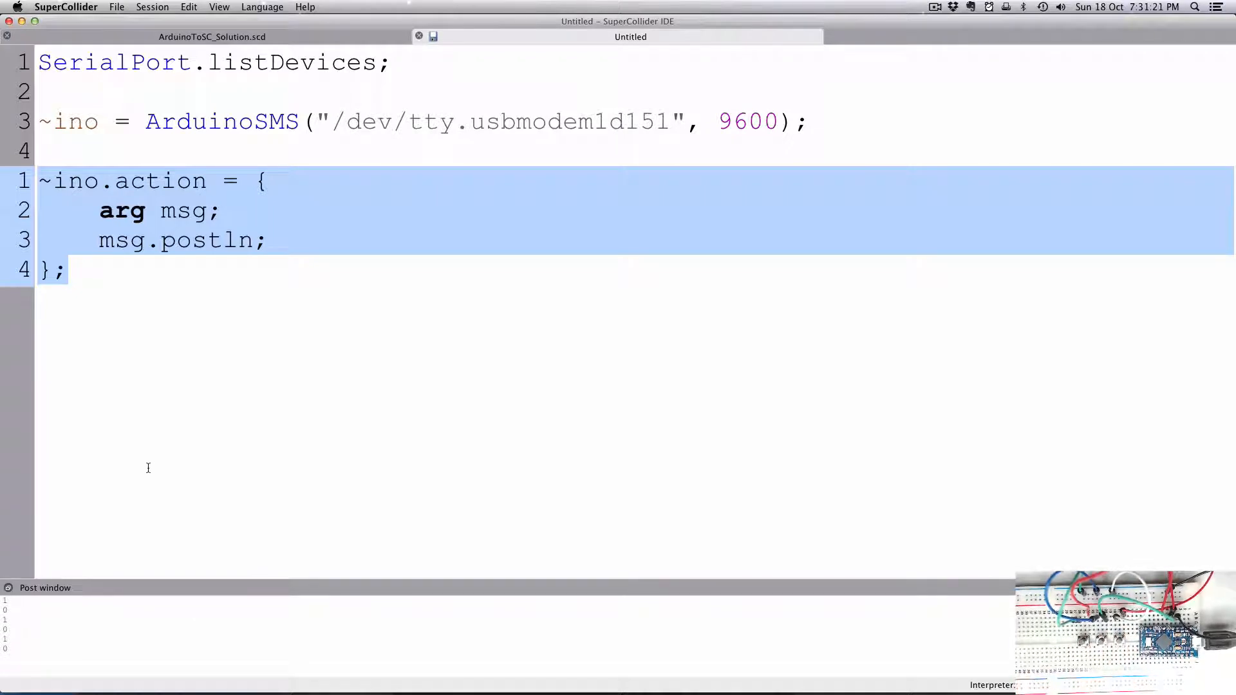
Recompile the class library, rerun the ArduinoSMS connection and the action function.
key(shift+cmd+l)
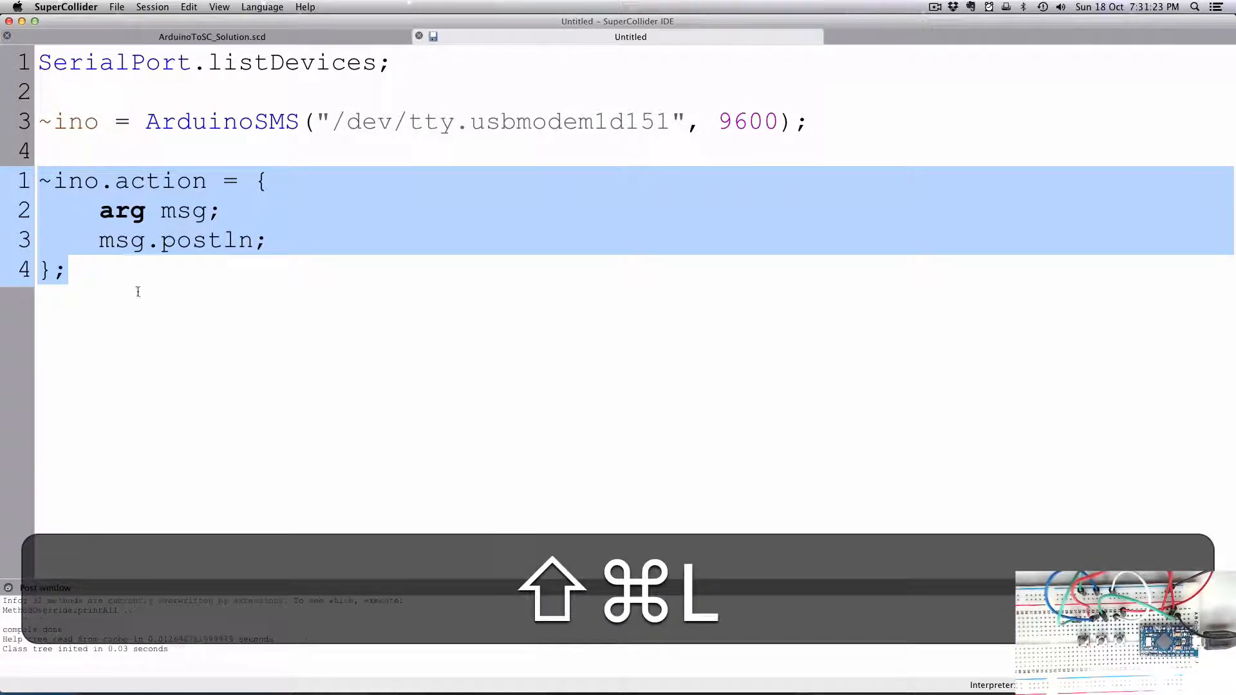
key(cmd+Return)
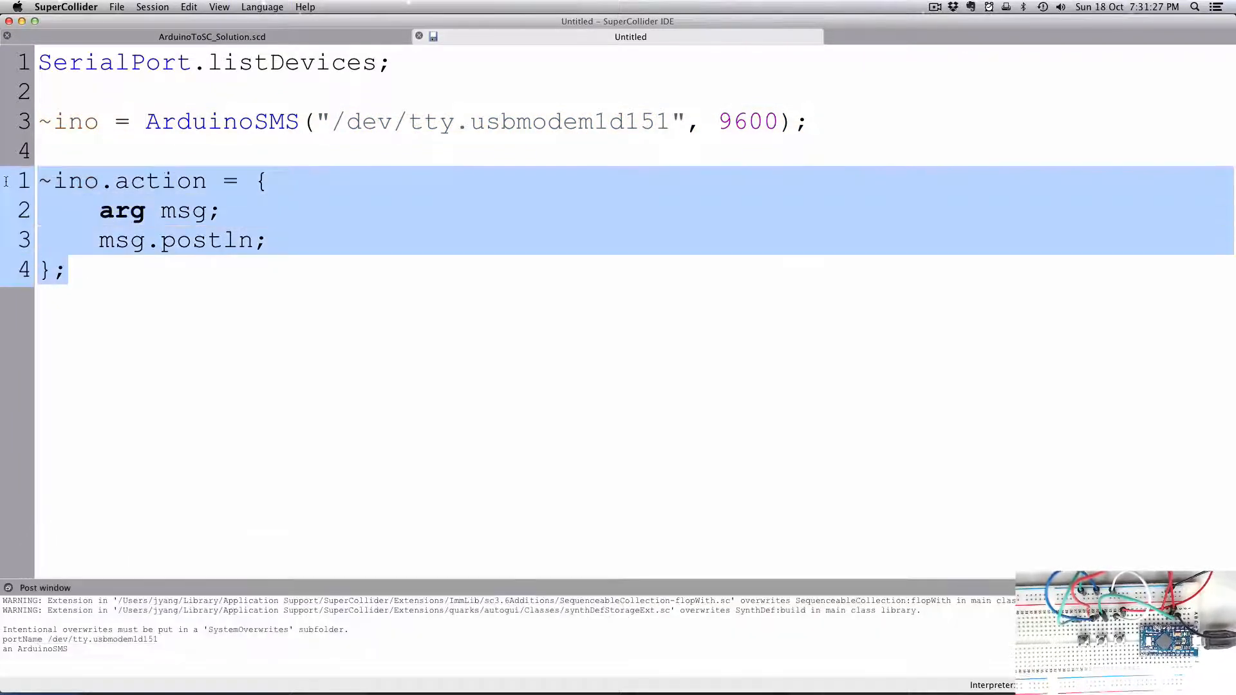
key(cmd)
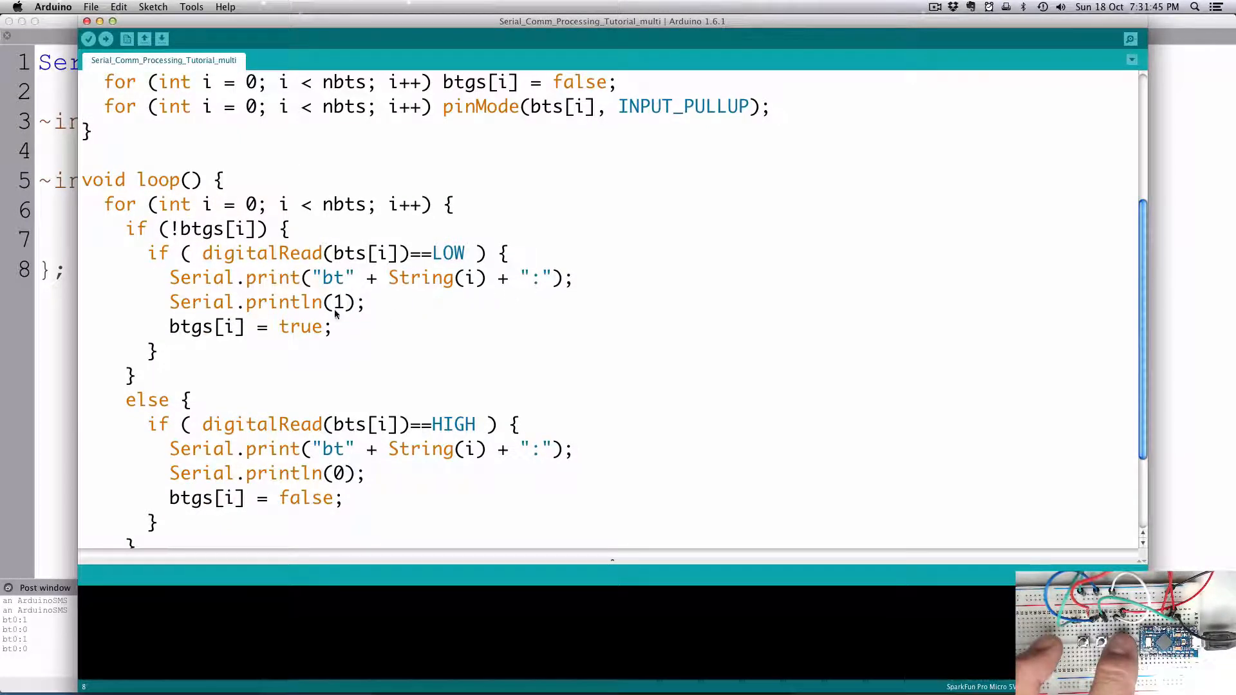
mouse_move(498, 468)
text(arg msg;)
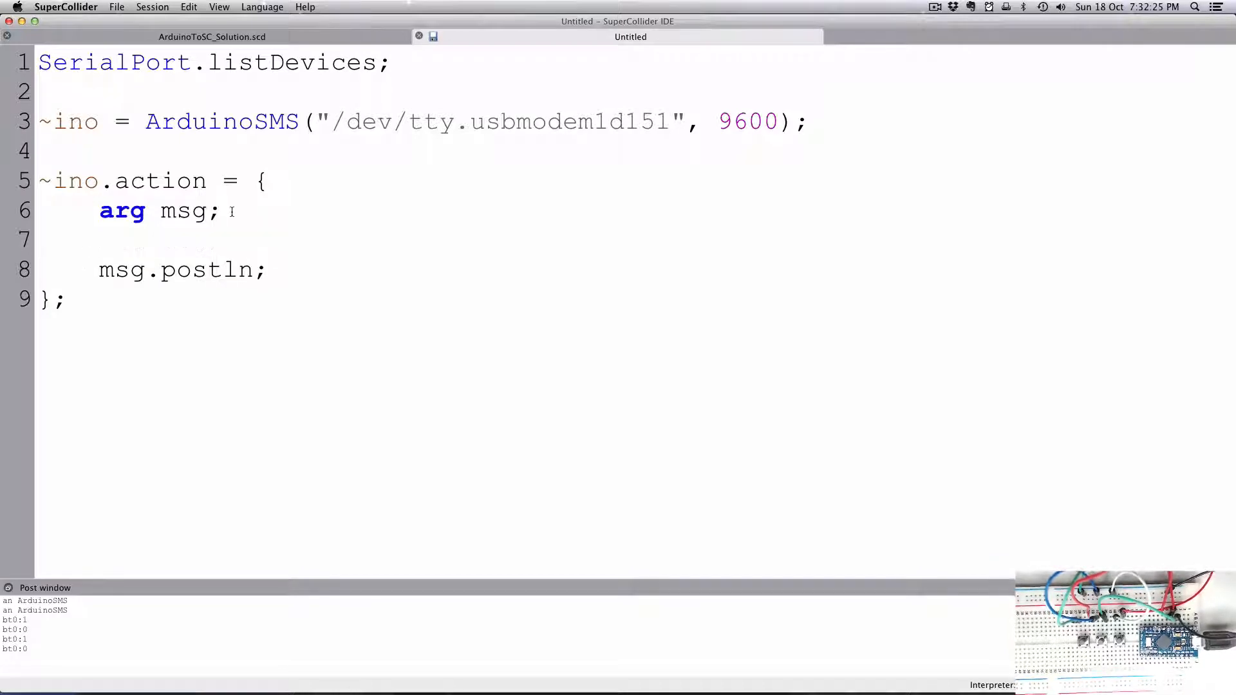
Declare var amsg; at the top of the action function.
text(v)
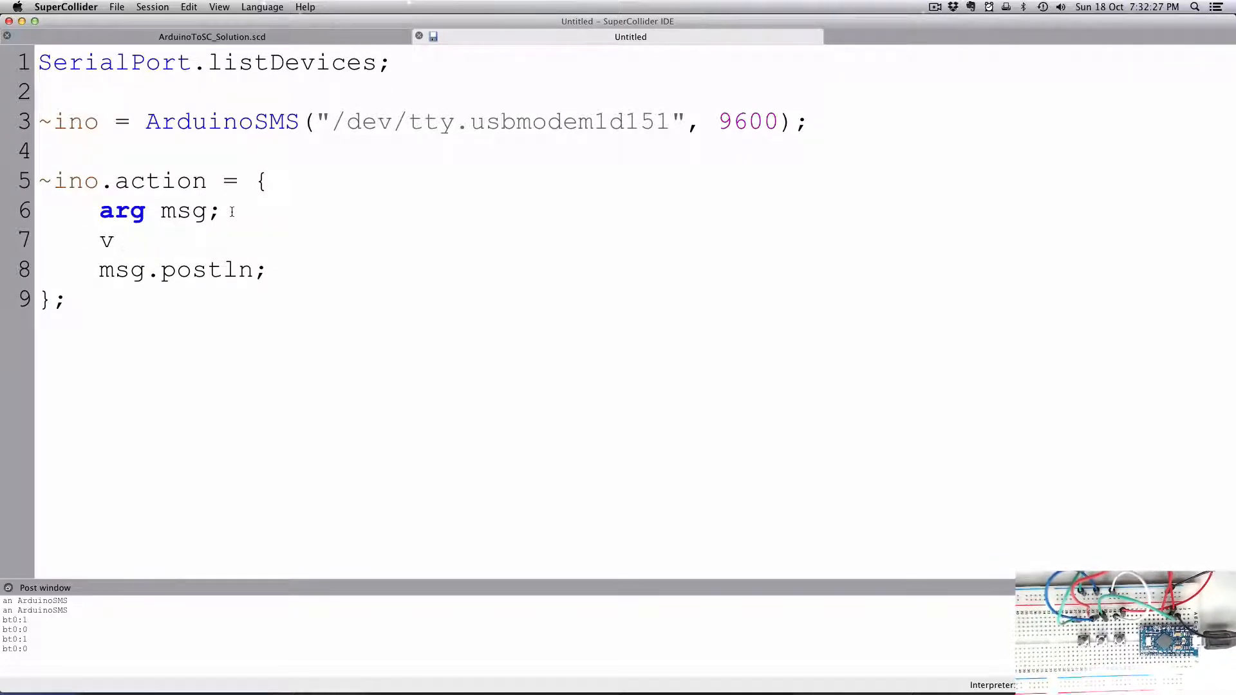
text(ar)
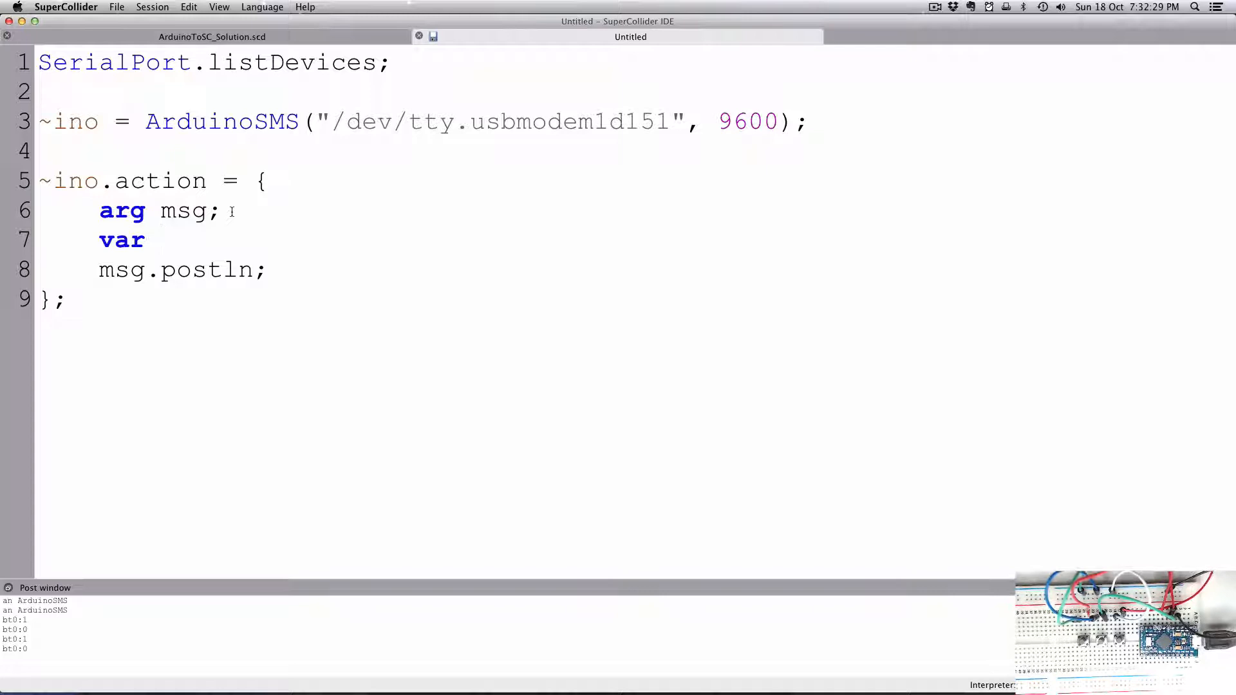
text(amsg)
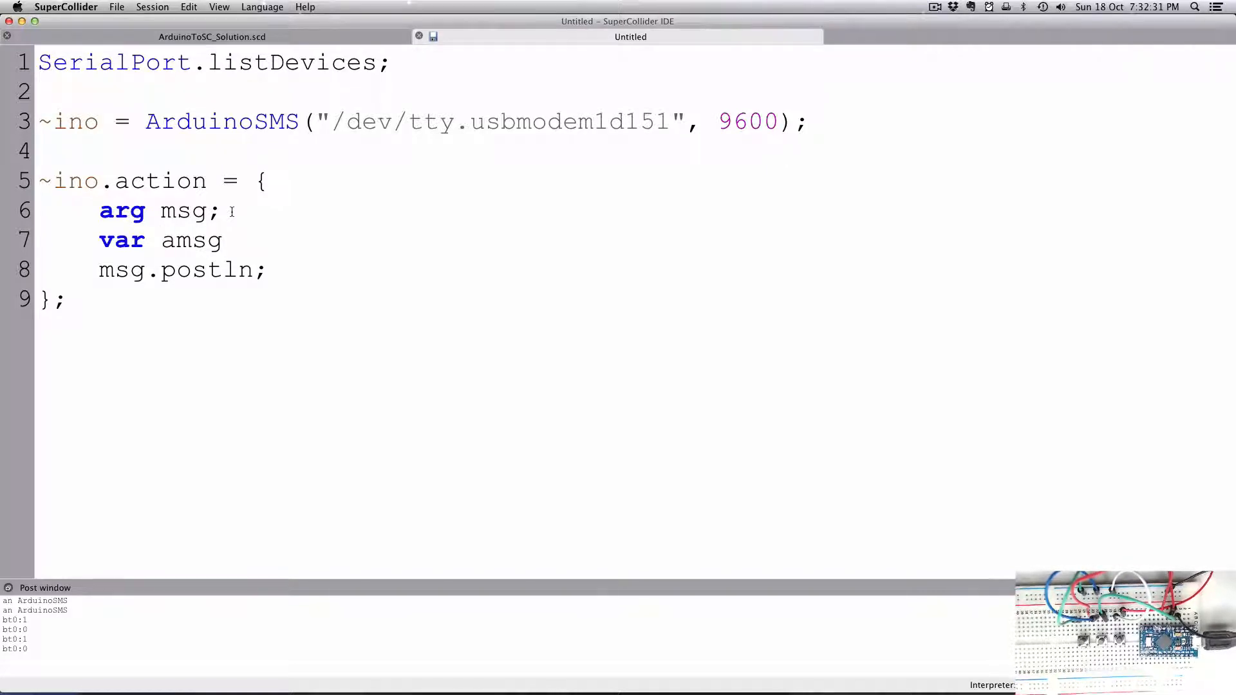
text(;)
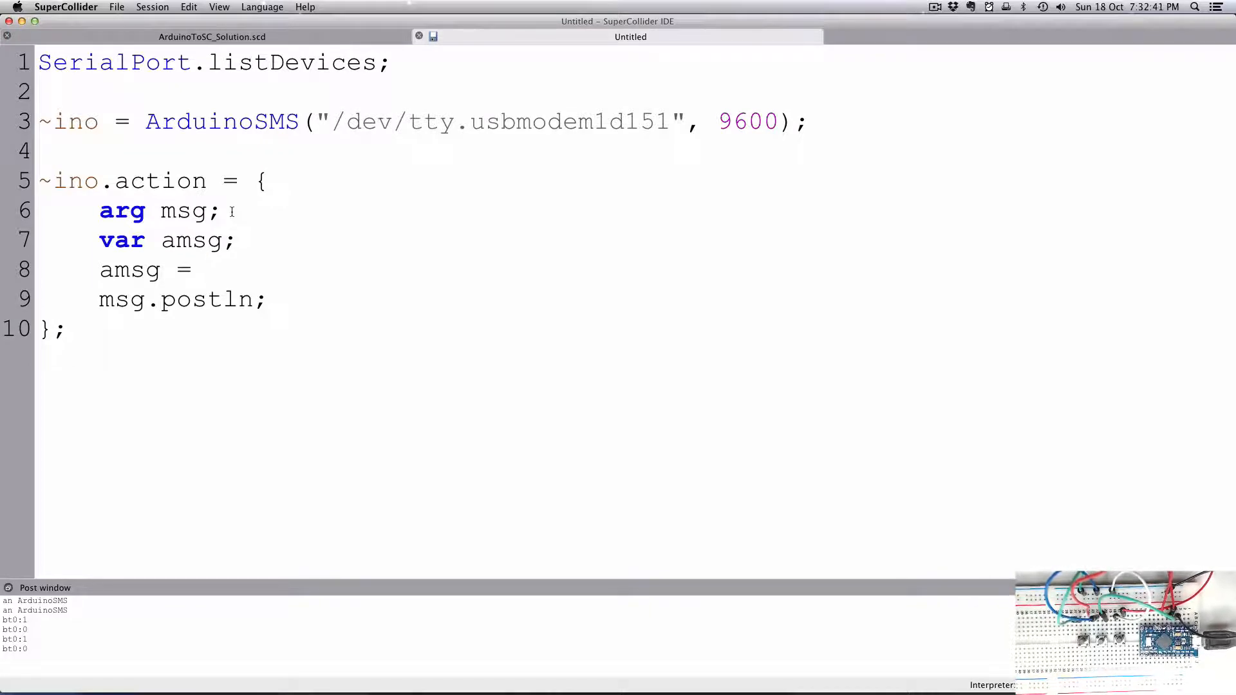
Set amsg = msg.split($:); dismissing the autocomplete popup.
text(spli)
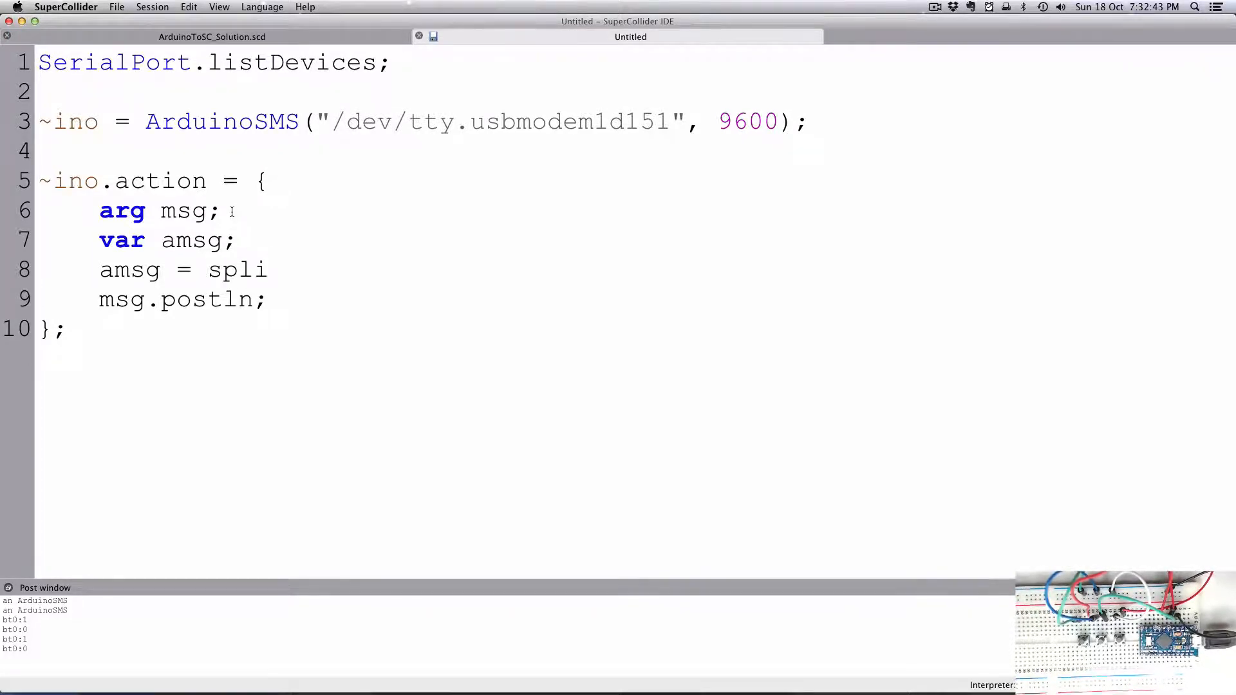
text(t()
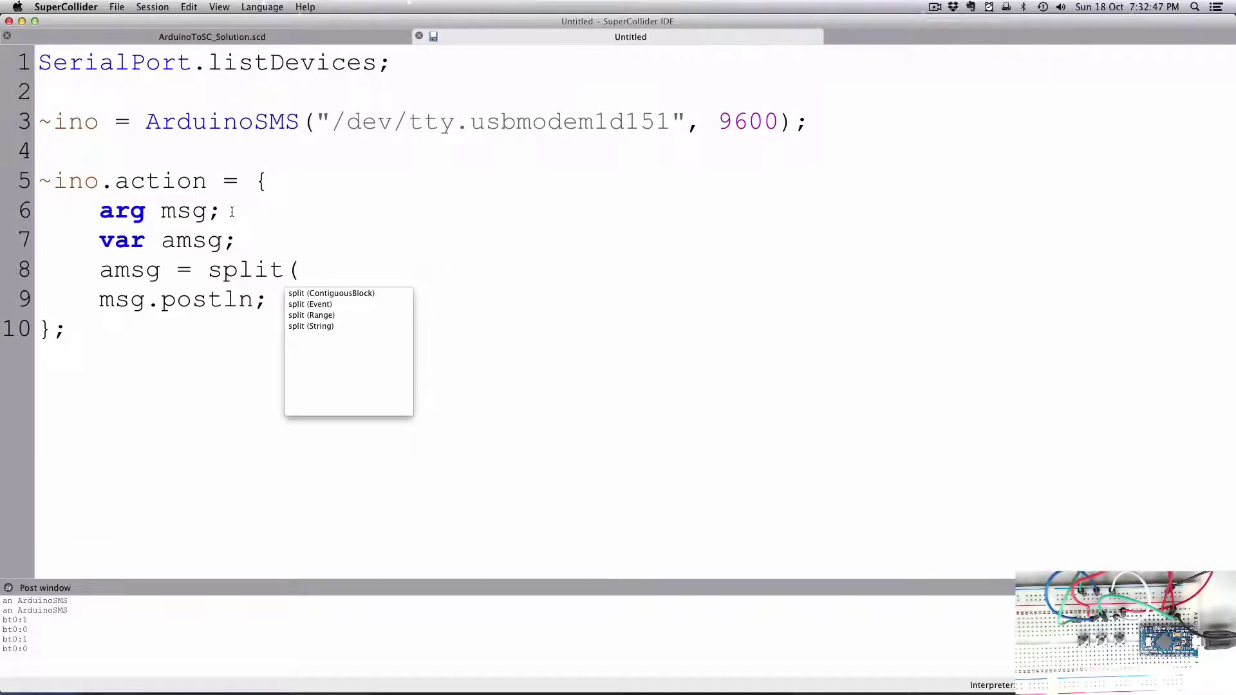
mouse_move(168, 270)
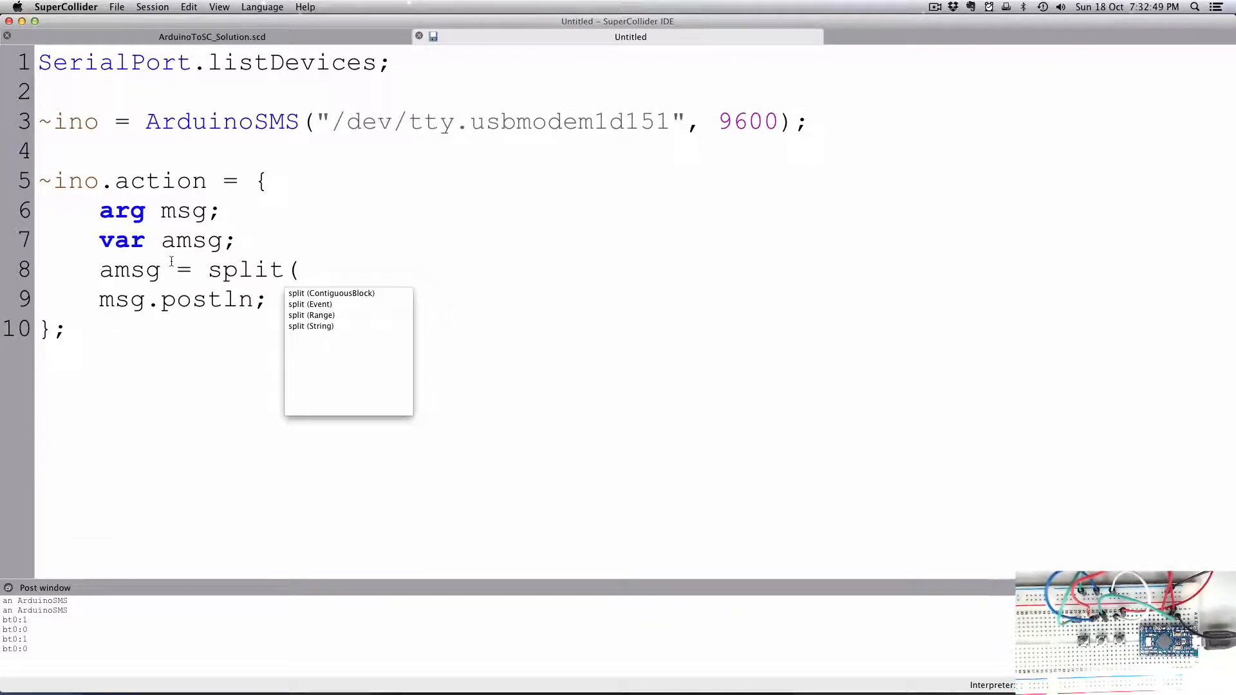
key(Escape)
text(msg.)
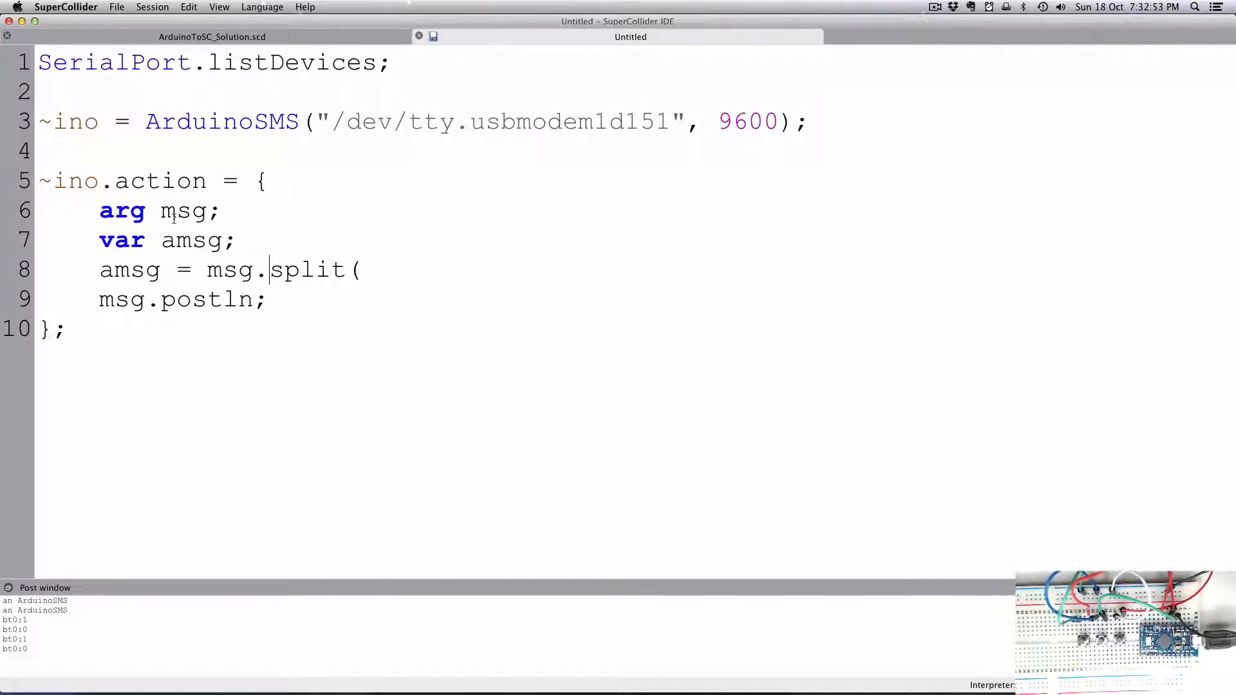
click(360, 269)
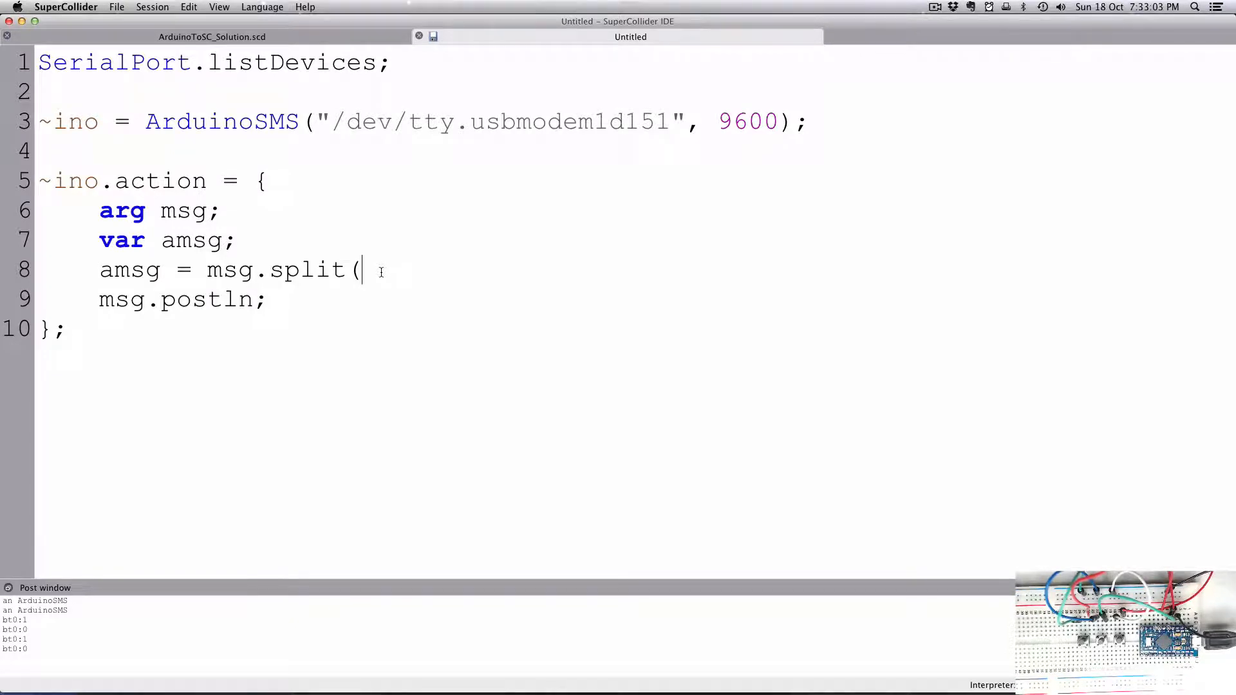
text($)
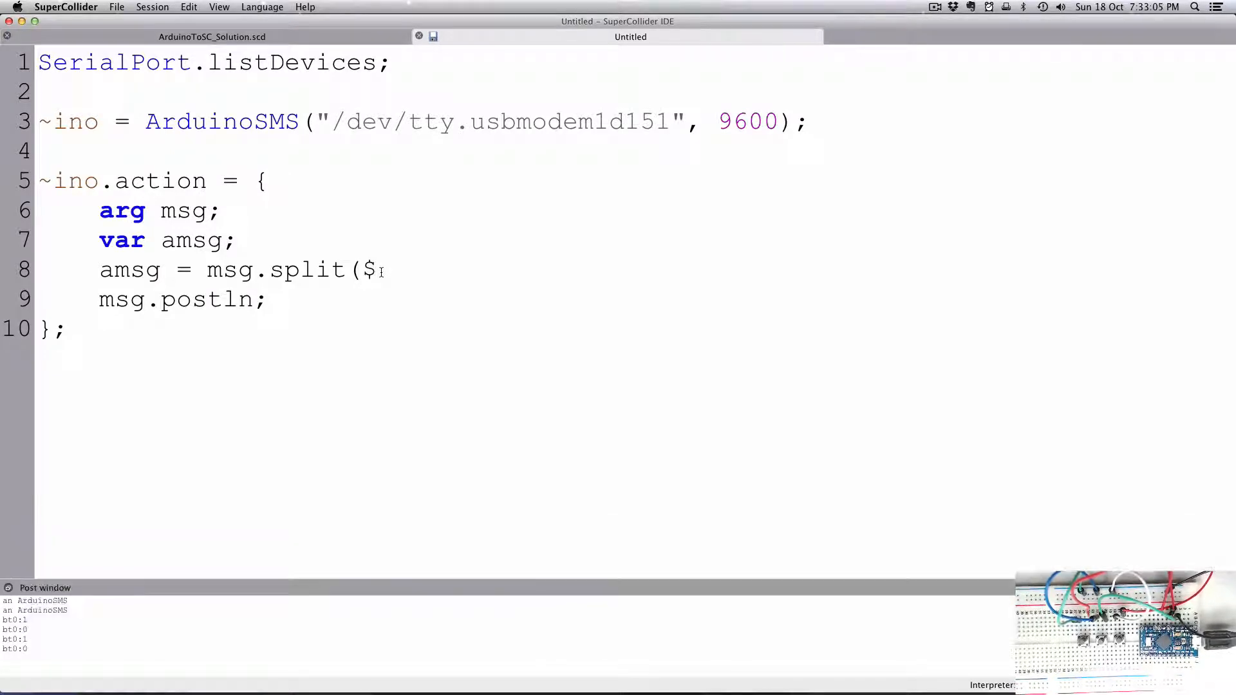
text();)
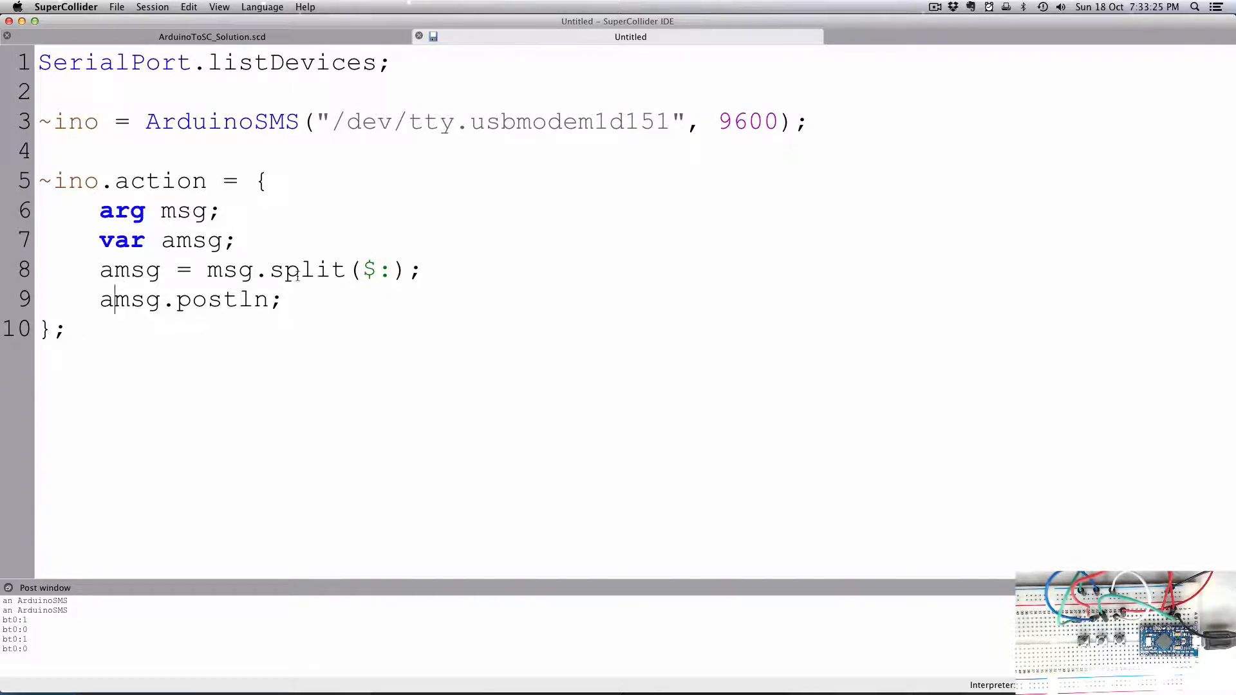
double_click(129, 269)
text( a)
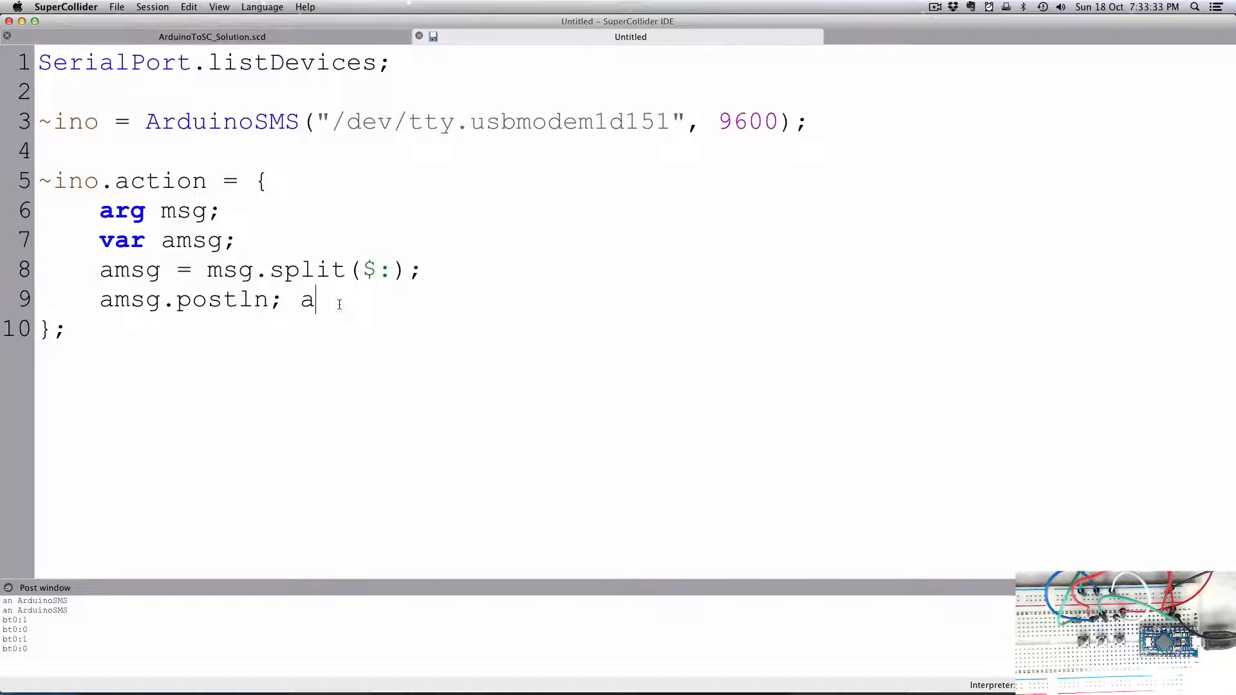
text(msg[0)
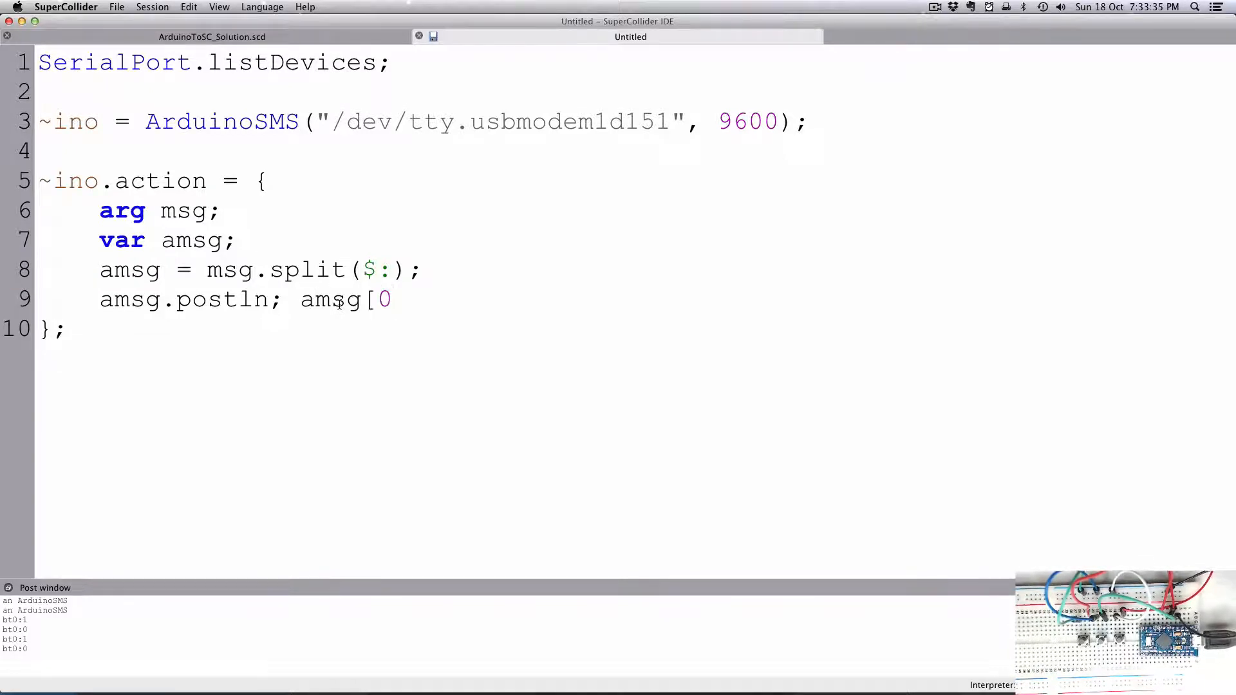
text(] = b)
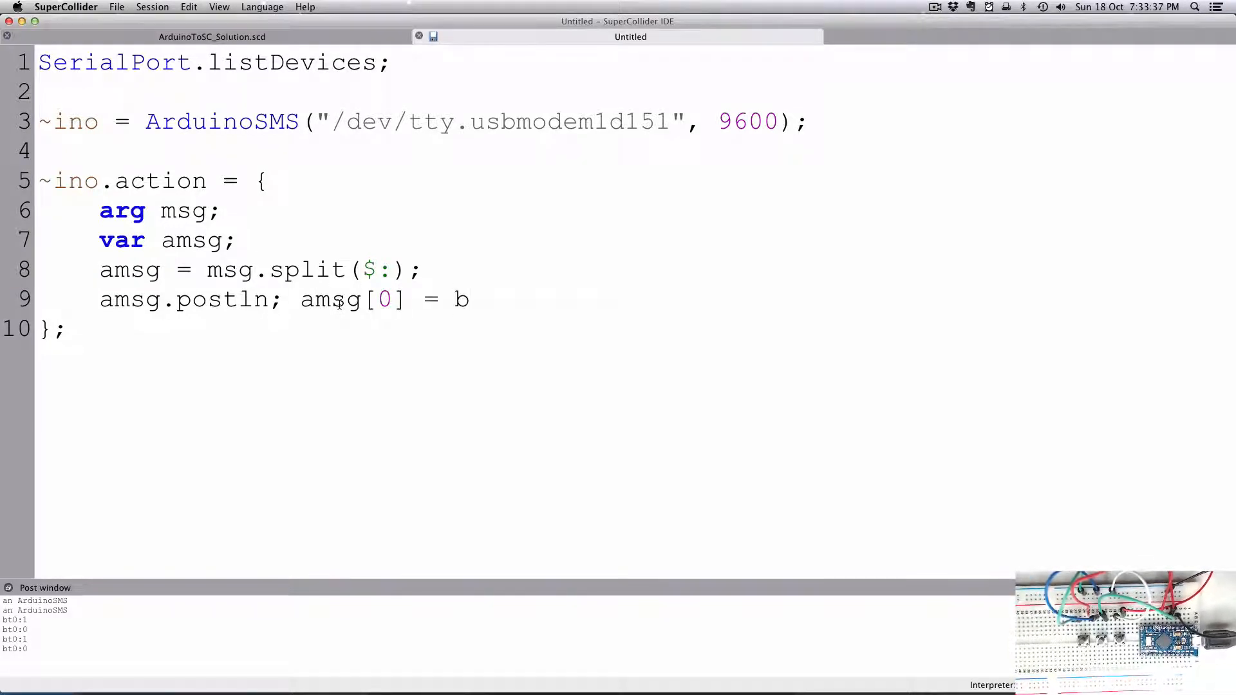
text(t0)
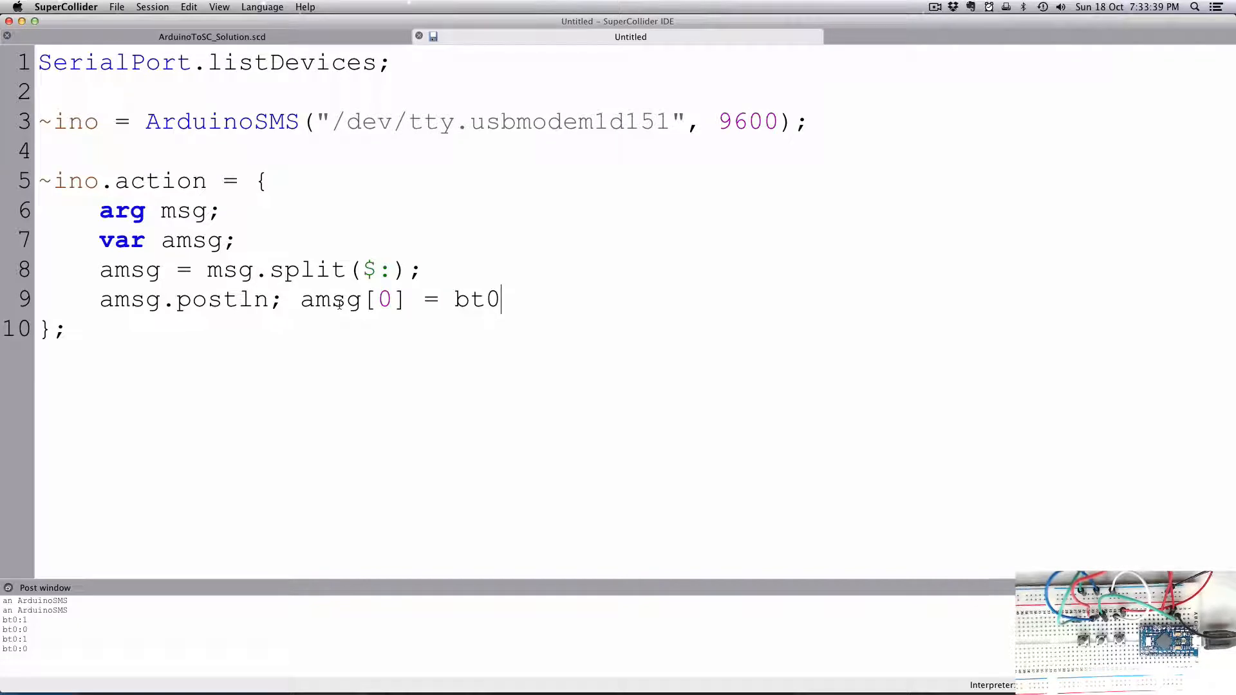
text(, amsg)
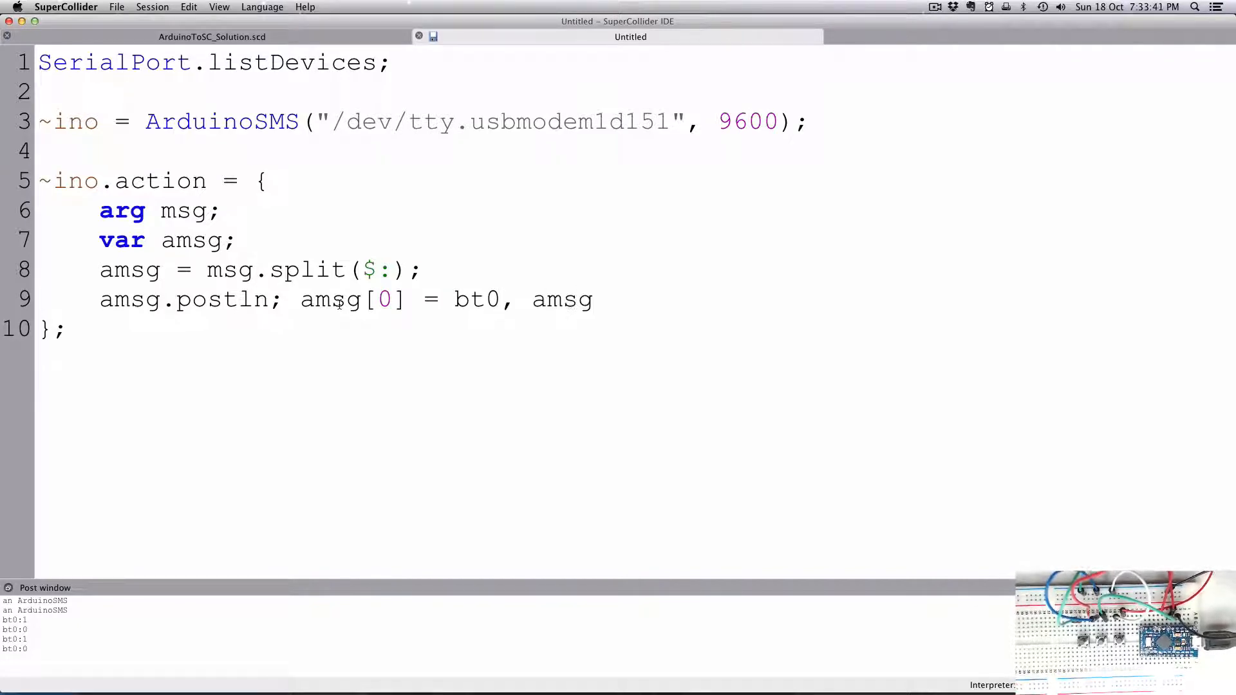
text([1] =)
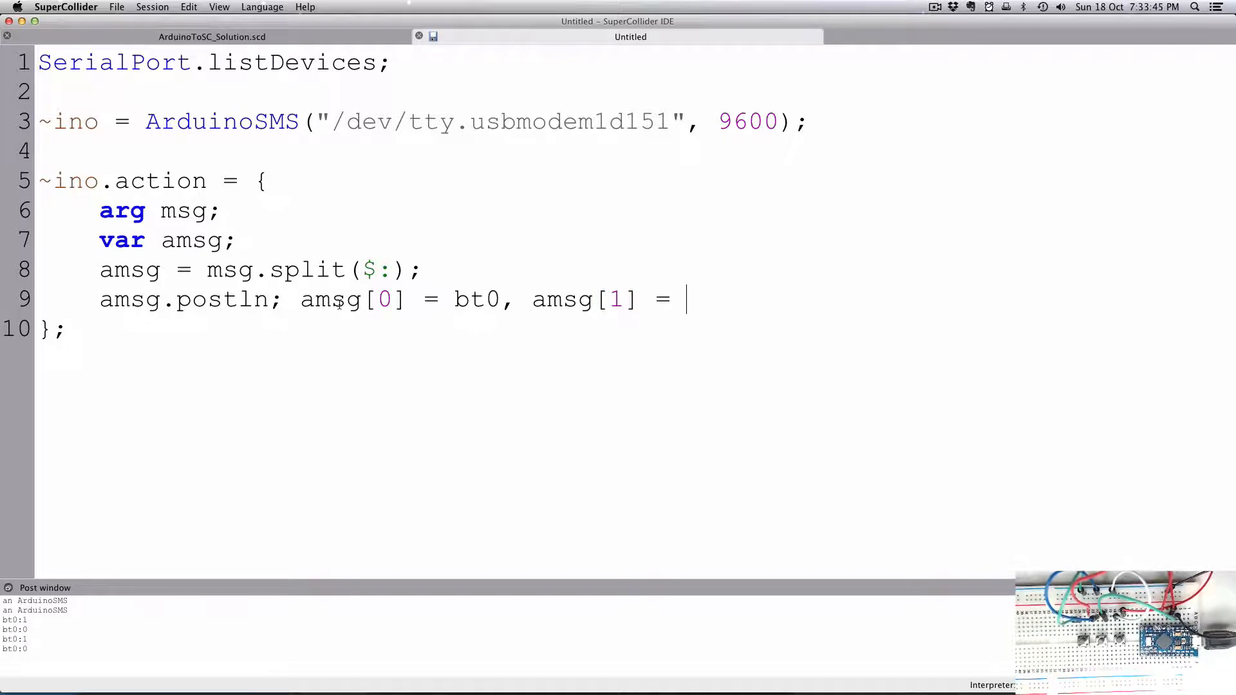
text(1,0)
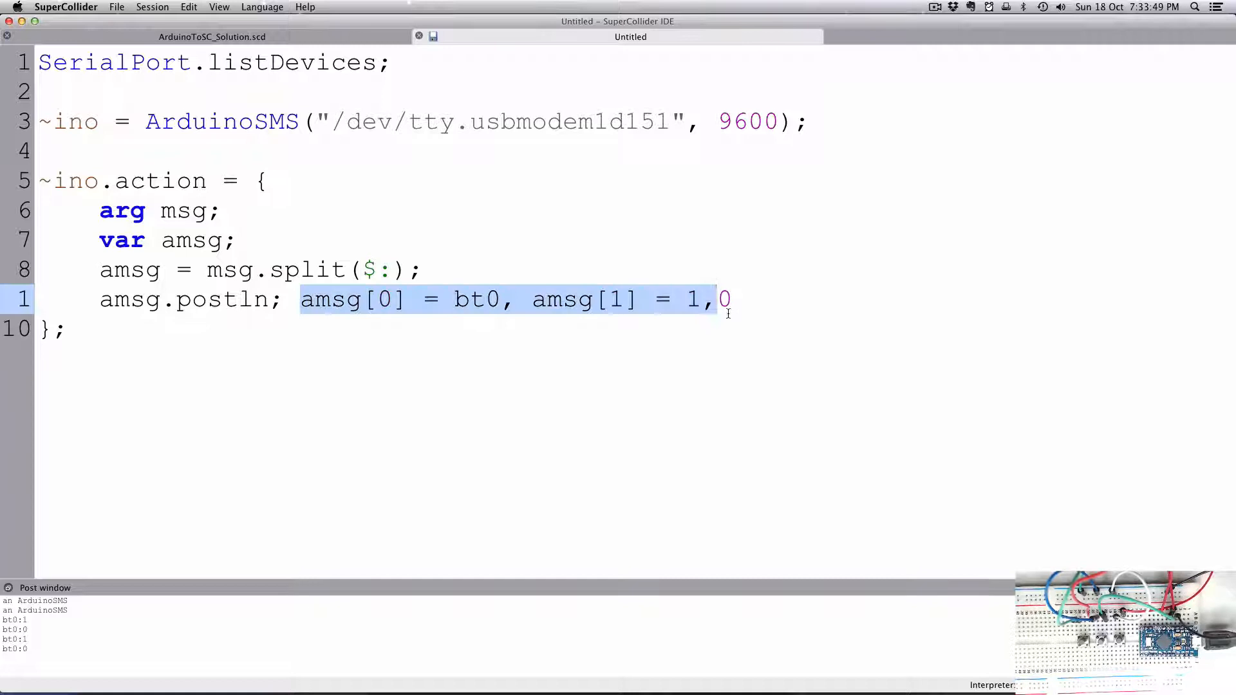
key(Delete)
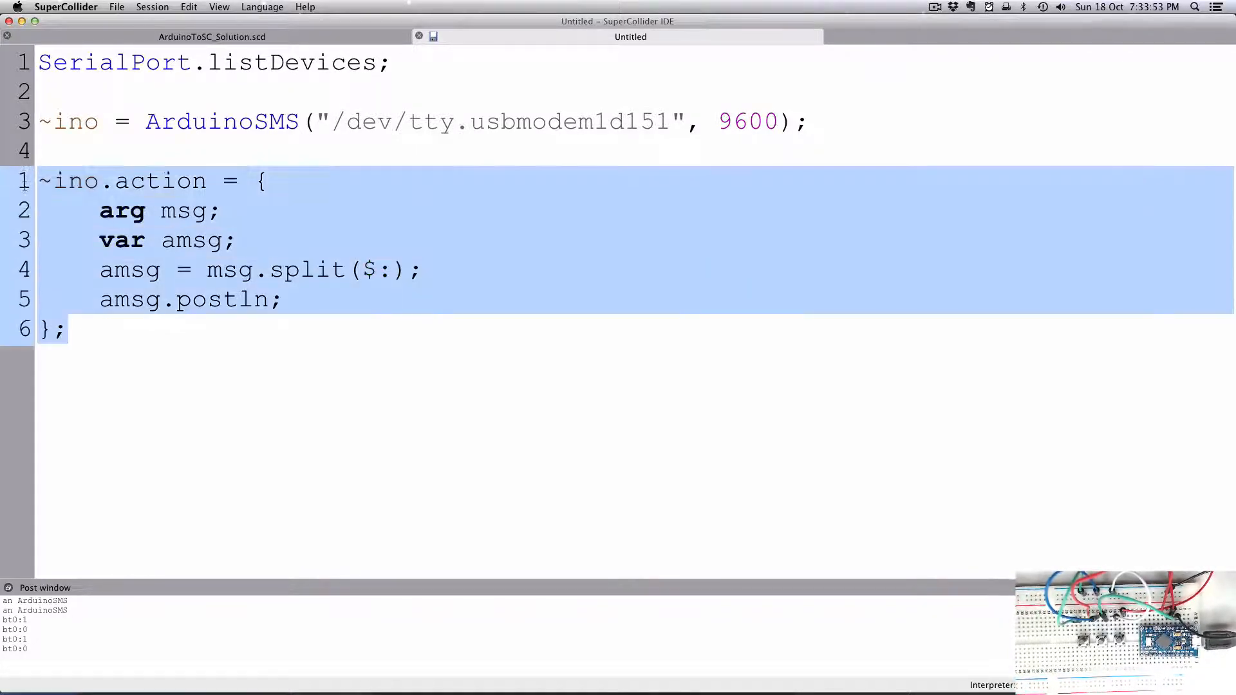
Evaluate the ~ino.action block so button presses post split arrays like [ bt0, 1 ].
key(cmd)
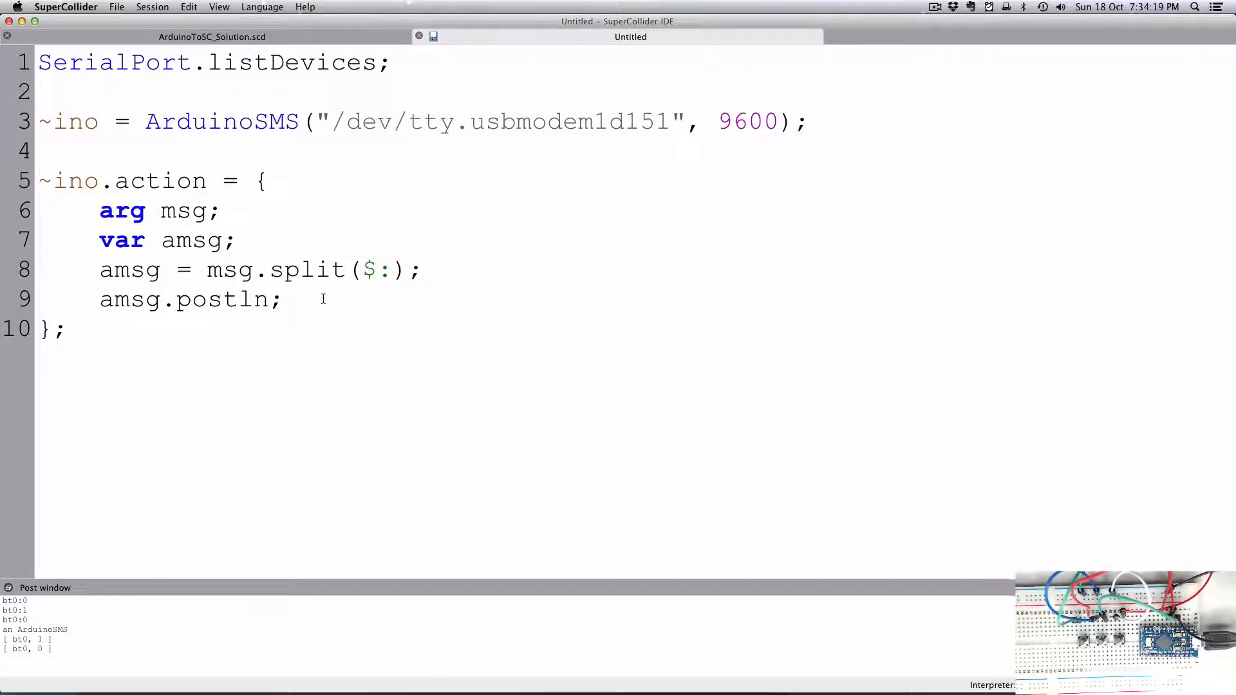
Write an if(cond, {true}, {faks}) template on a new line inside the action function.
key(Return)
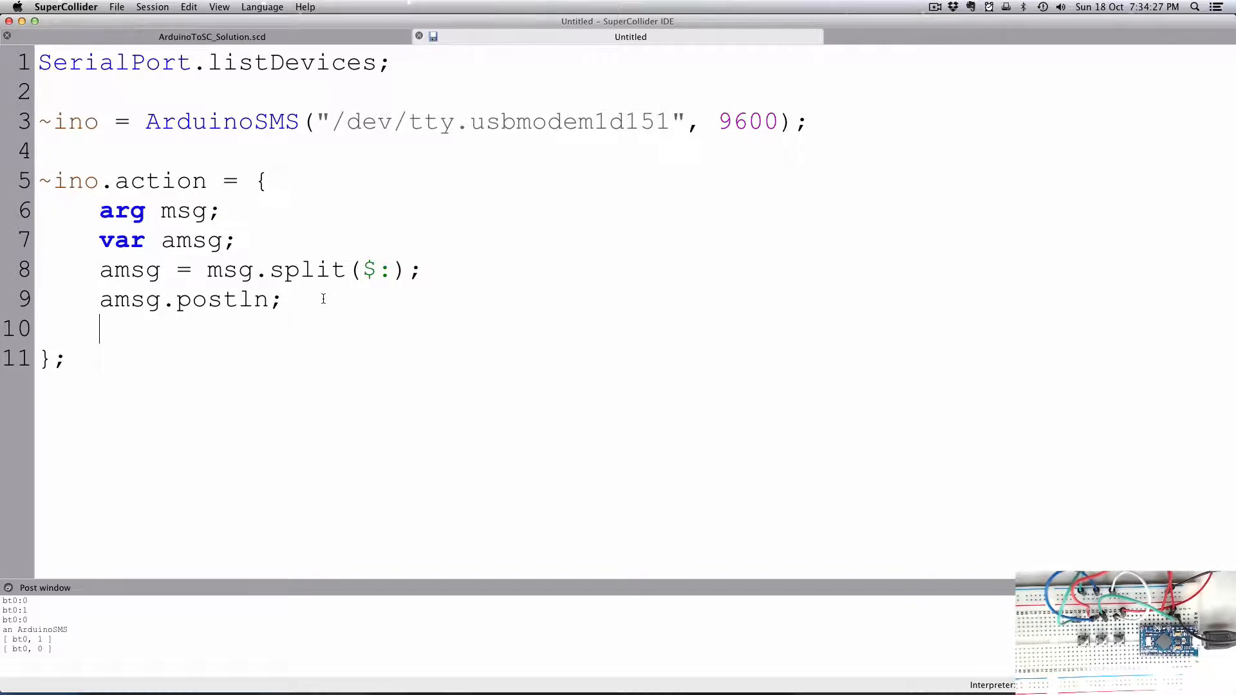
text(i)
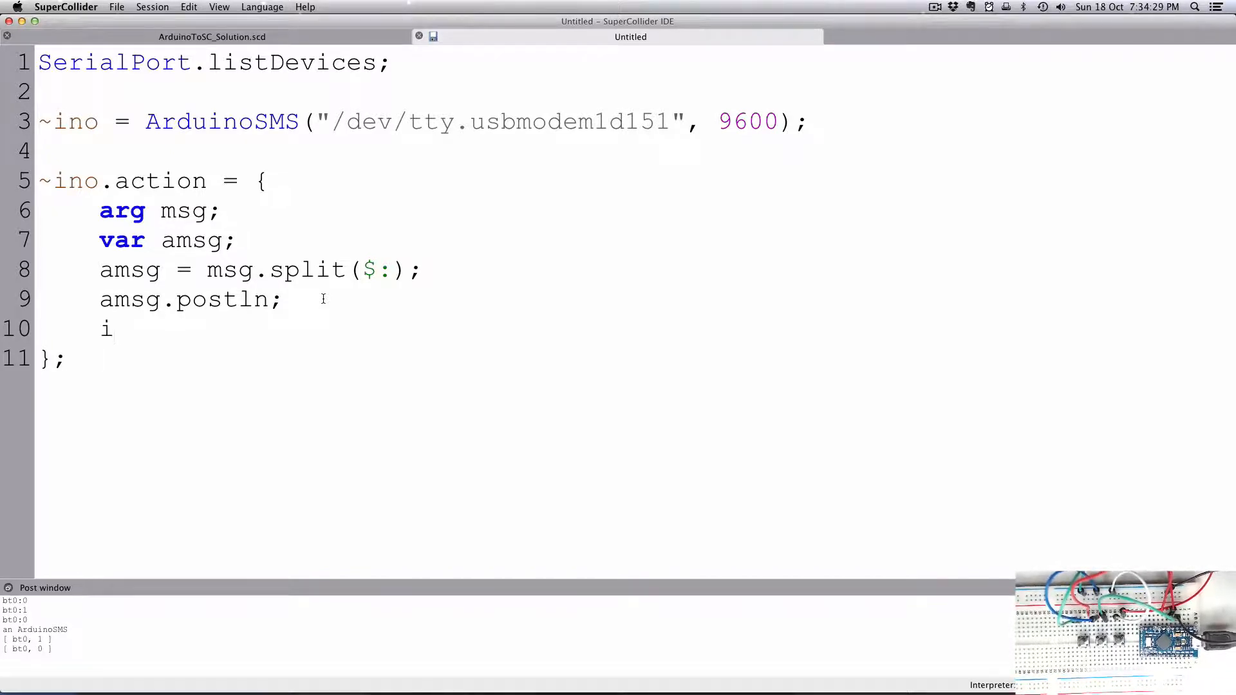
text(f(   );)
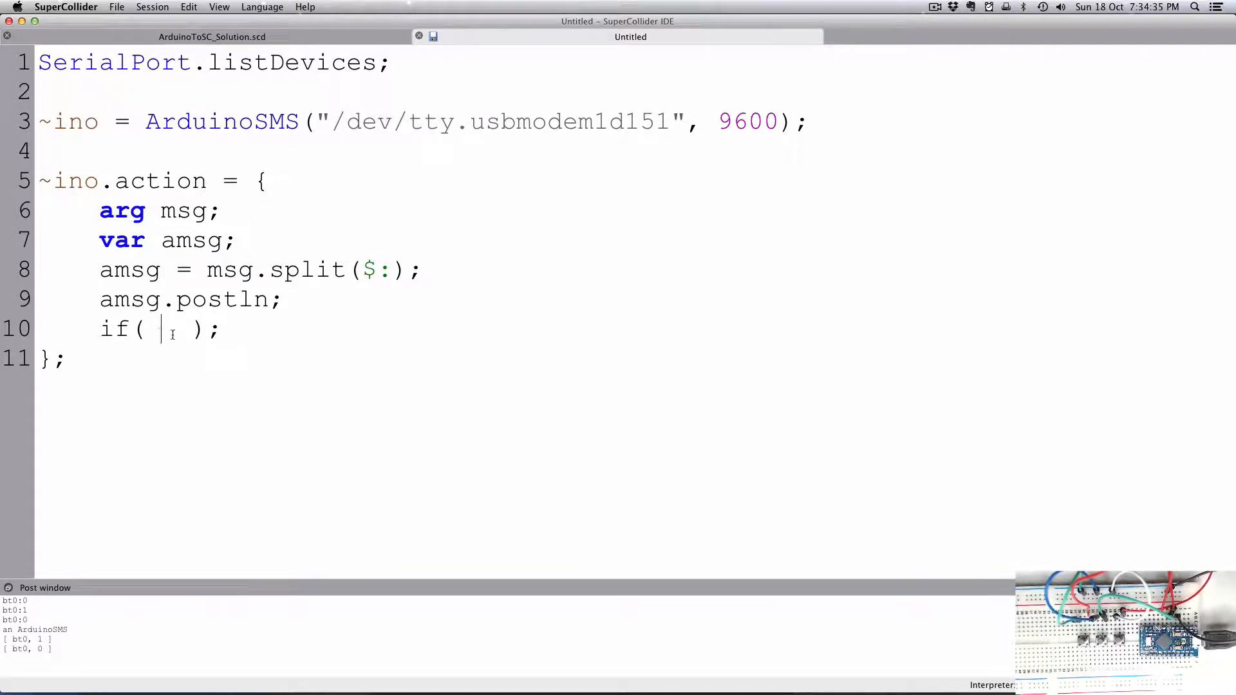
text(cond)
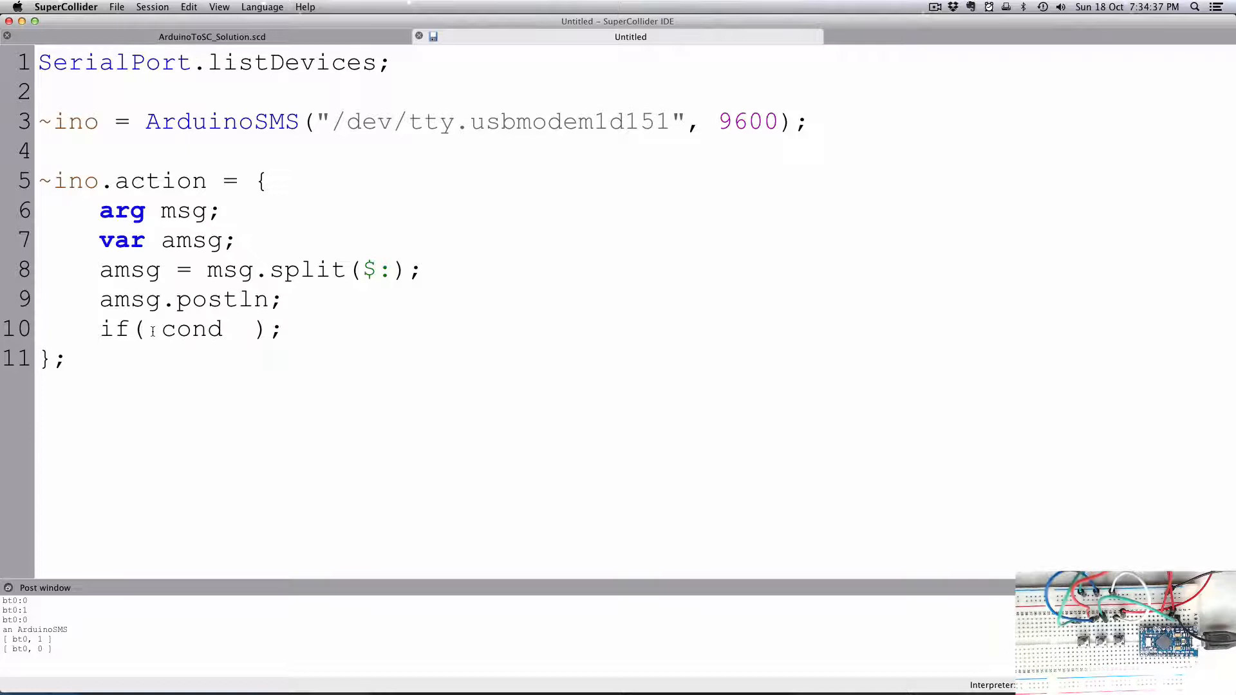
text(,)
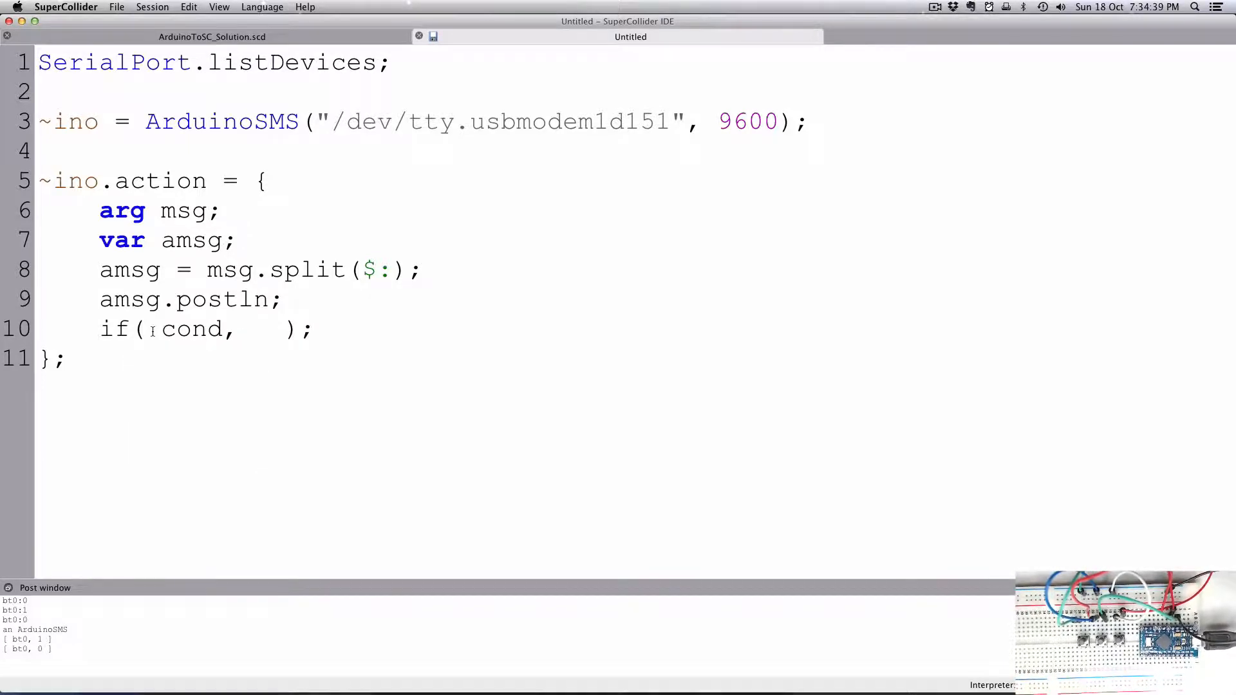
text({}, {)
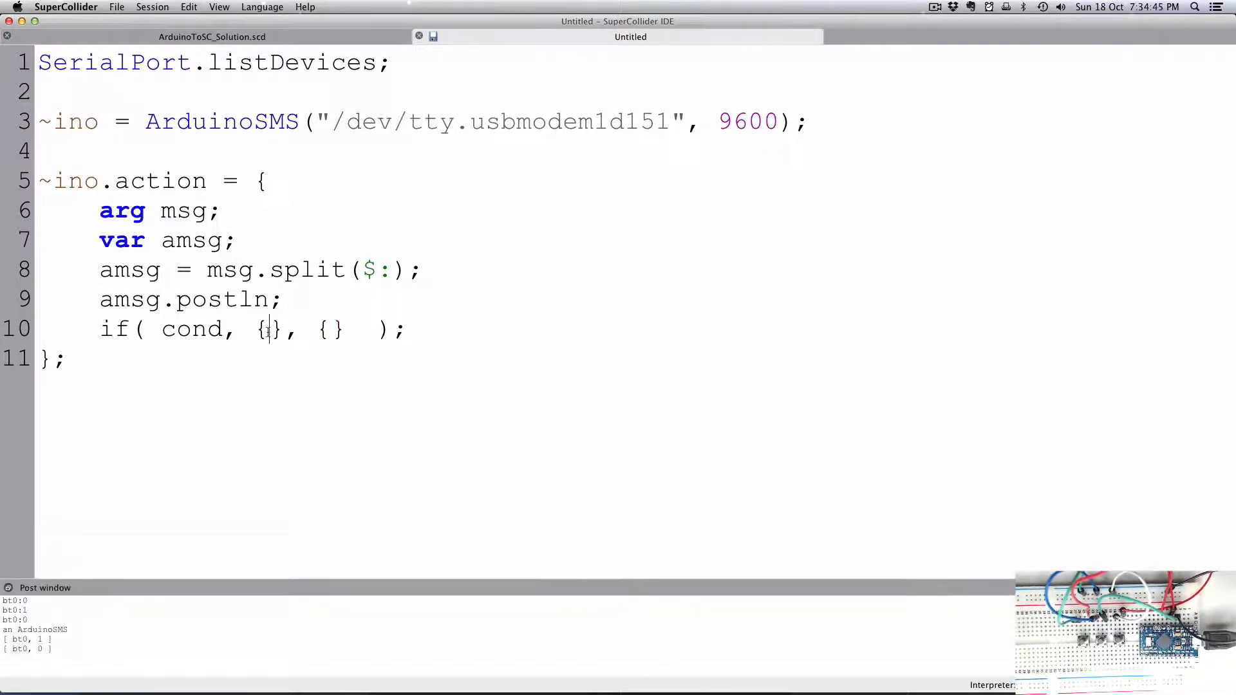
text(true)
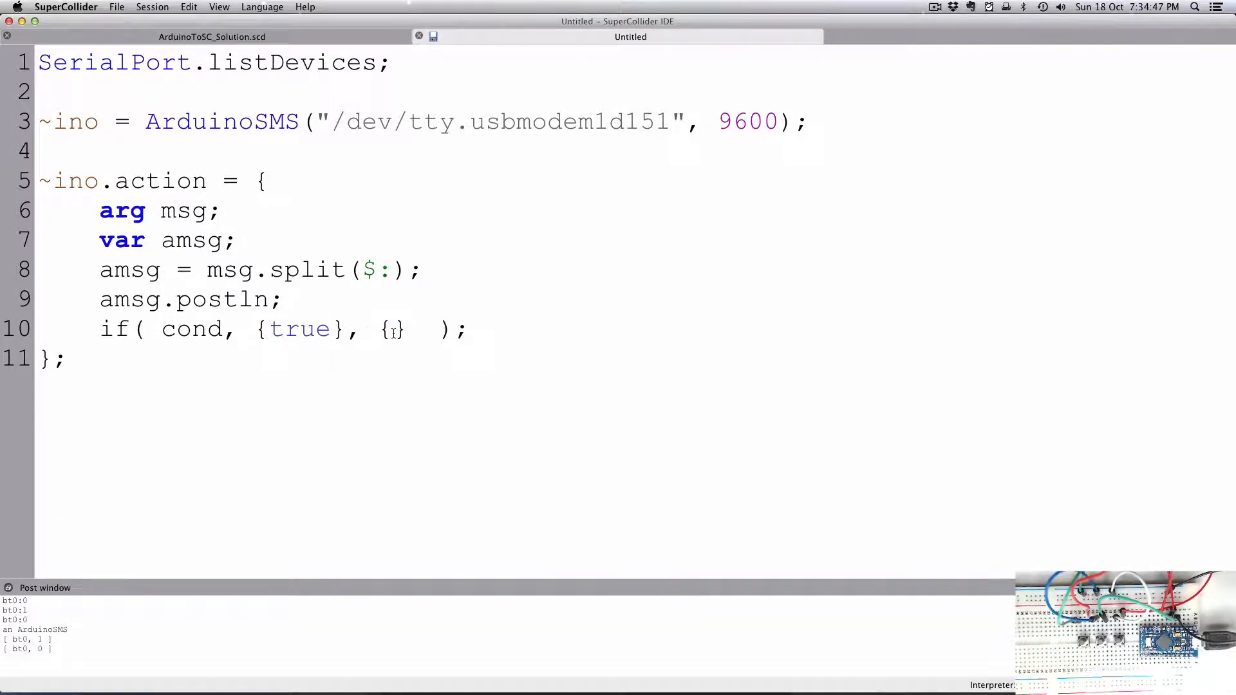
text(faks)
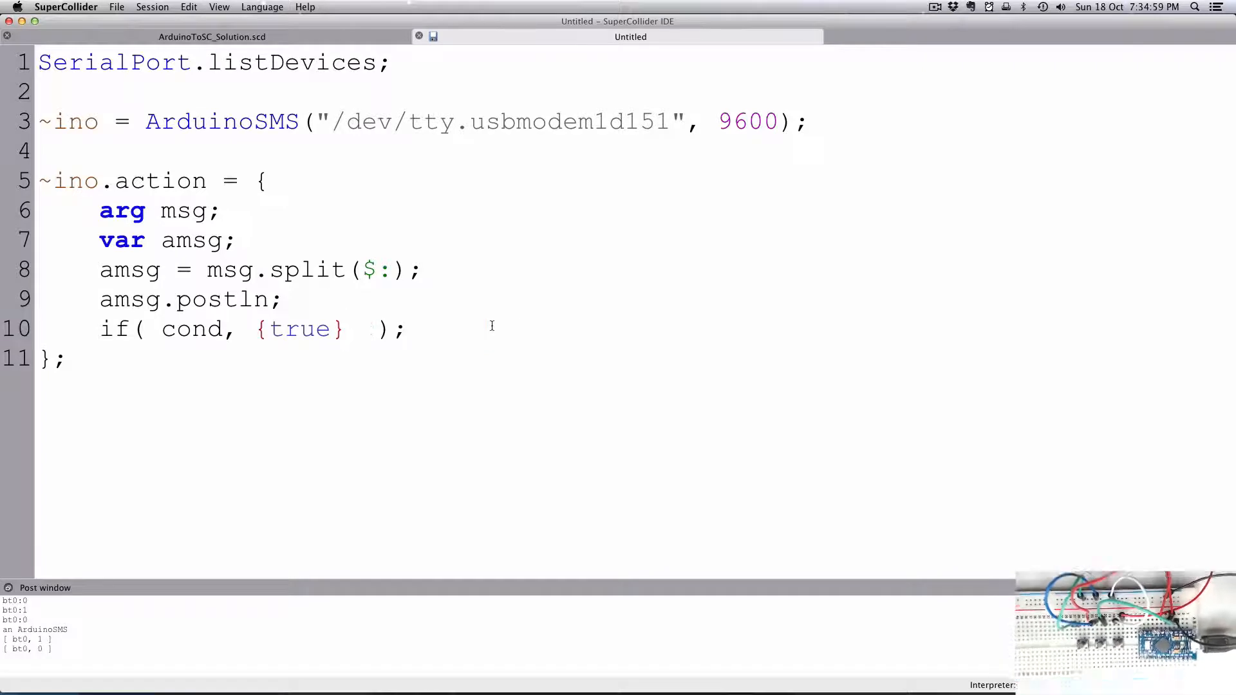
double_click(191, 328)
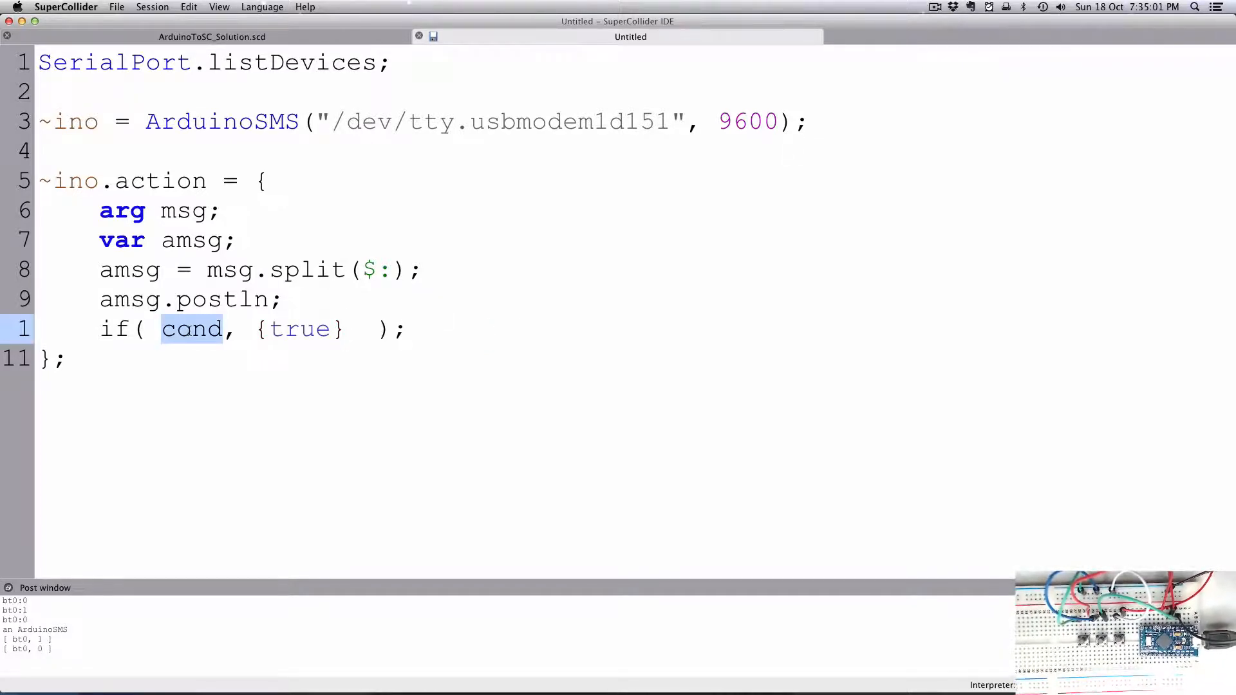
Add a ////bt1//// comment line above the if block.
click(300, 300)
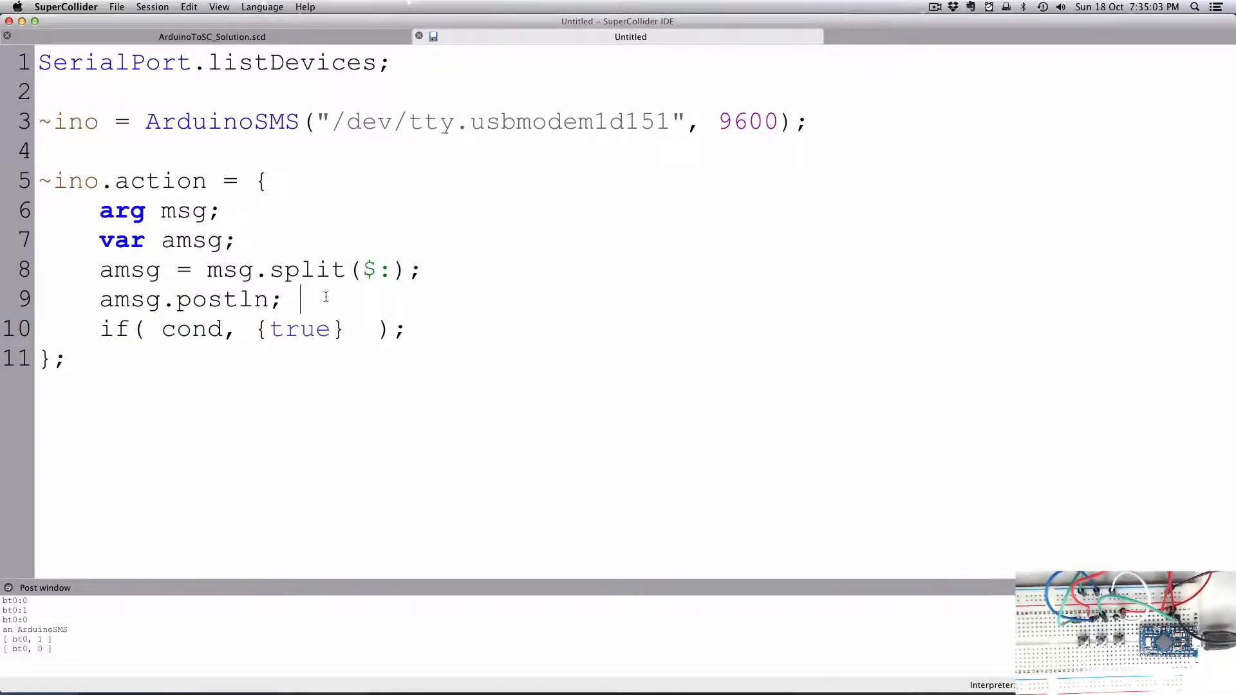
key(return)
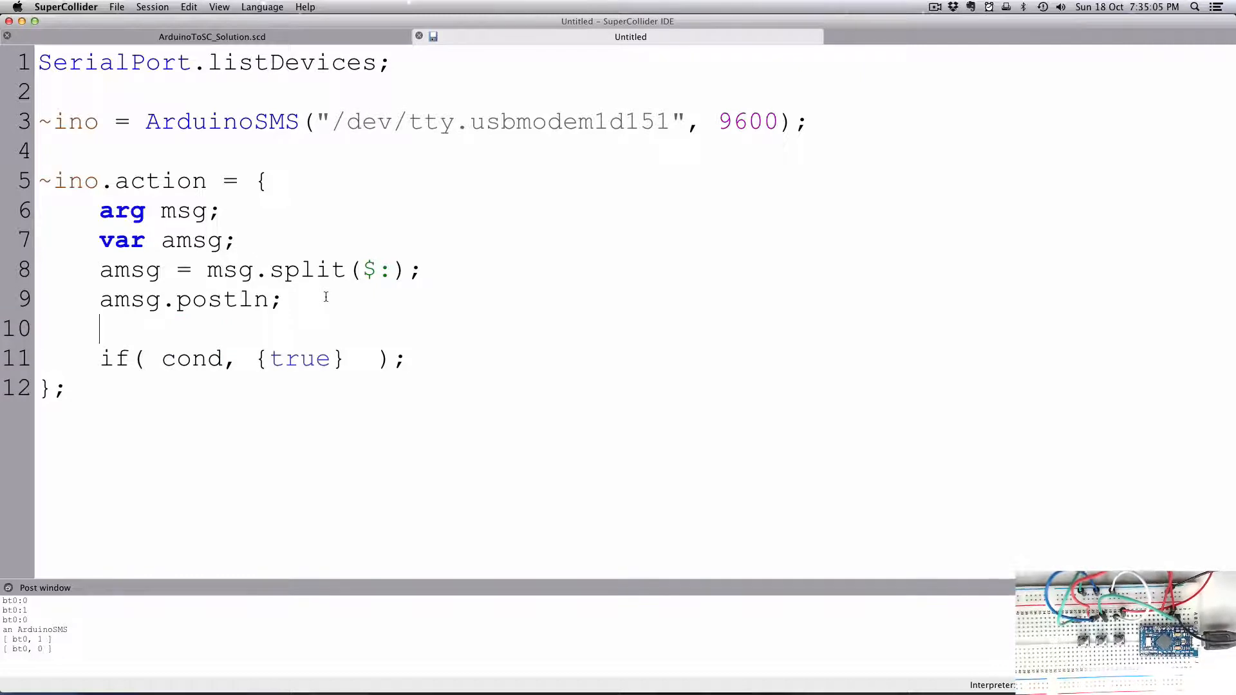
text(////)
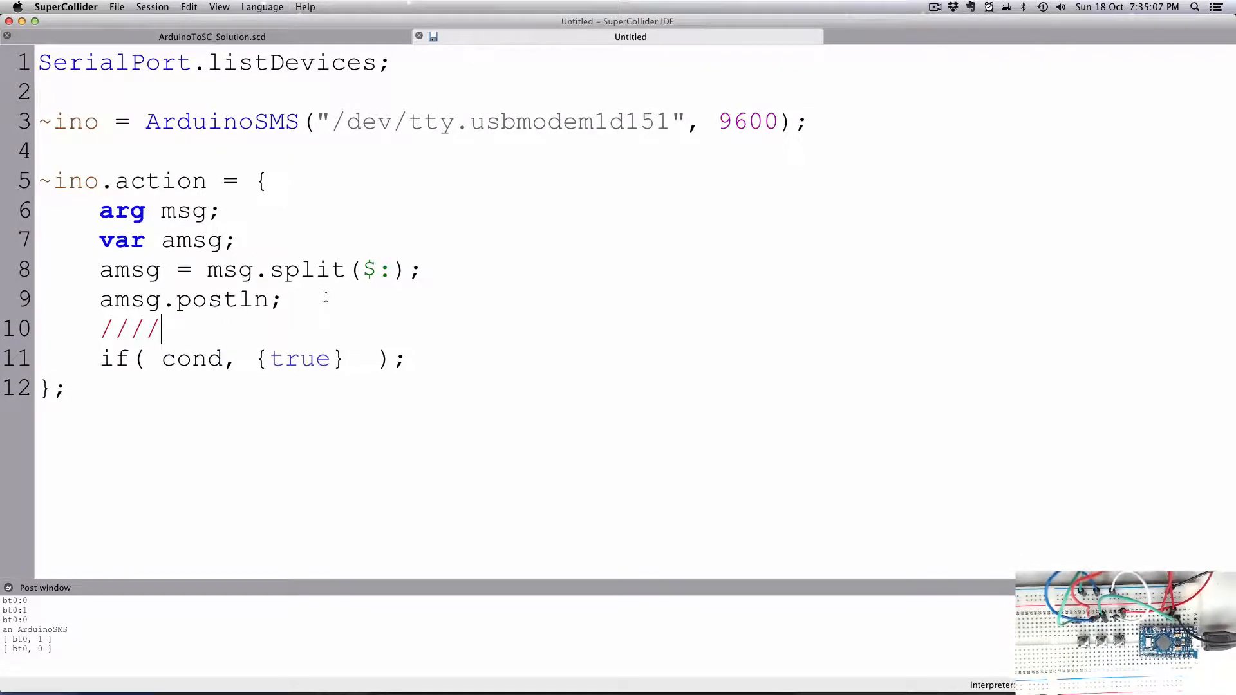
text(bt1)
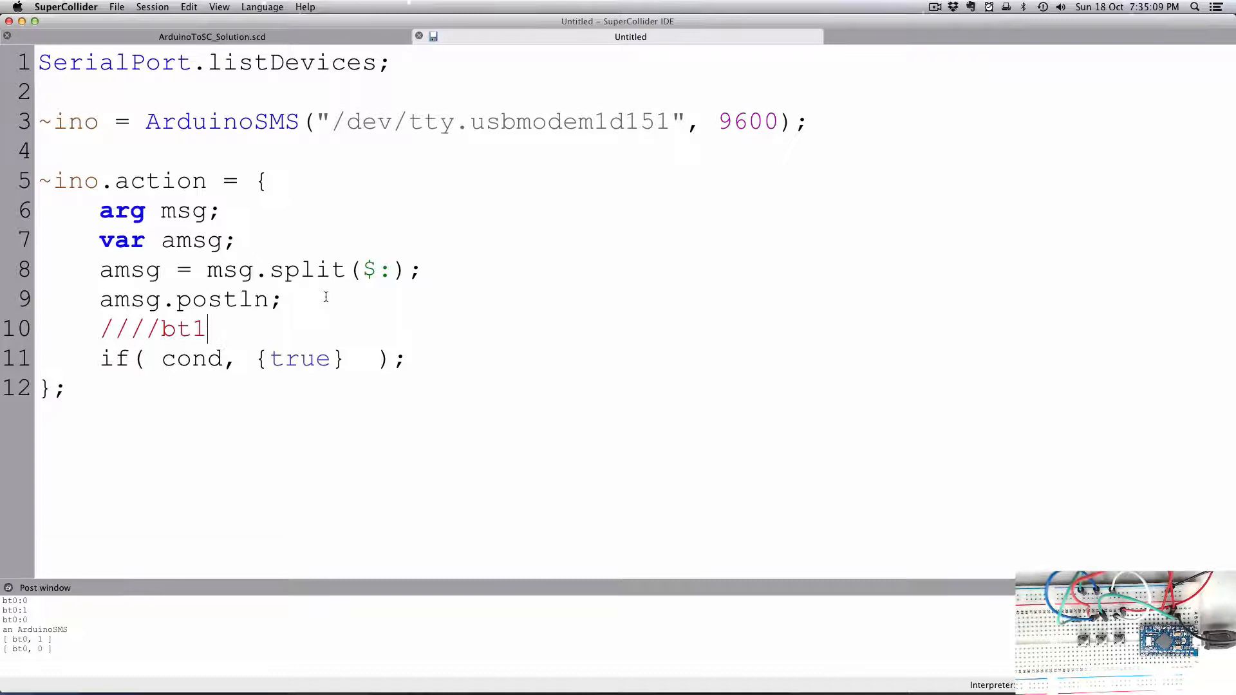
text(////)
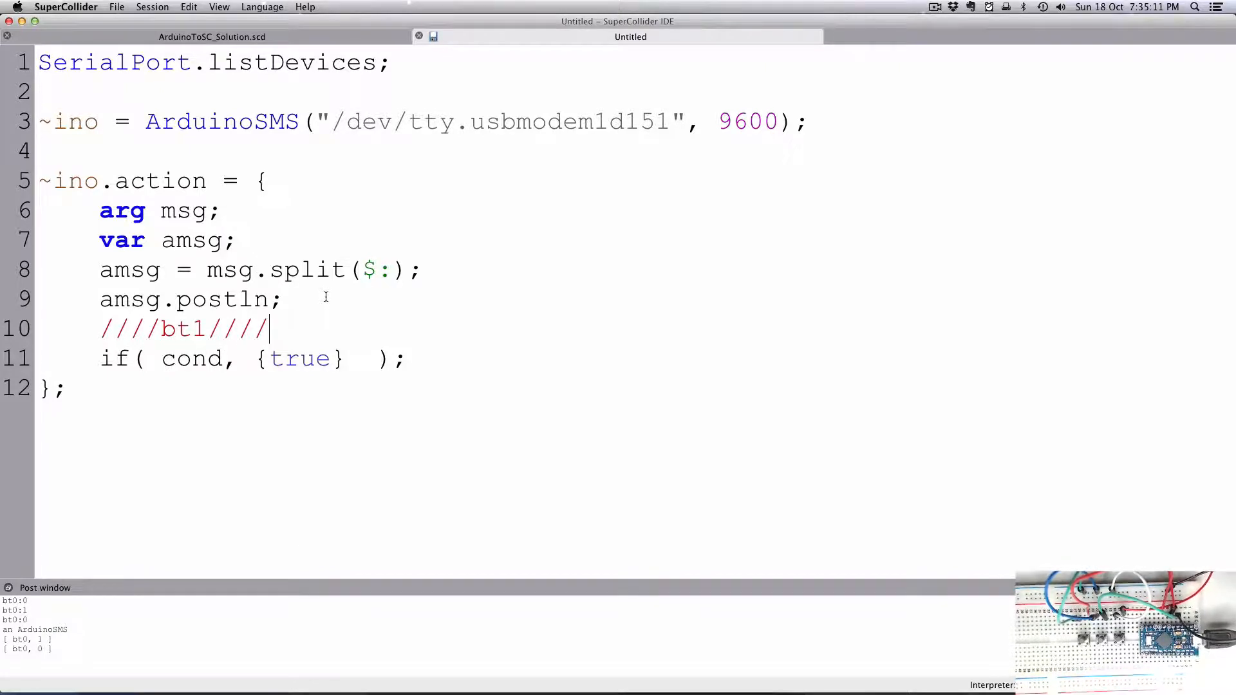
Replace the condition with amsg[0] == "bt1" to match the button name.
double_click(191, 360)
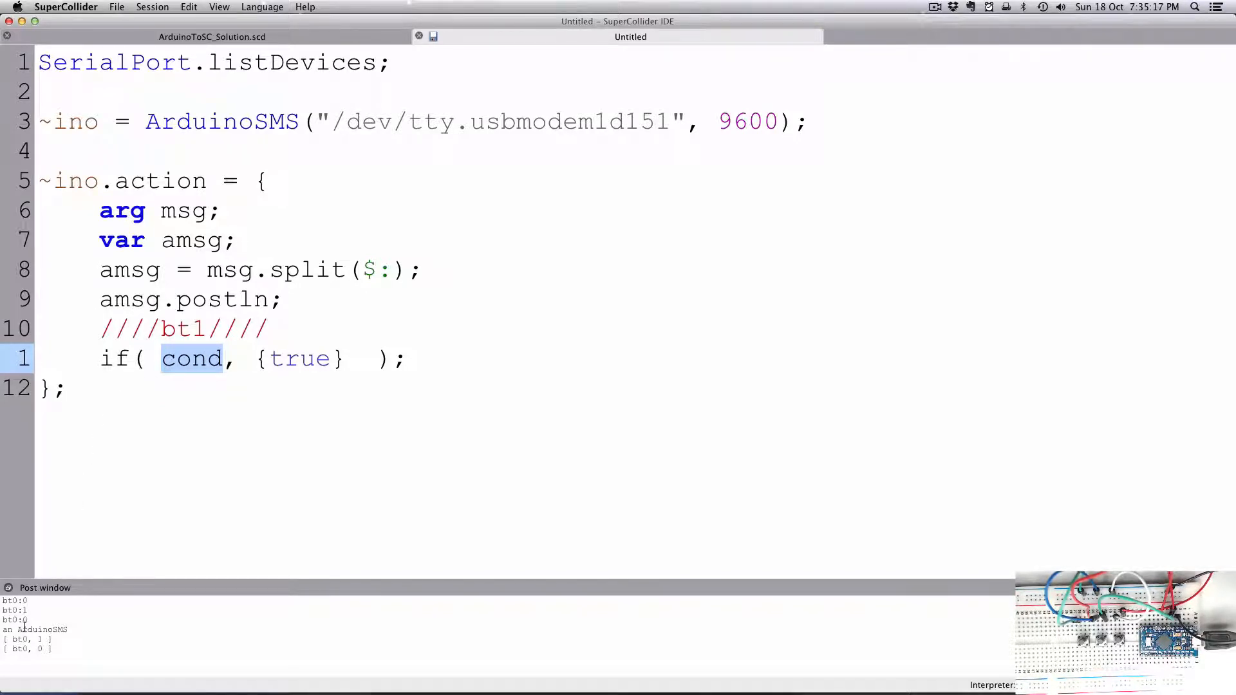
click(206, 359)
text(a)
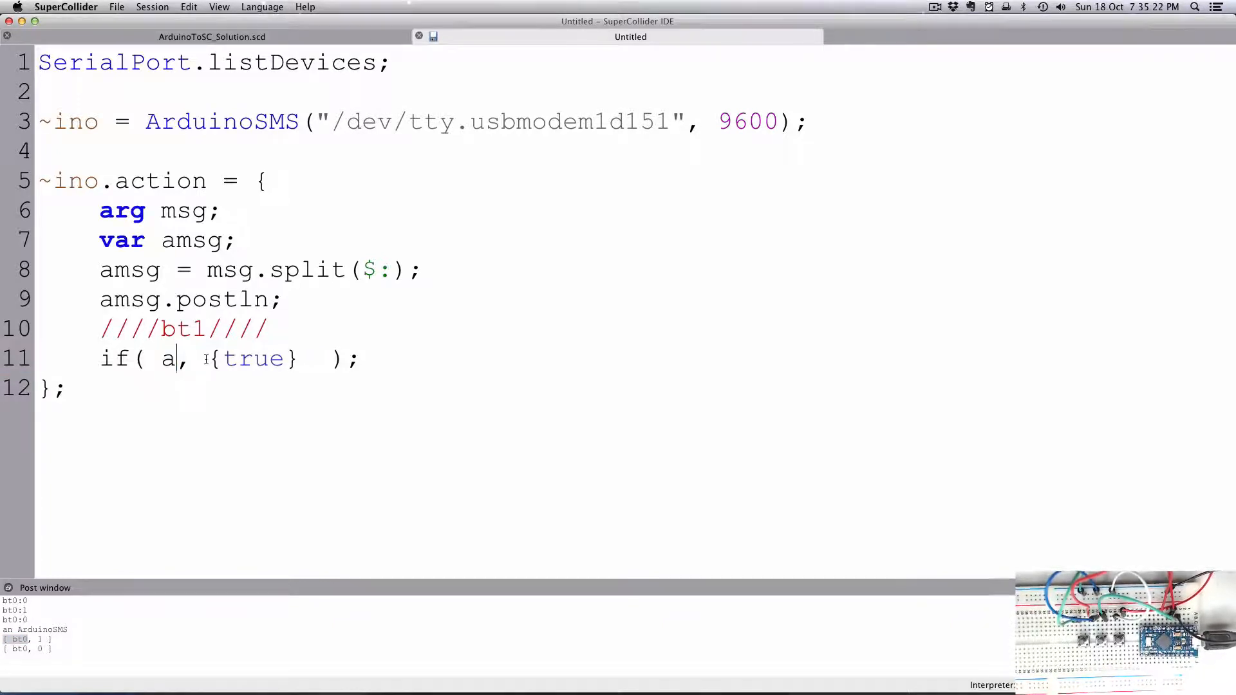
text(msg[)
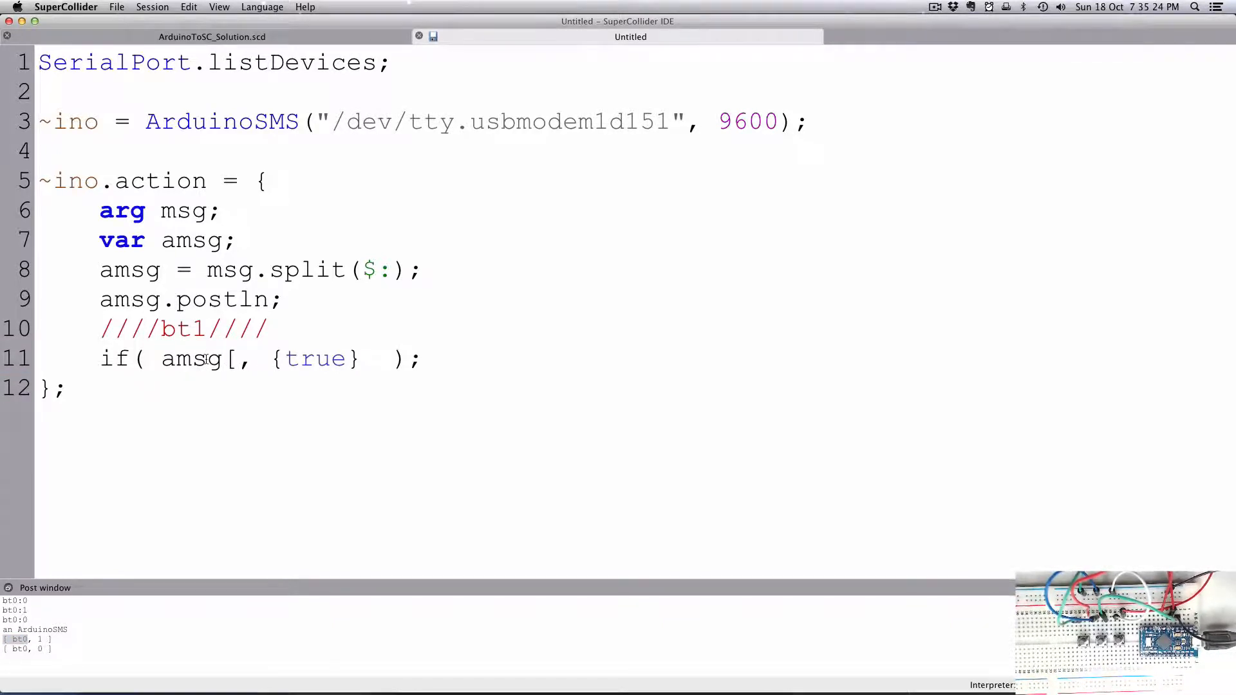
text(0] =)
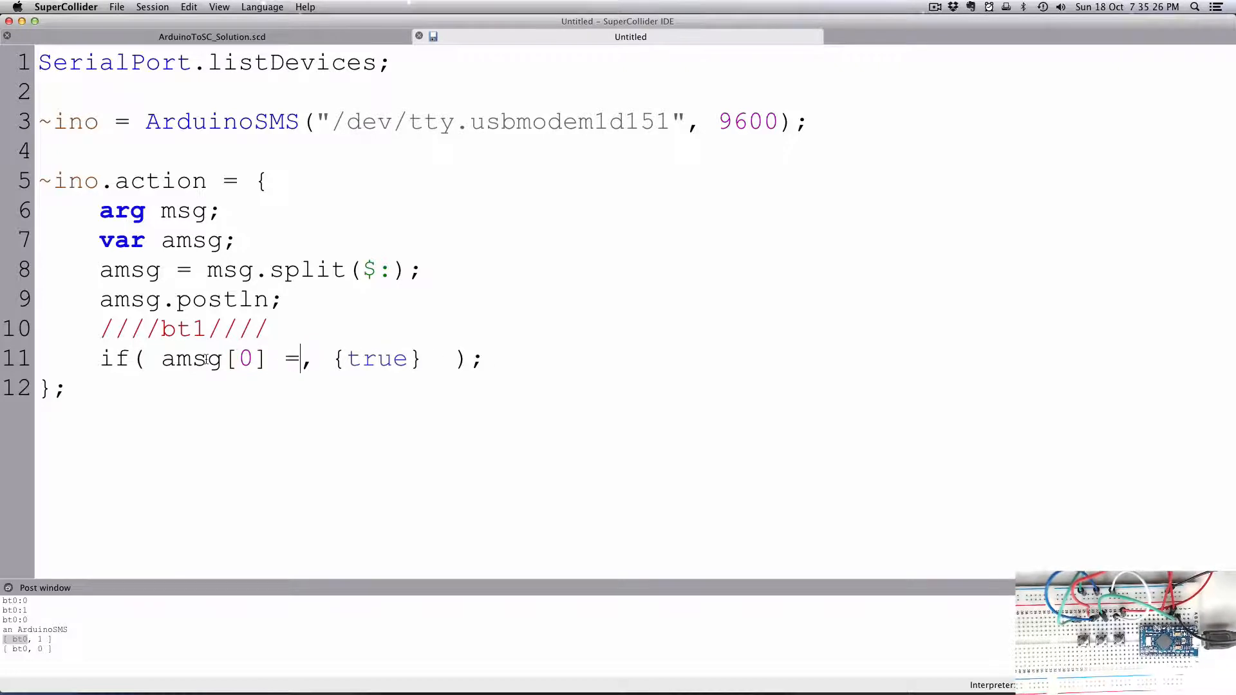
text(= "b)
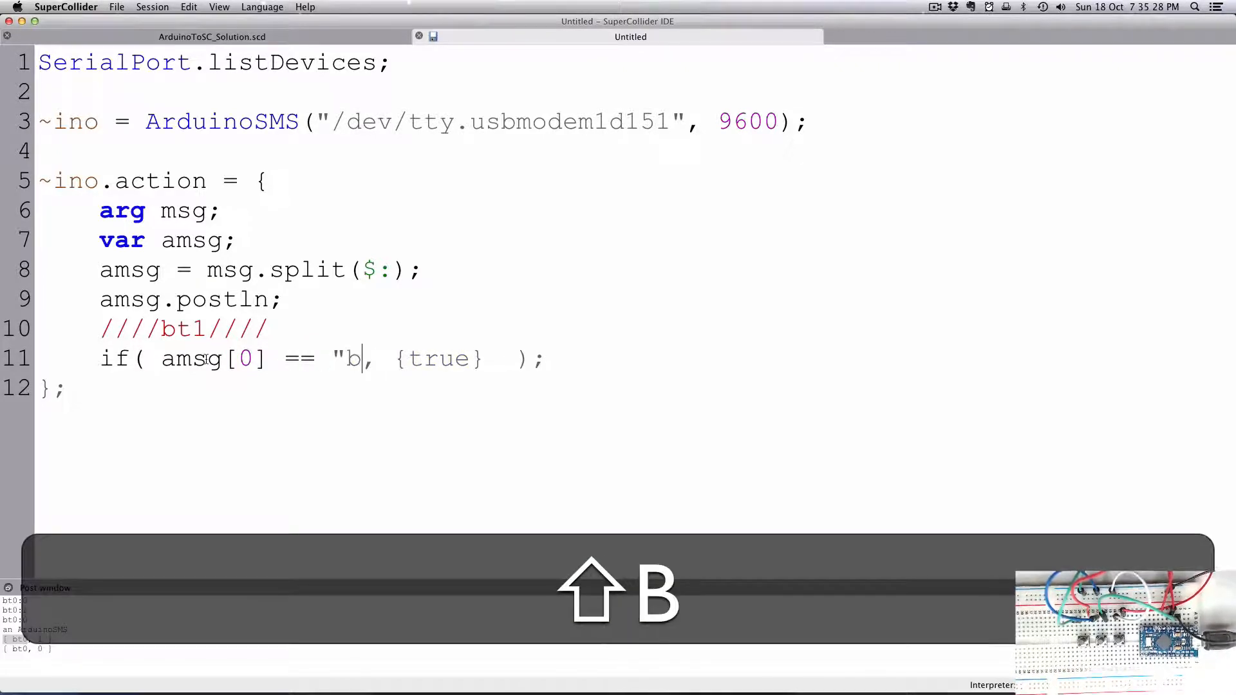
text(t1")
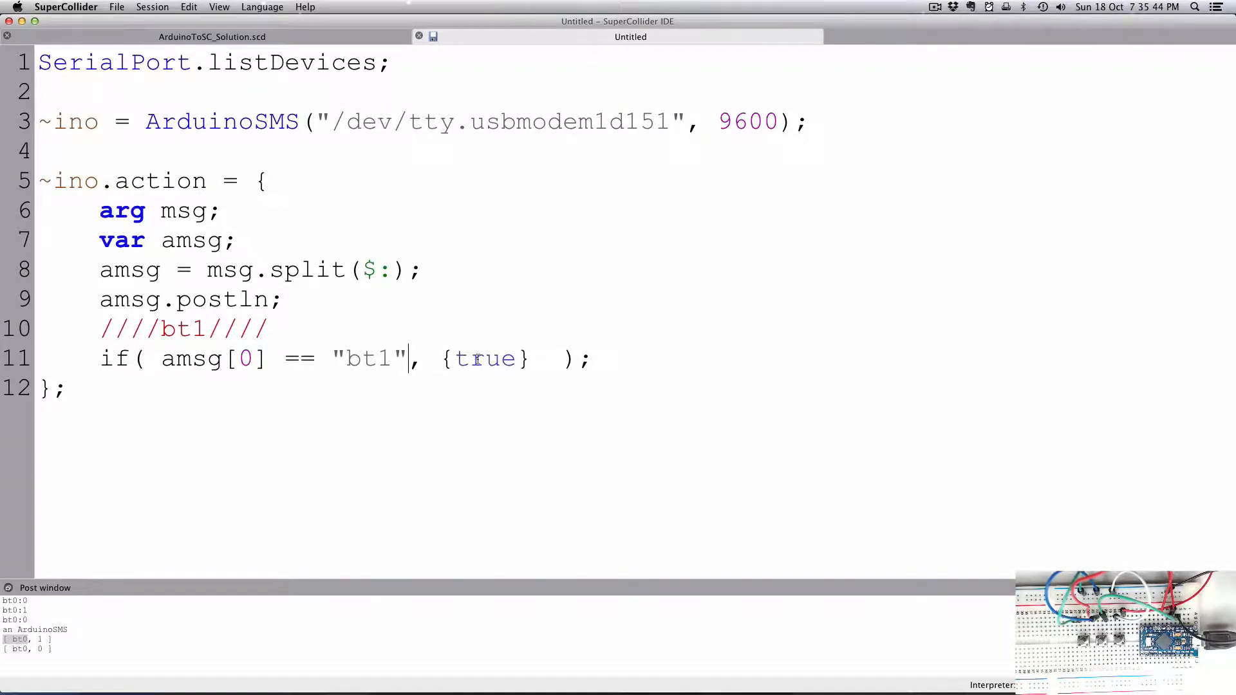
Make the true branch post the button value with amsg[1].postln;.
double_click(486, 359)
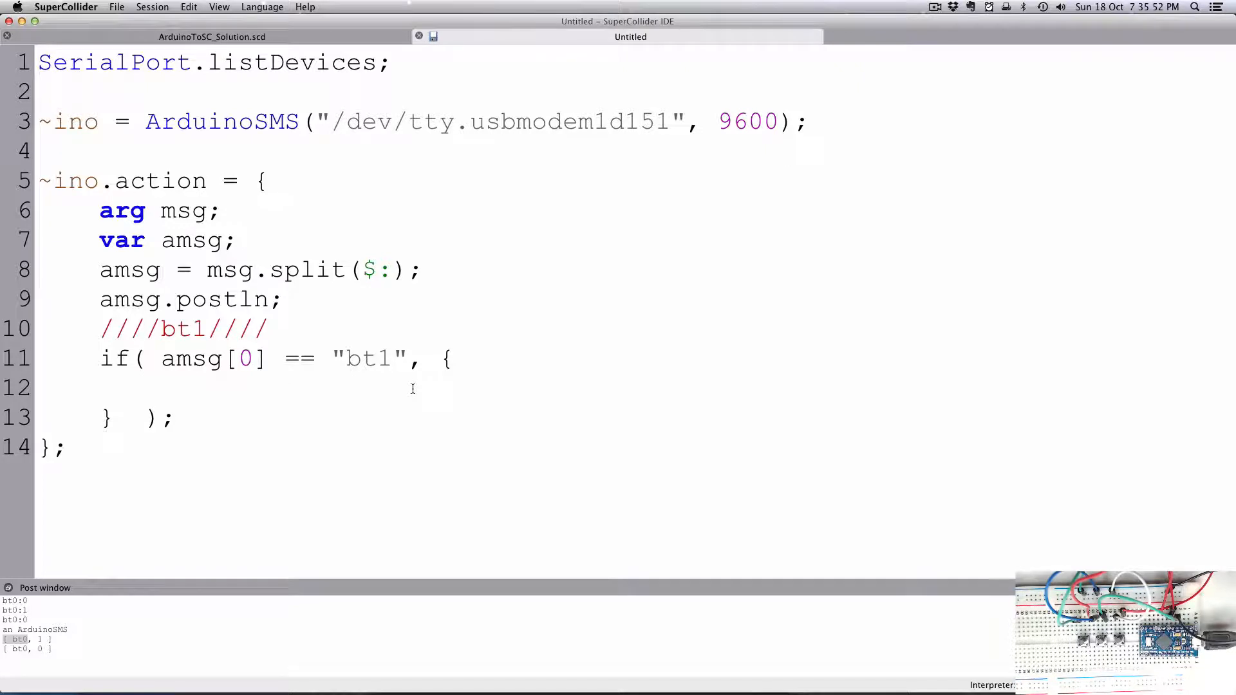
text(amsg)
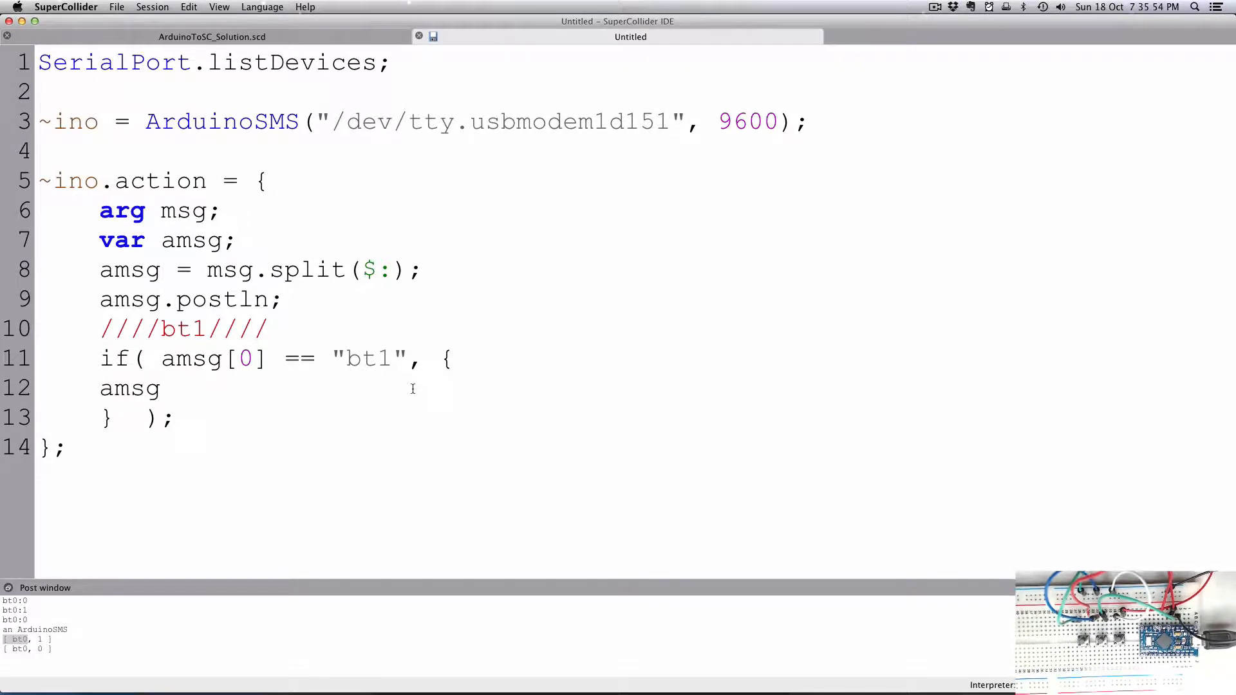
text([1].)
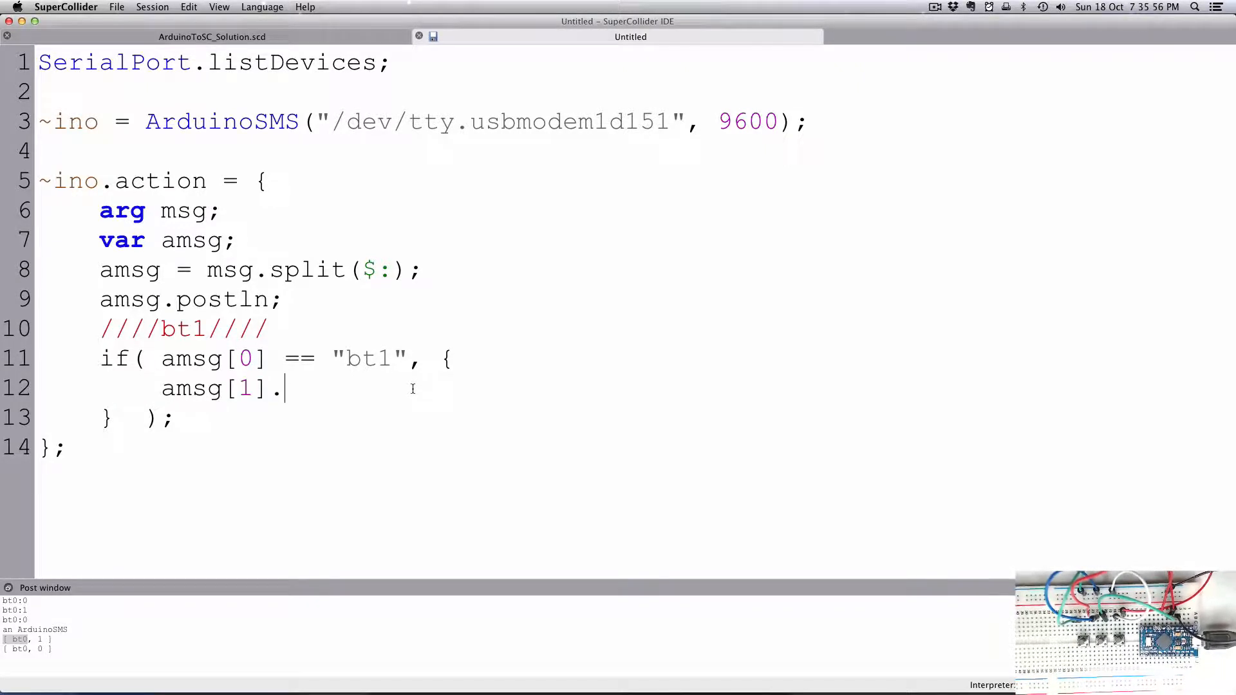
text(postln;)
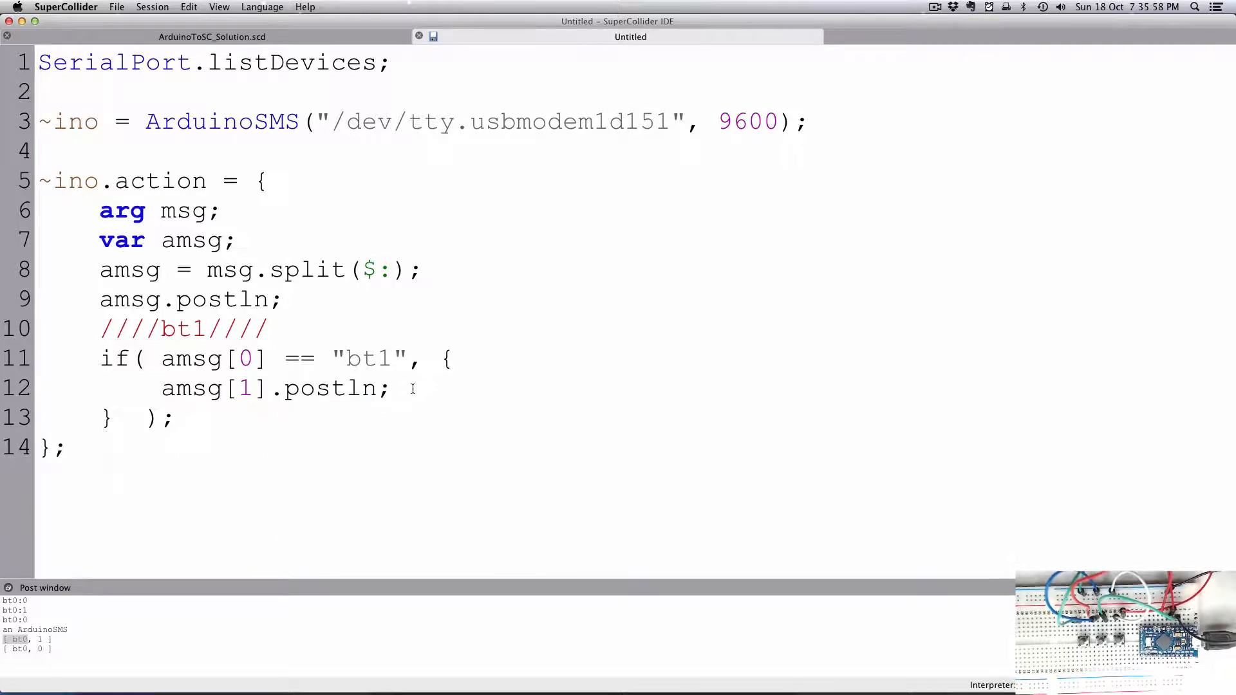
Comment out amsg.postln;, re-run the action so only 1 and 0 values print, and add a blank line below.
triple_click(276, 387)
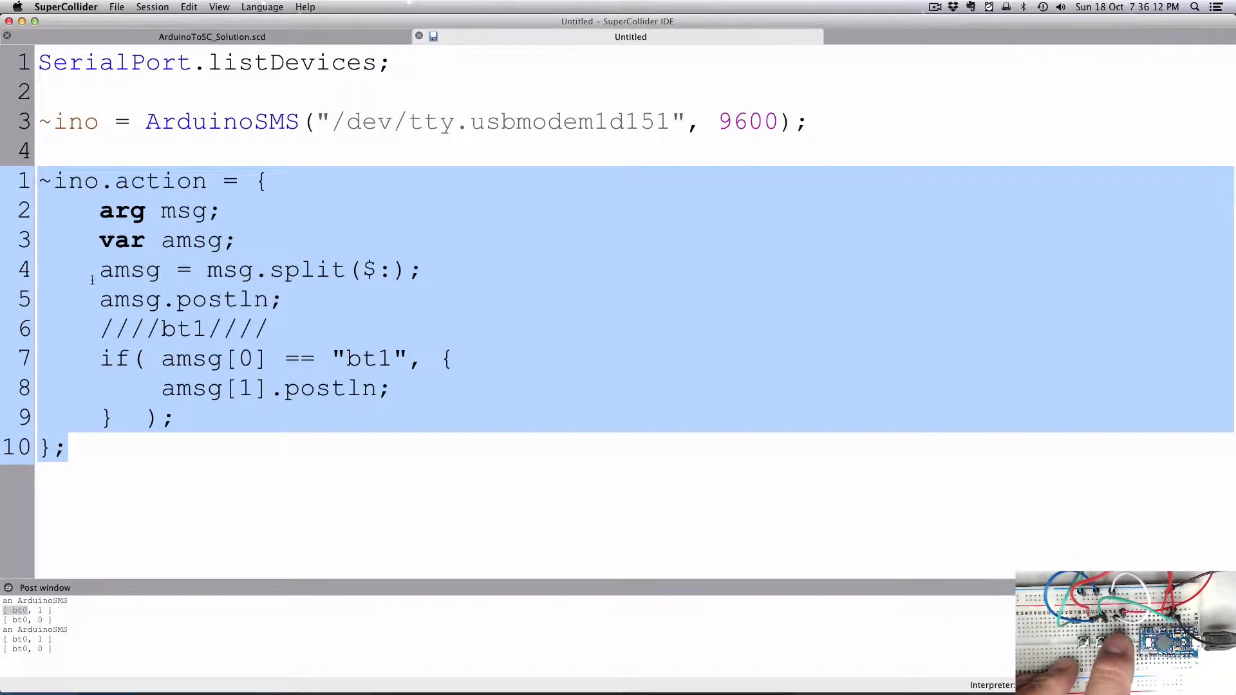
click(103, 300)
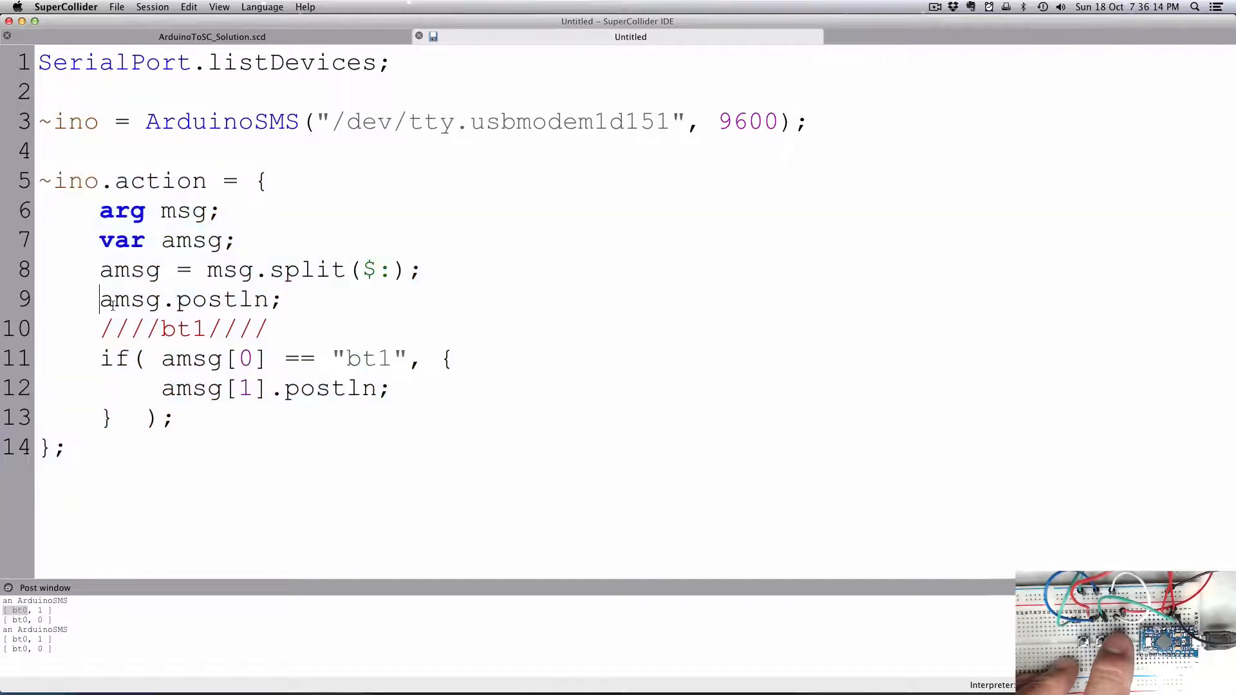
text(//)
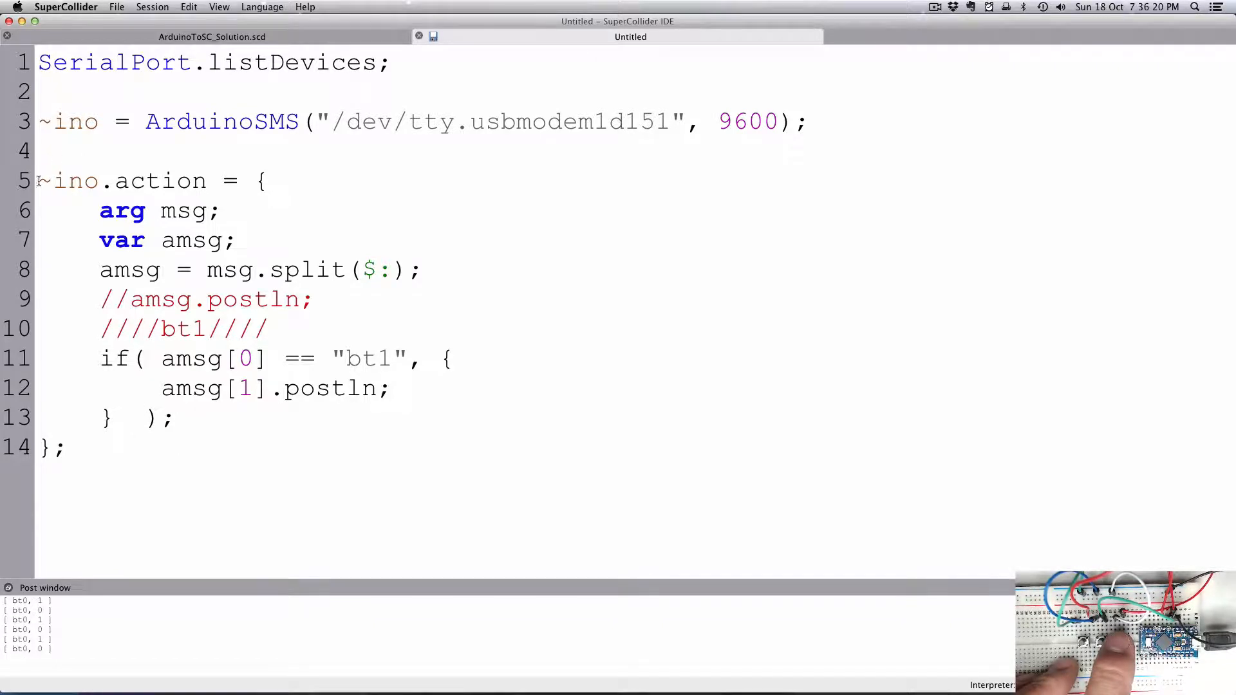
key(cmd+return)
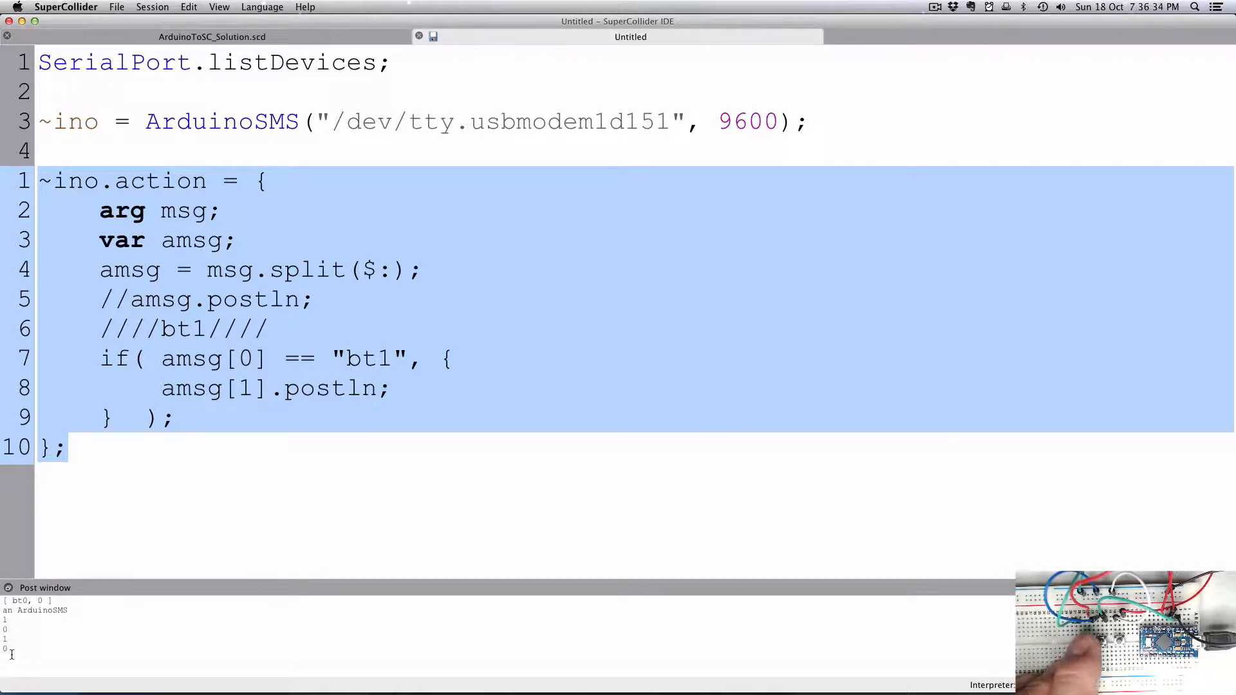
click(338, 300)
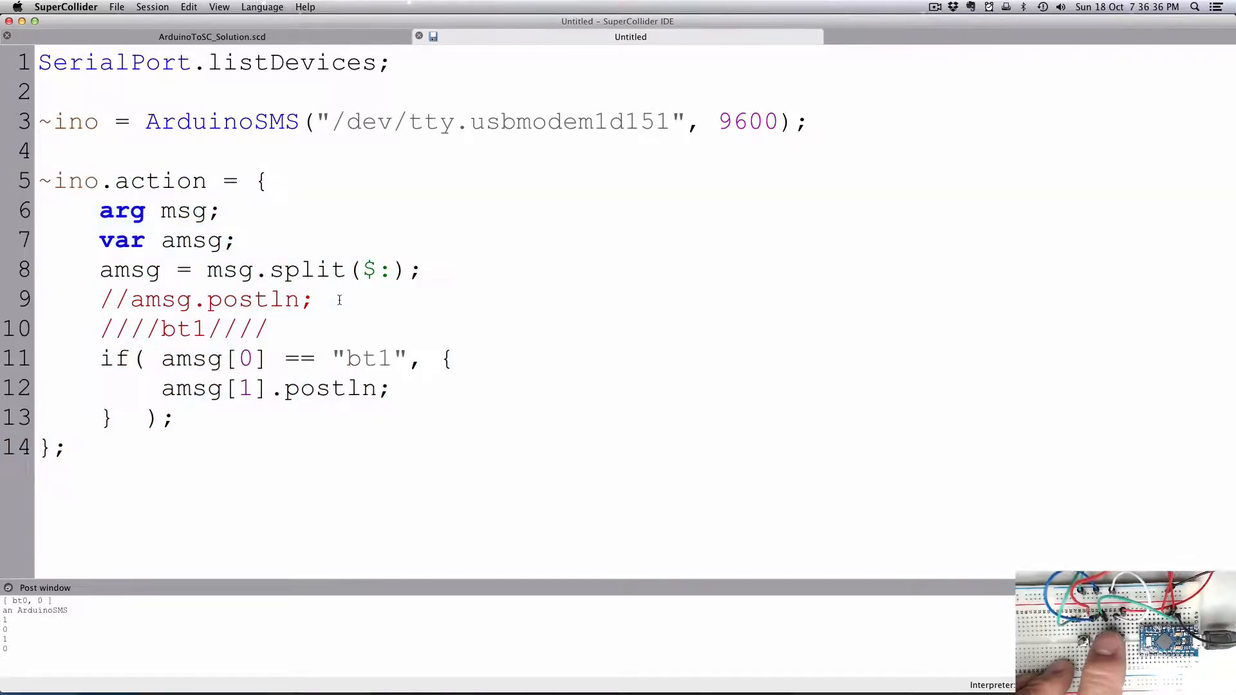
key(Return)
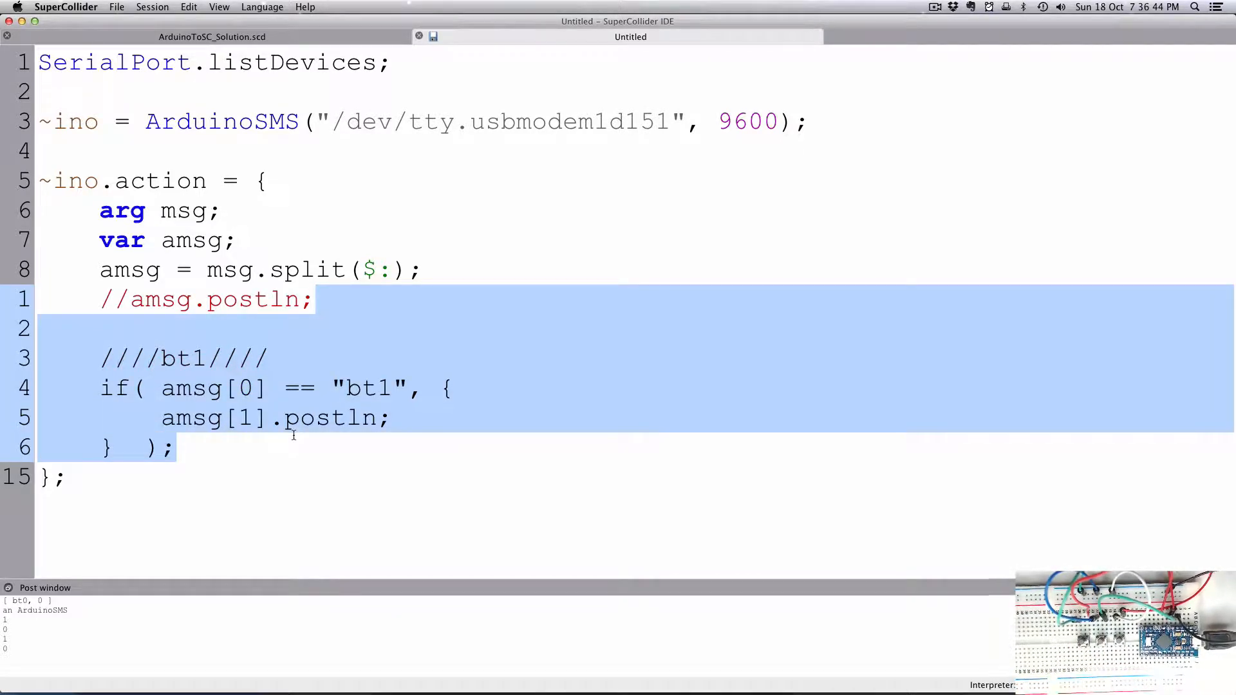
Paste copies of the bt1 block above and below and renumber the third block's comment to bt2.
key(cmd+v)
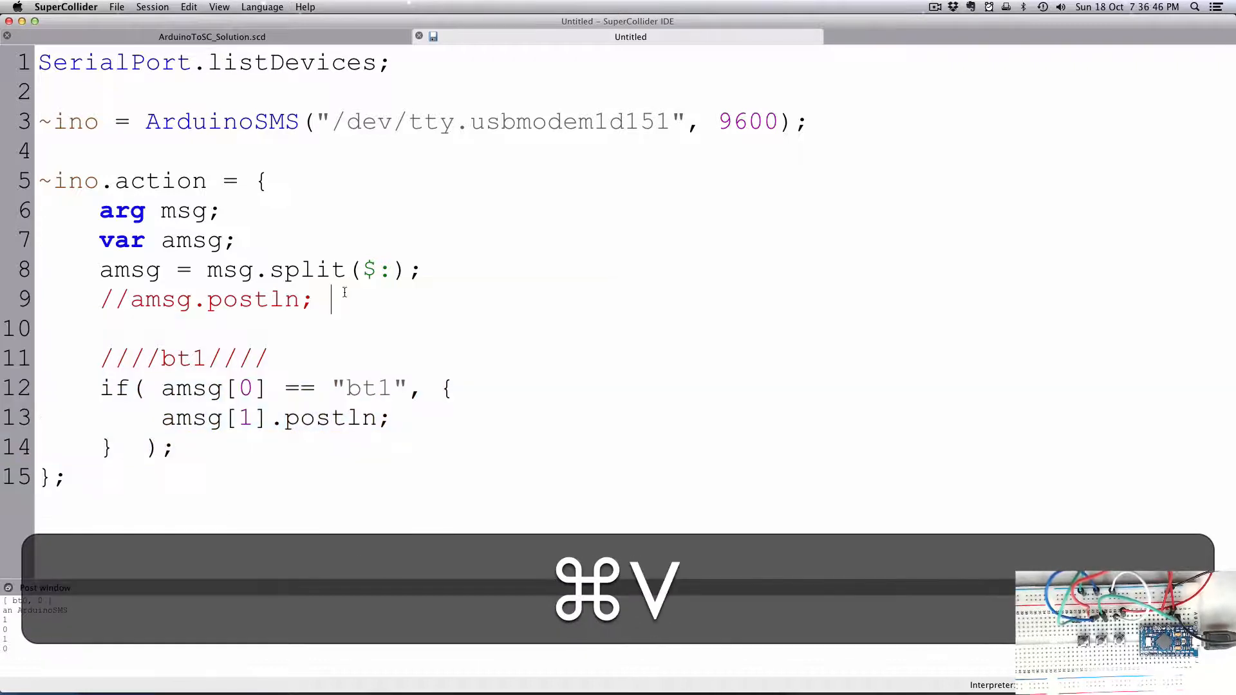
key(cmd+v)
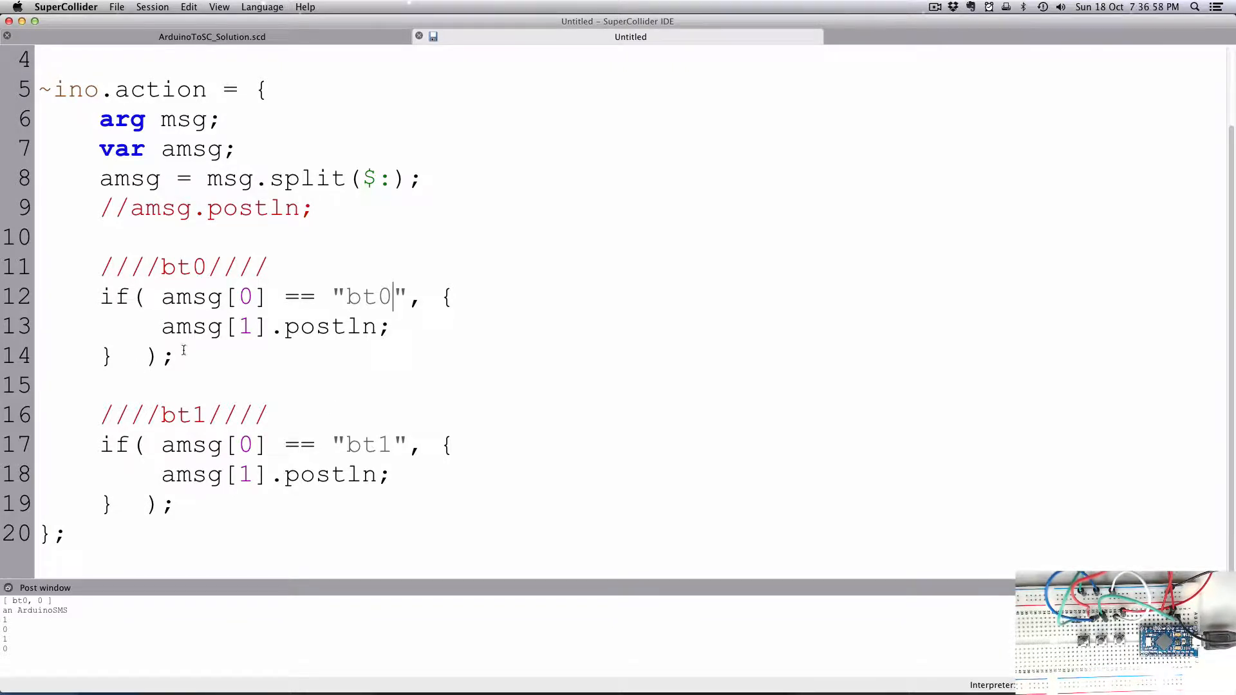
key(cmd+v)
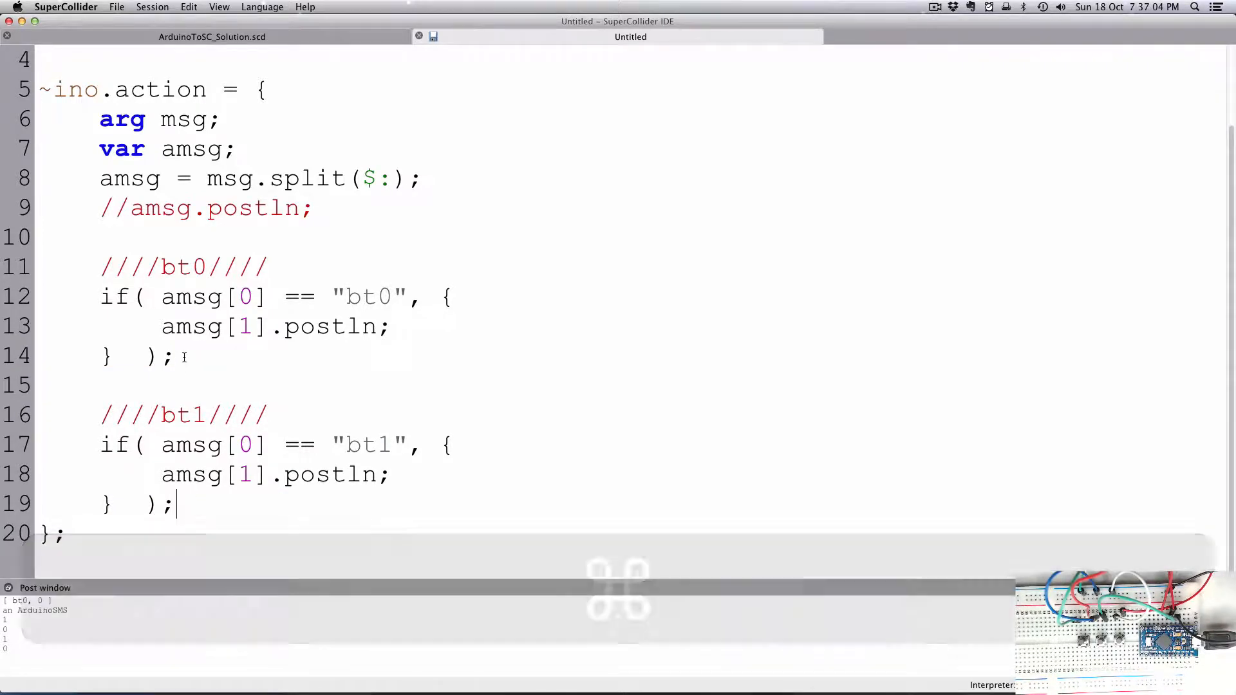
key(cmd+c)
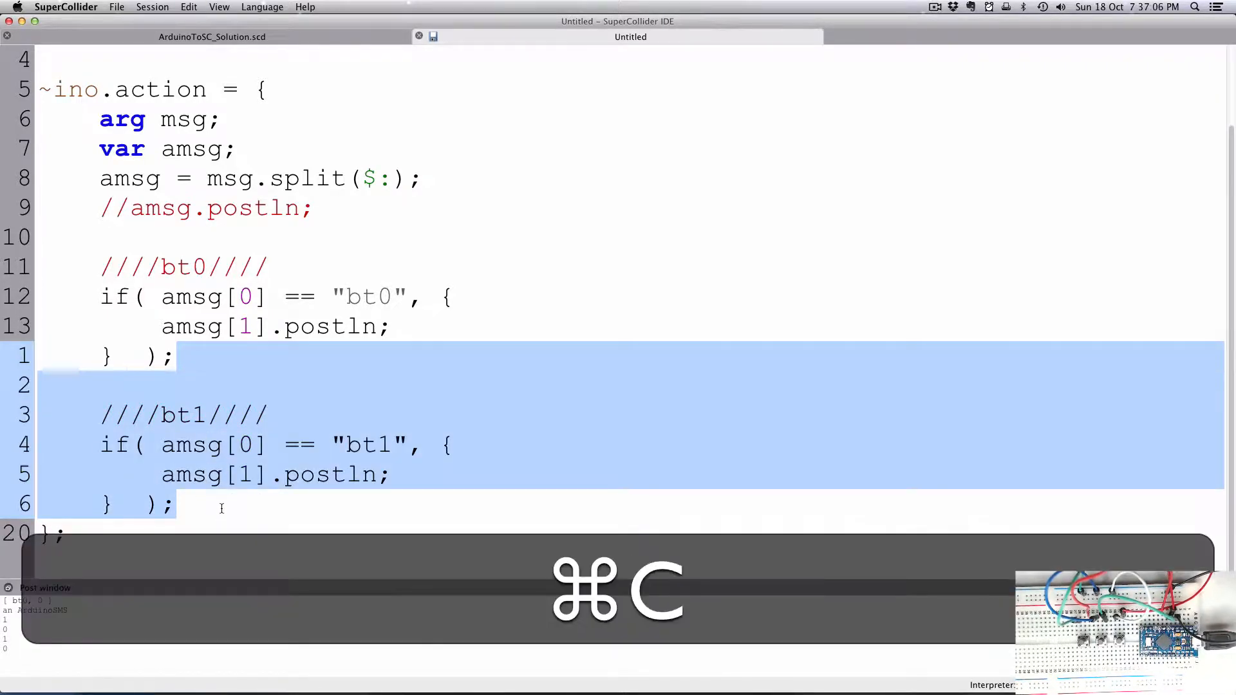
key(cmd+v)
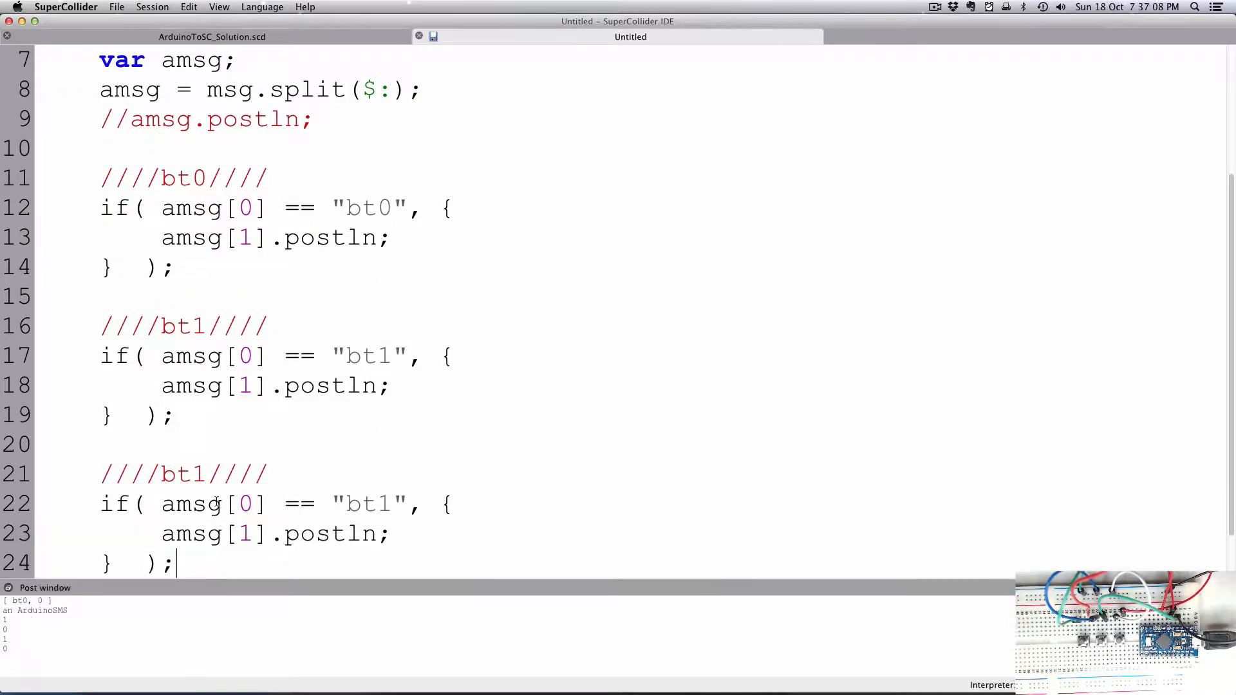
double_click(198, 474)
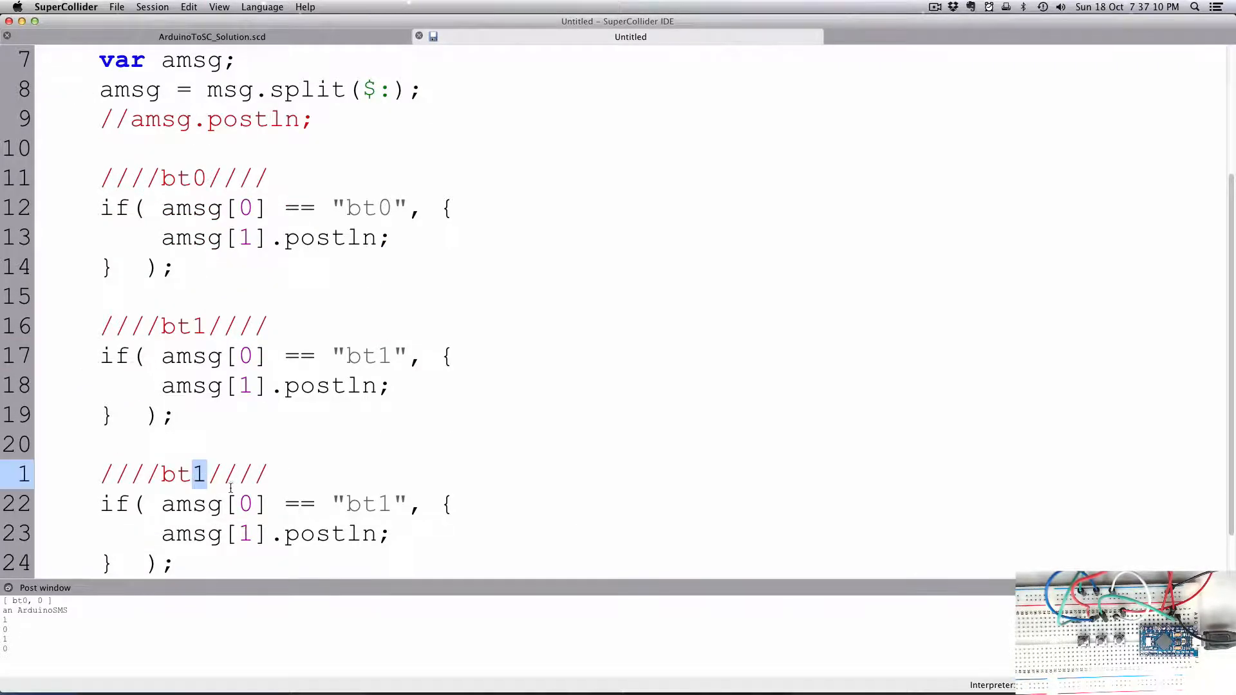
text(2)
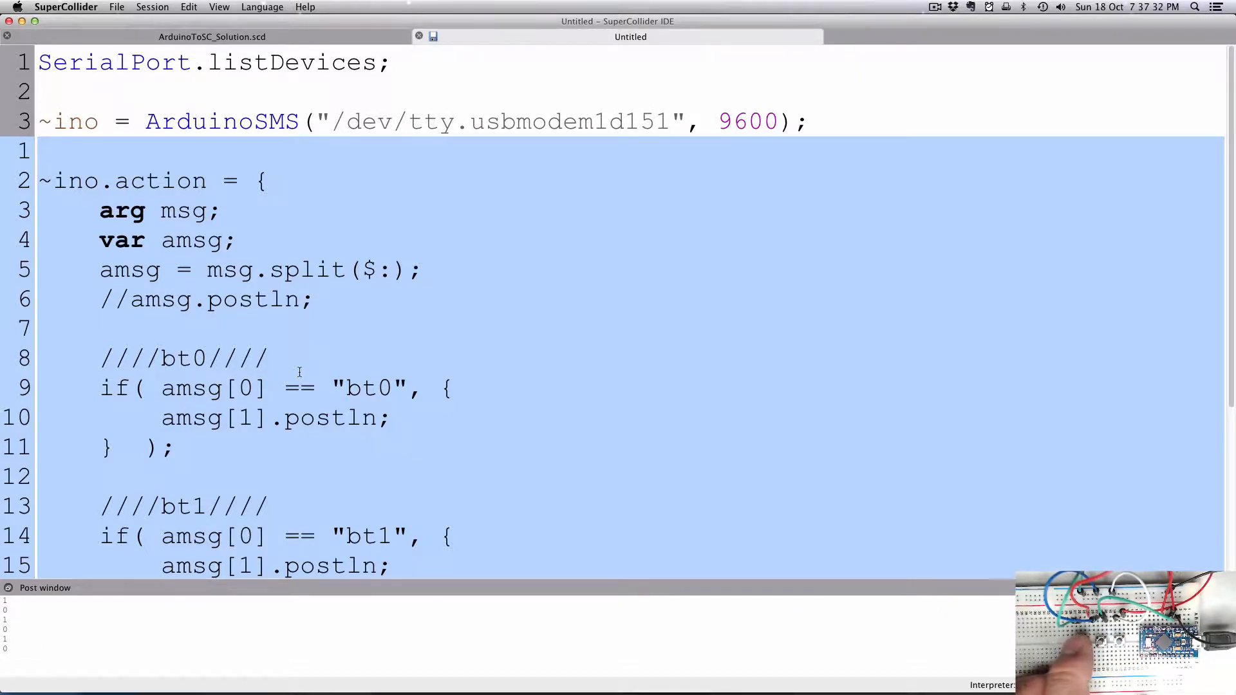
click(402, 408)
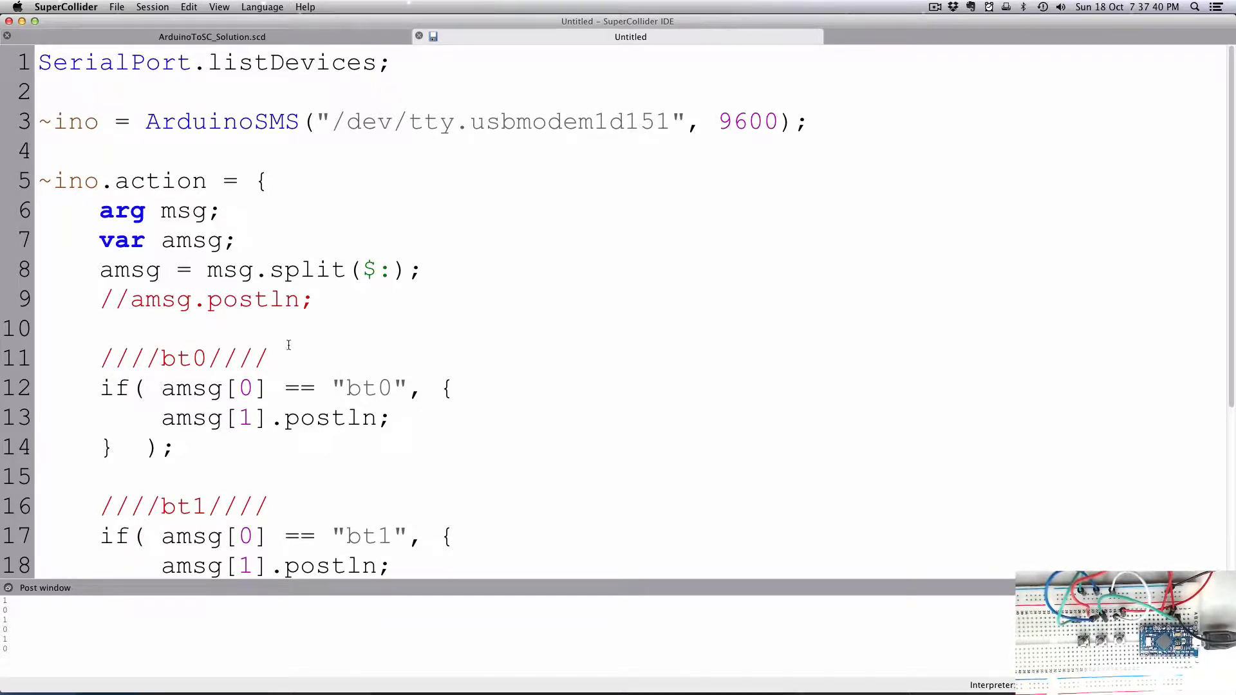
scroll(down, 3)
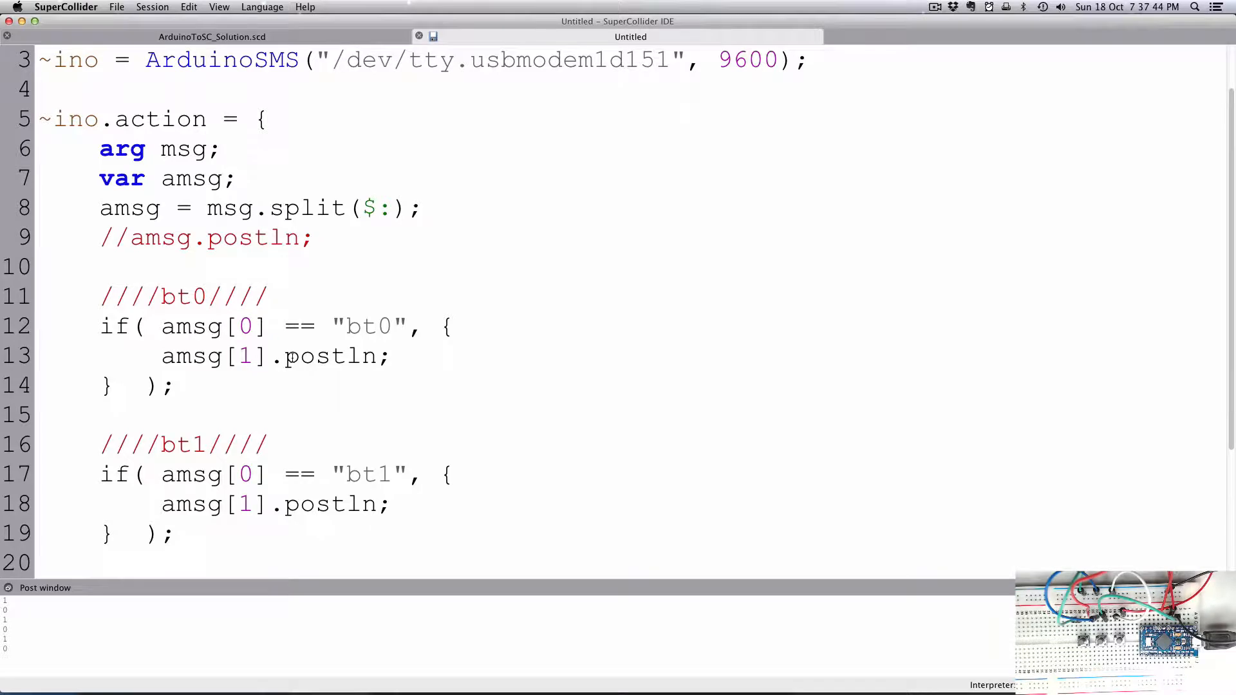
scroll(down, 3)
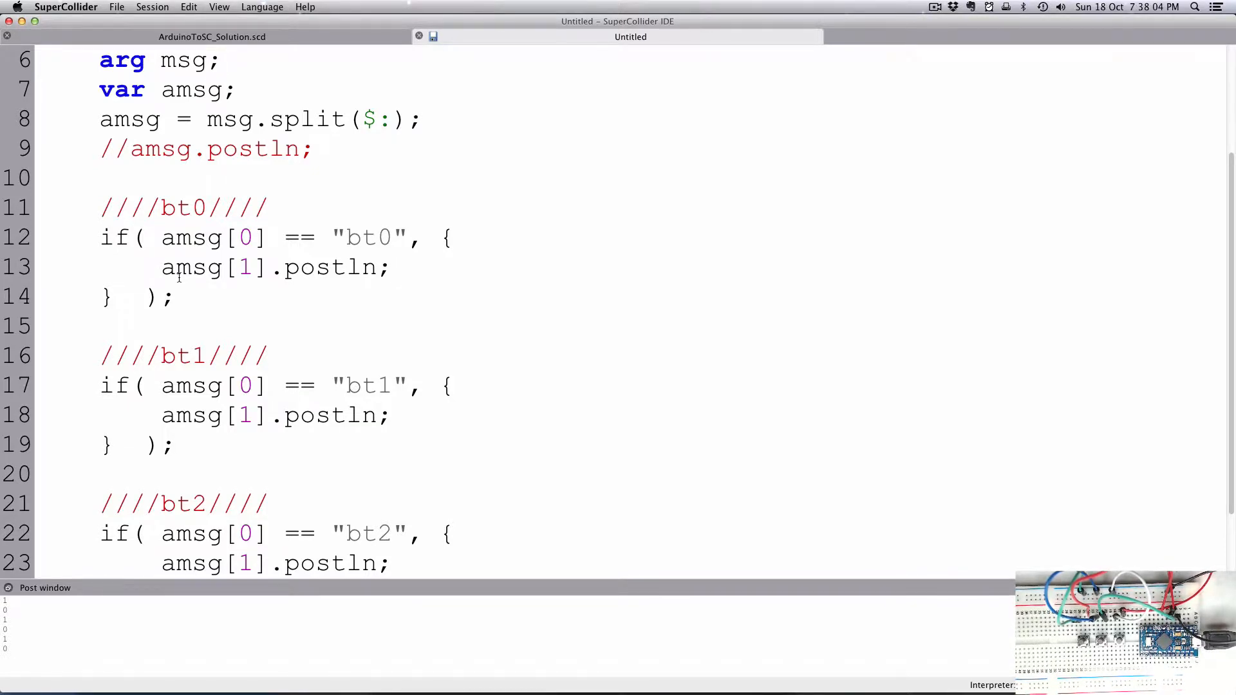
double_click(192, 267)
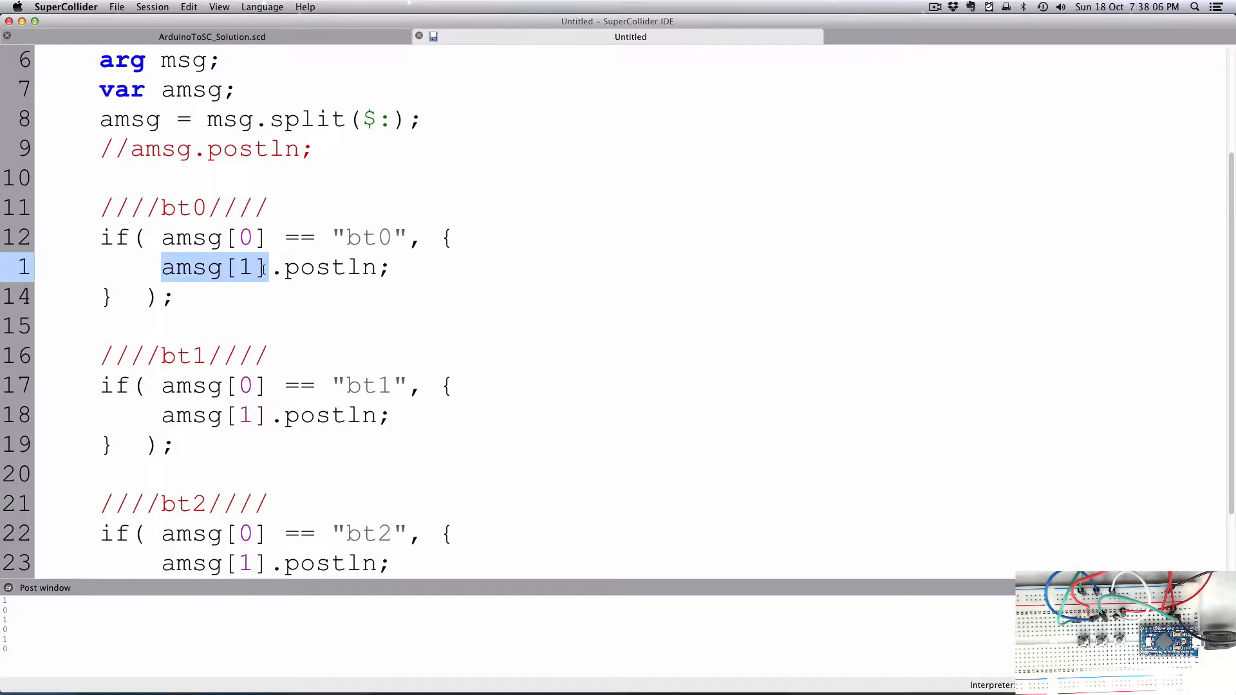
click(276, 268)
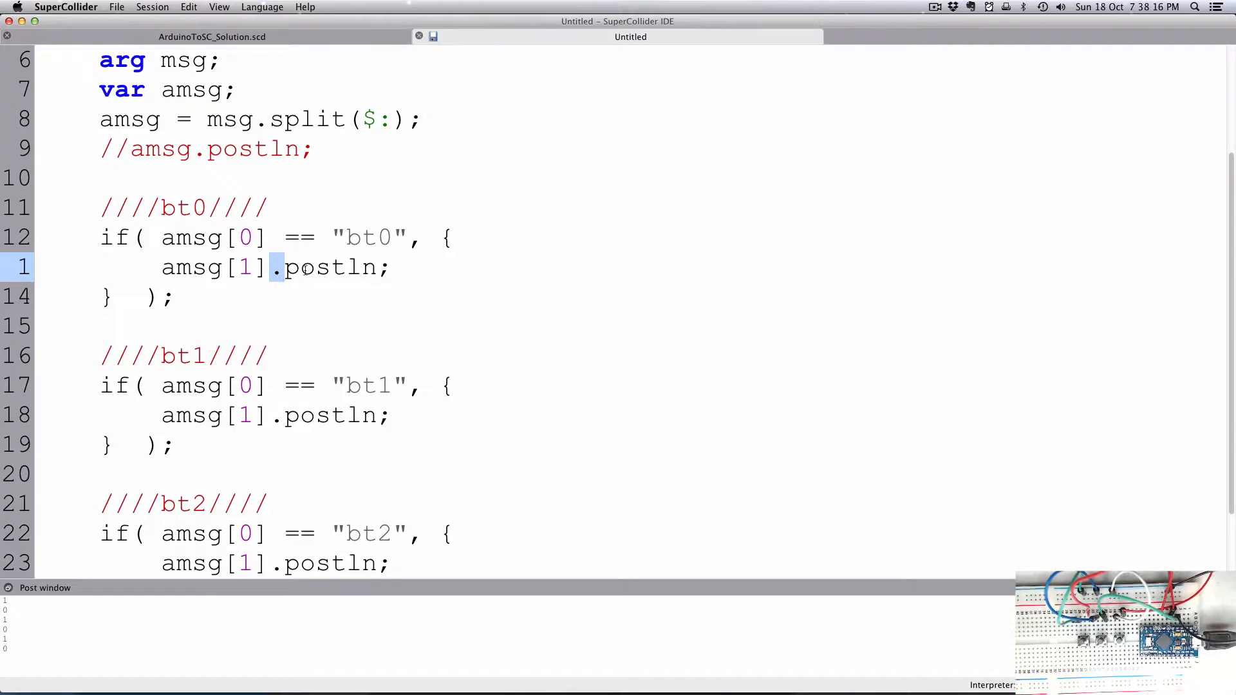
scroll(up, 3)
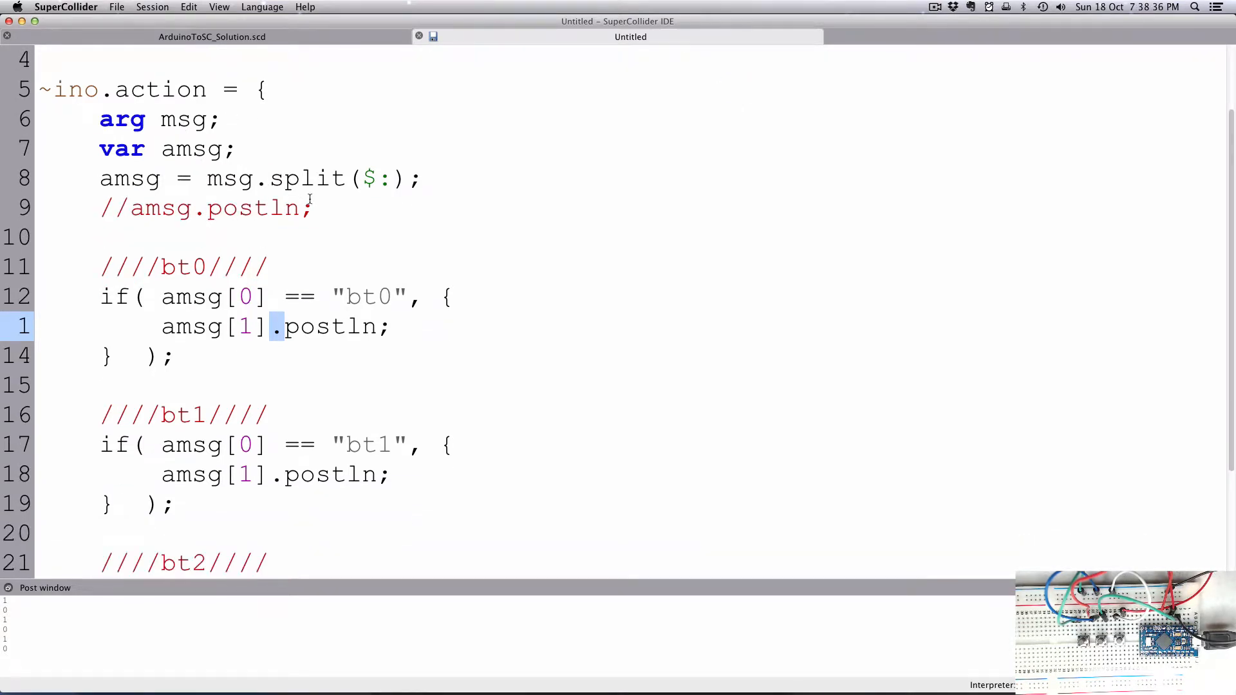
scroll(up, 3)
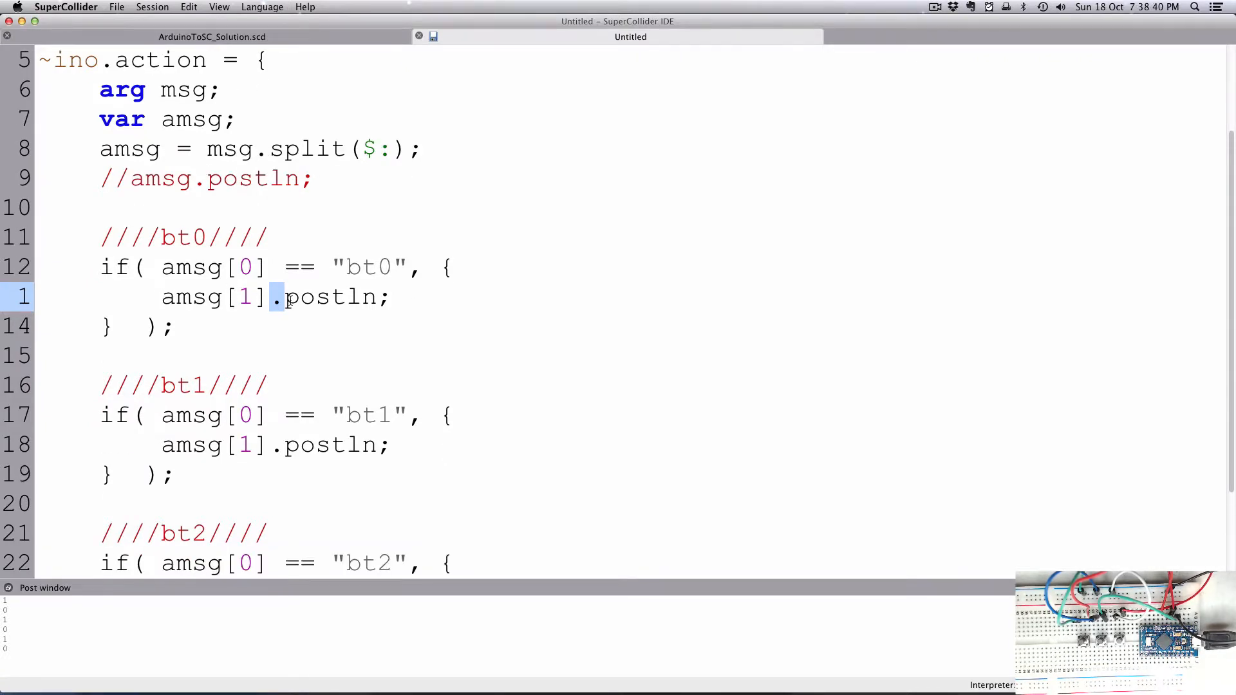
scroll(down, 3)
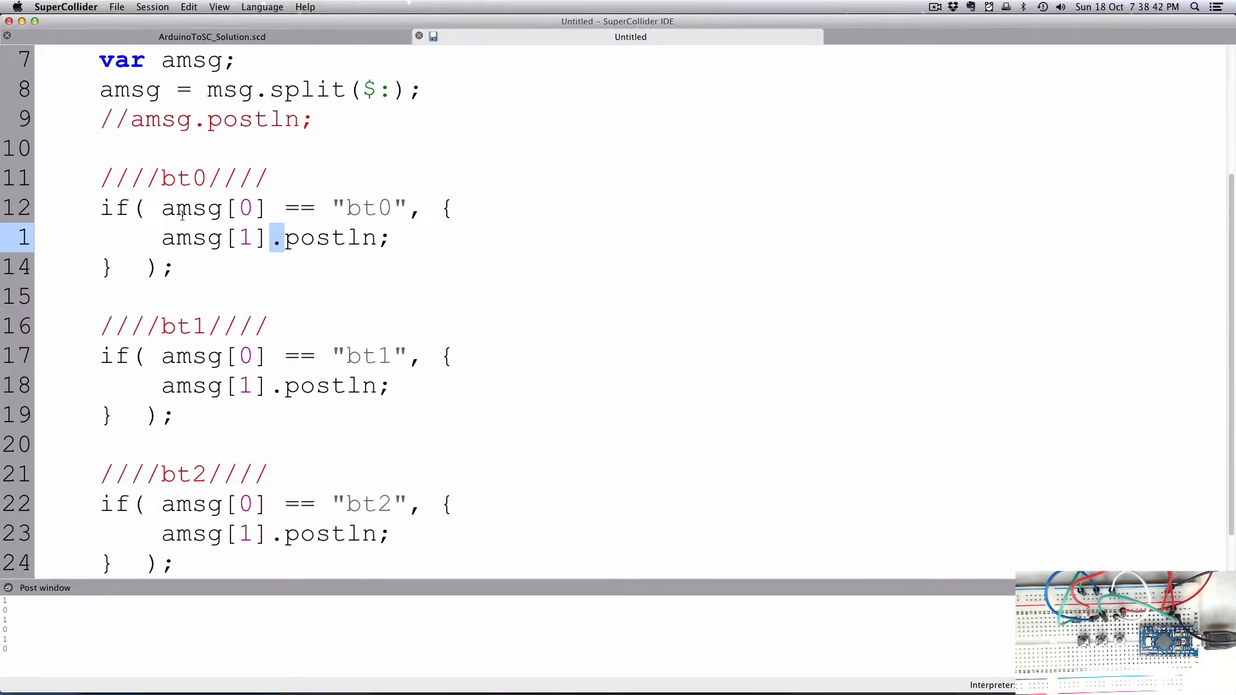
scroll(down, 3)
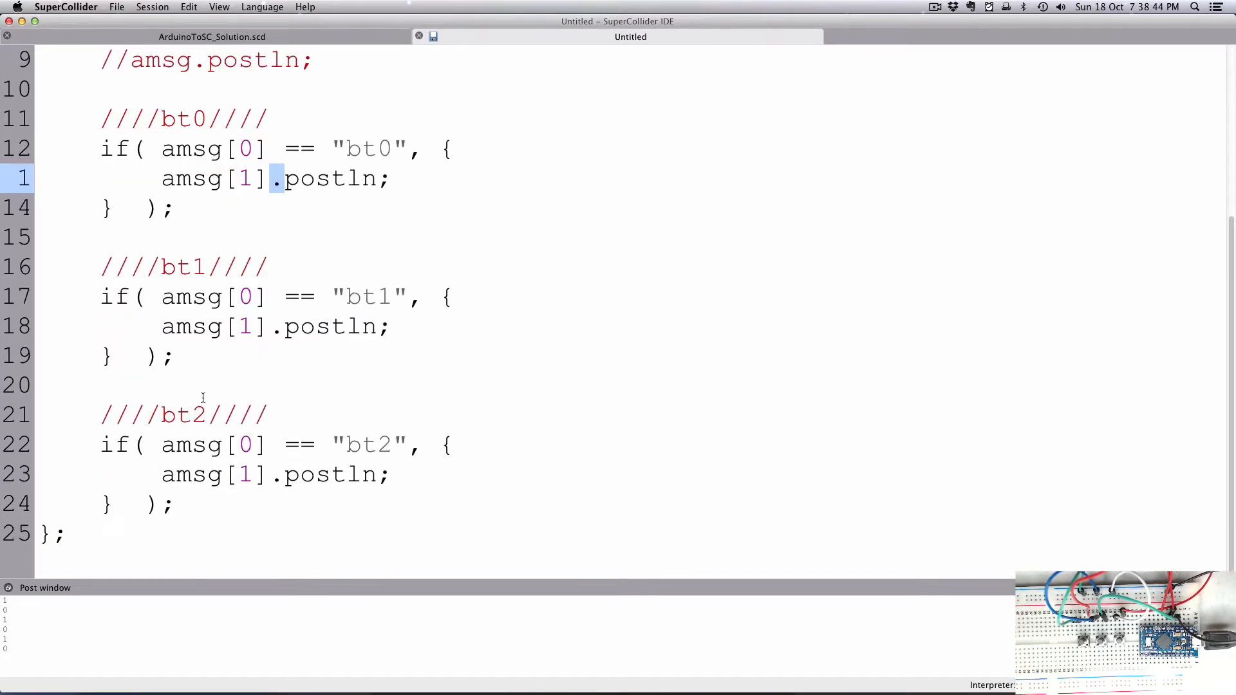